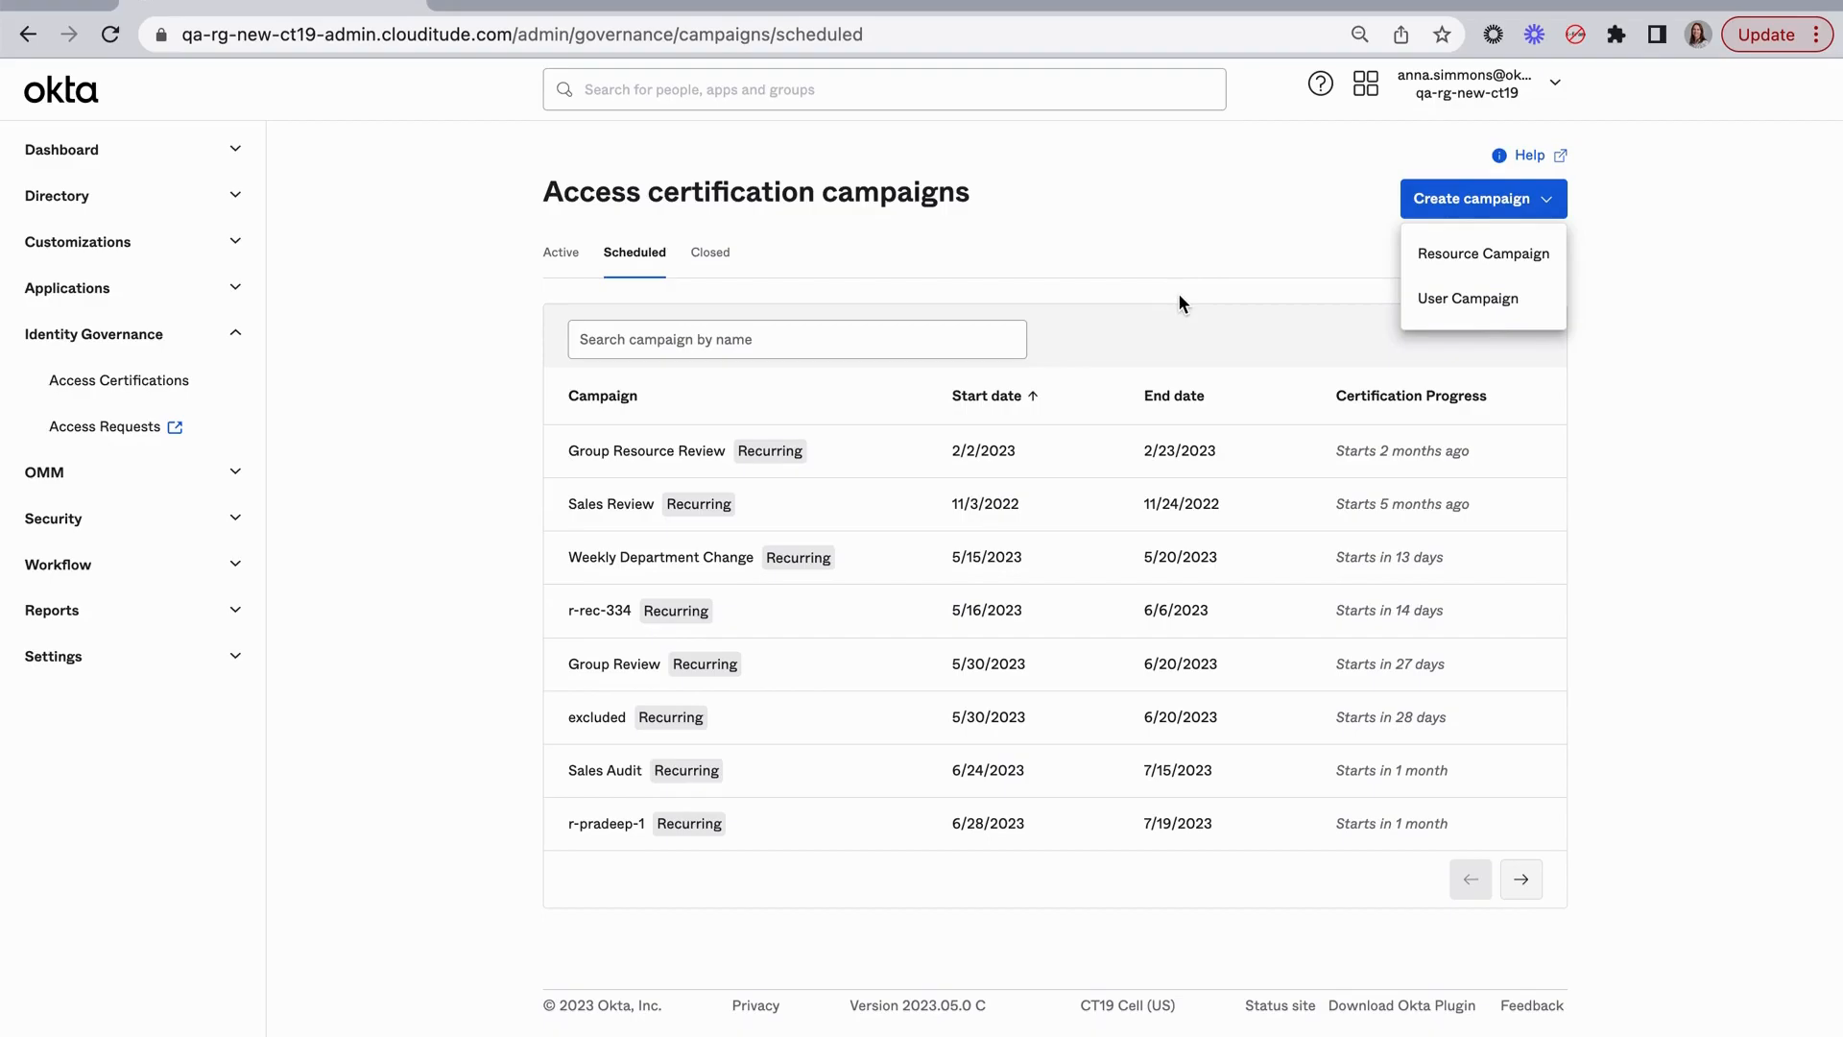
Dismiss the campaign type choices and open the scheduled Weekly Department Change campaign.
left_click(1089, 279)
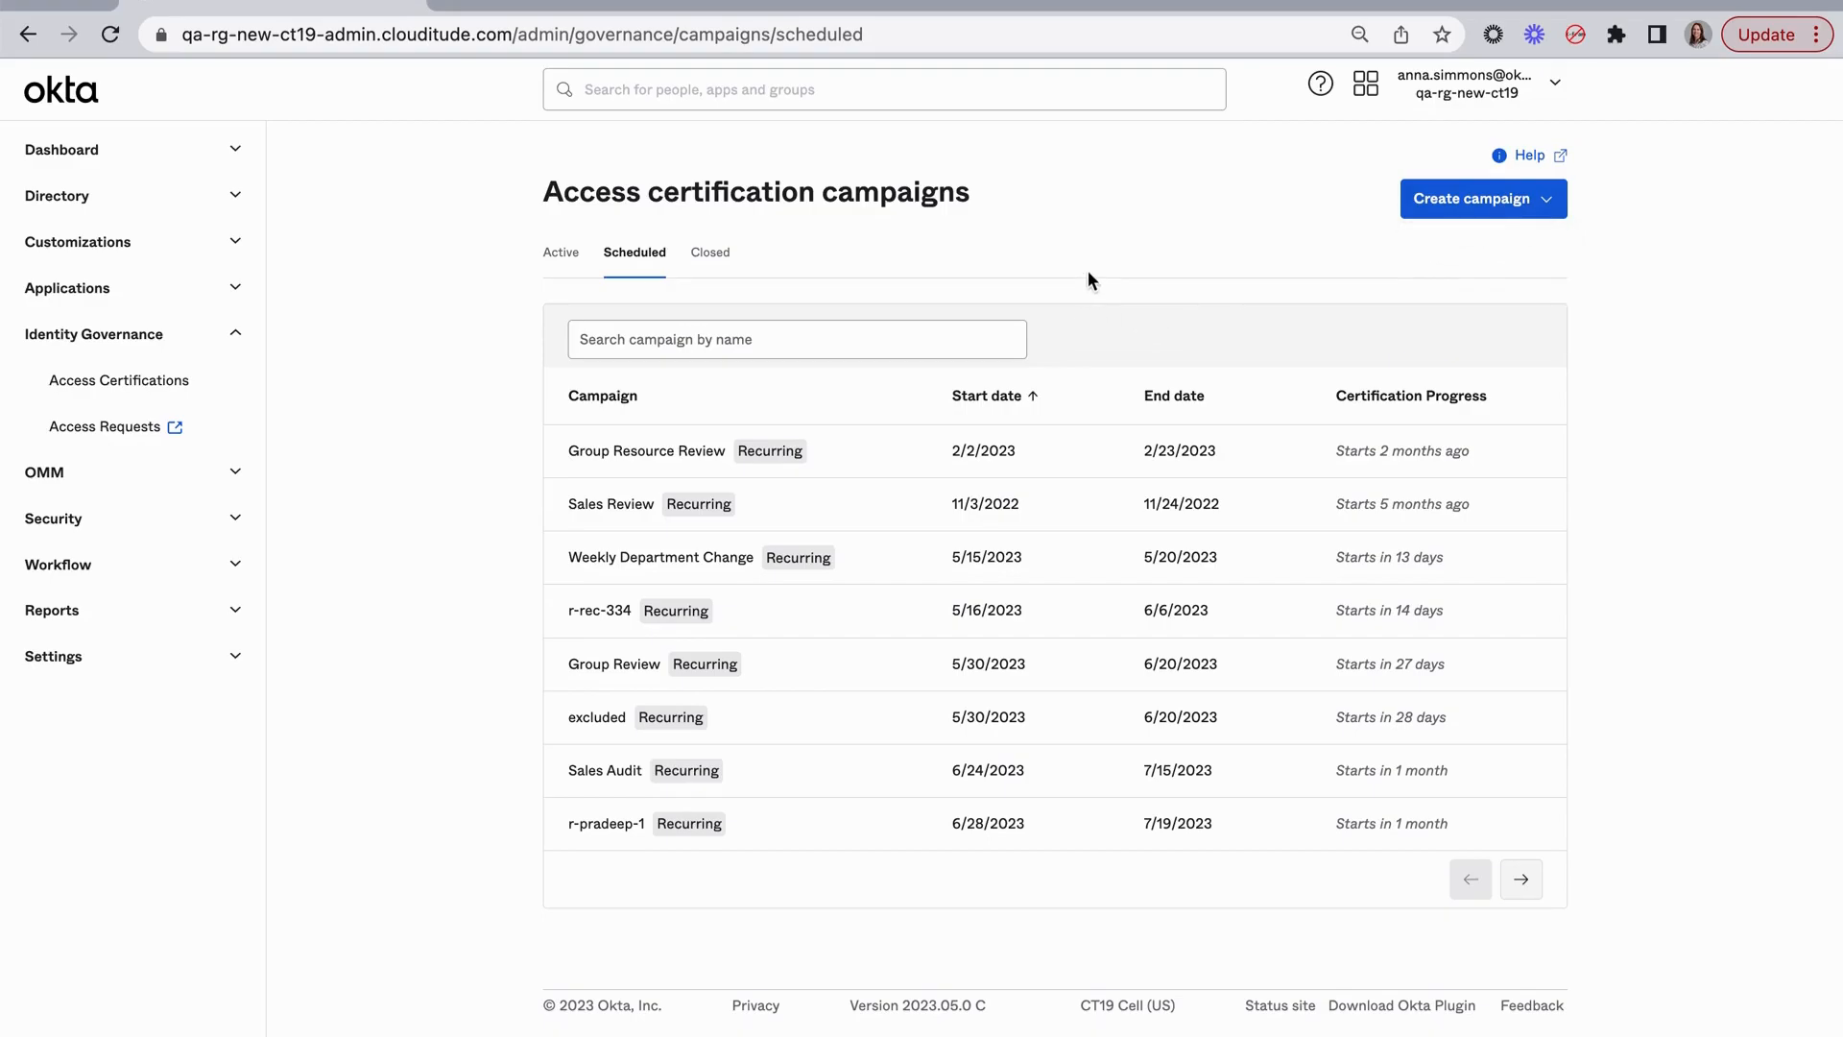
mouse_move(1075, 307)
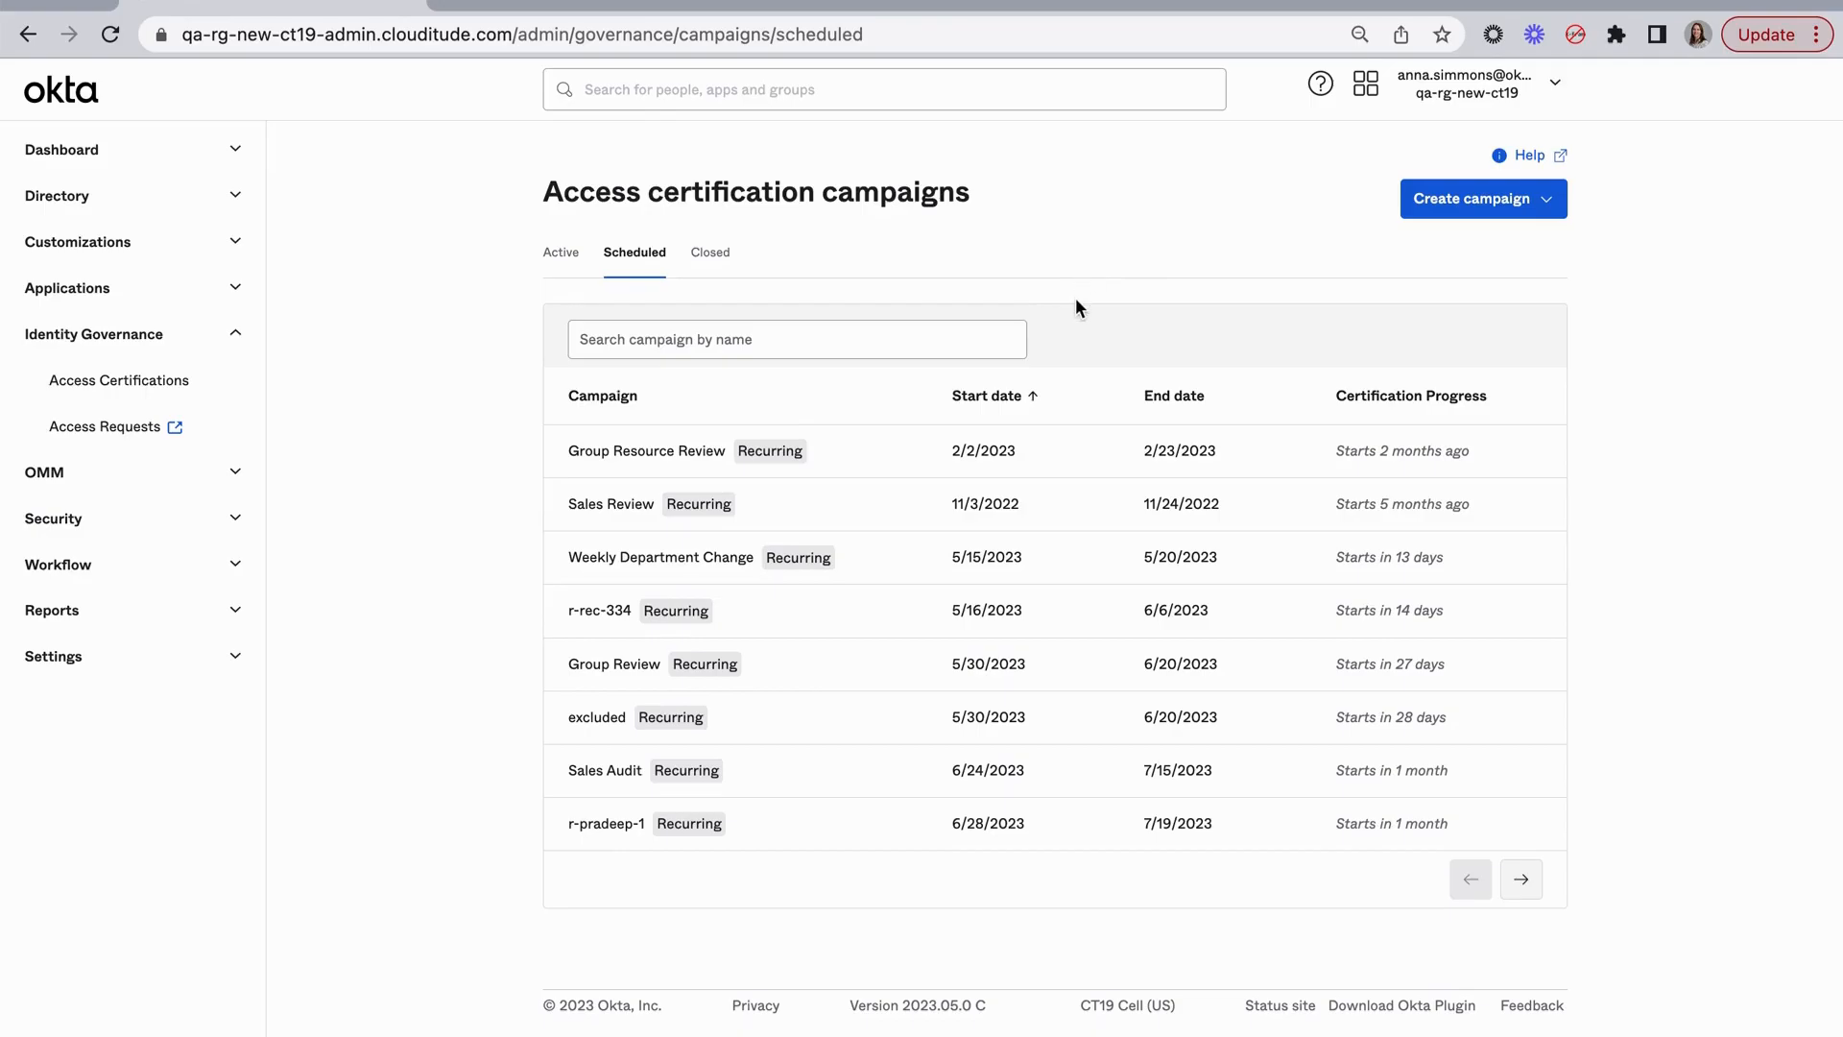
mouse_move(1043, 448)
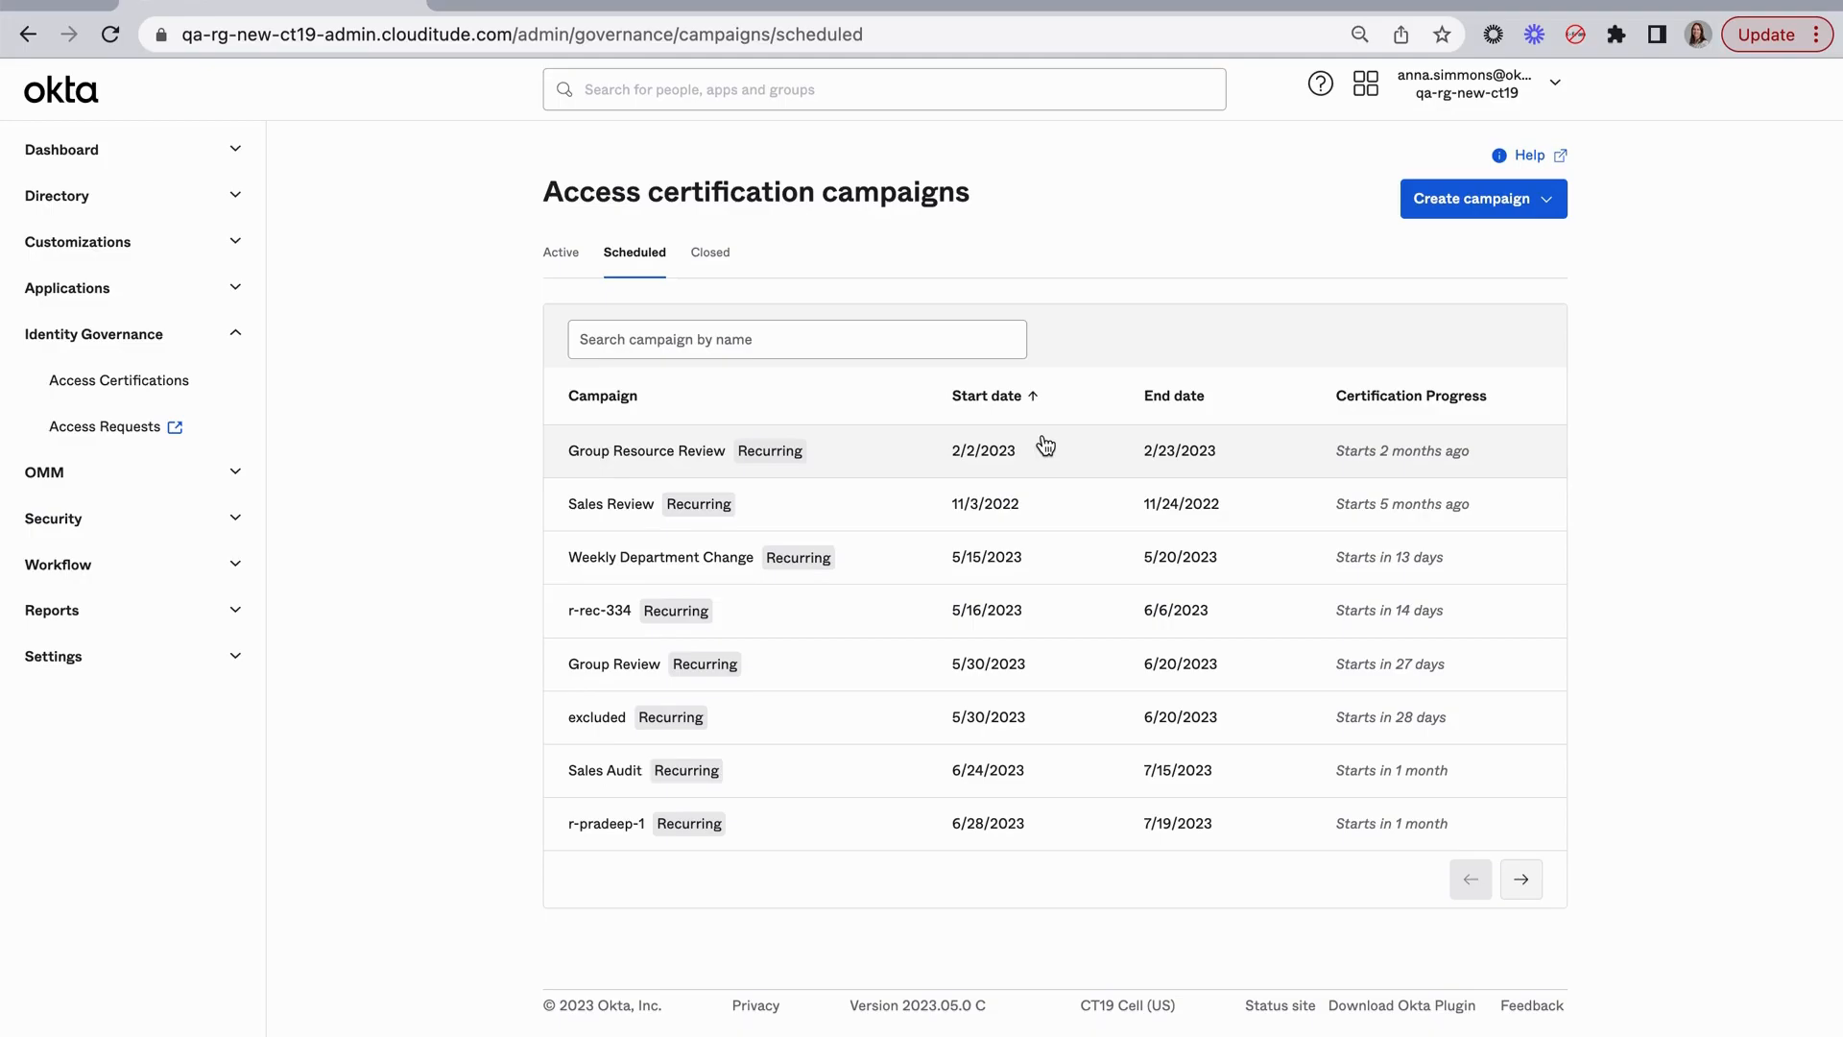
mouse_move(903, 557)
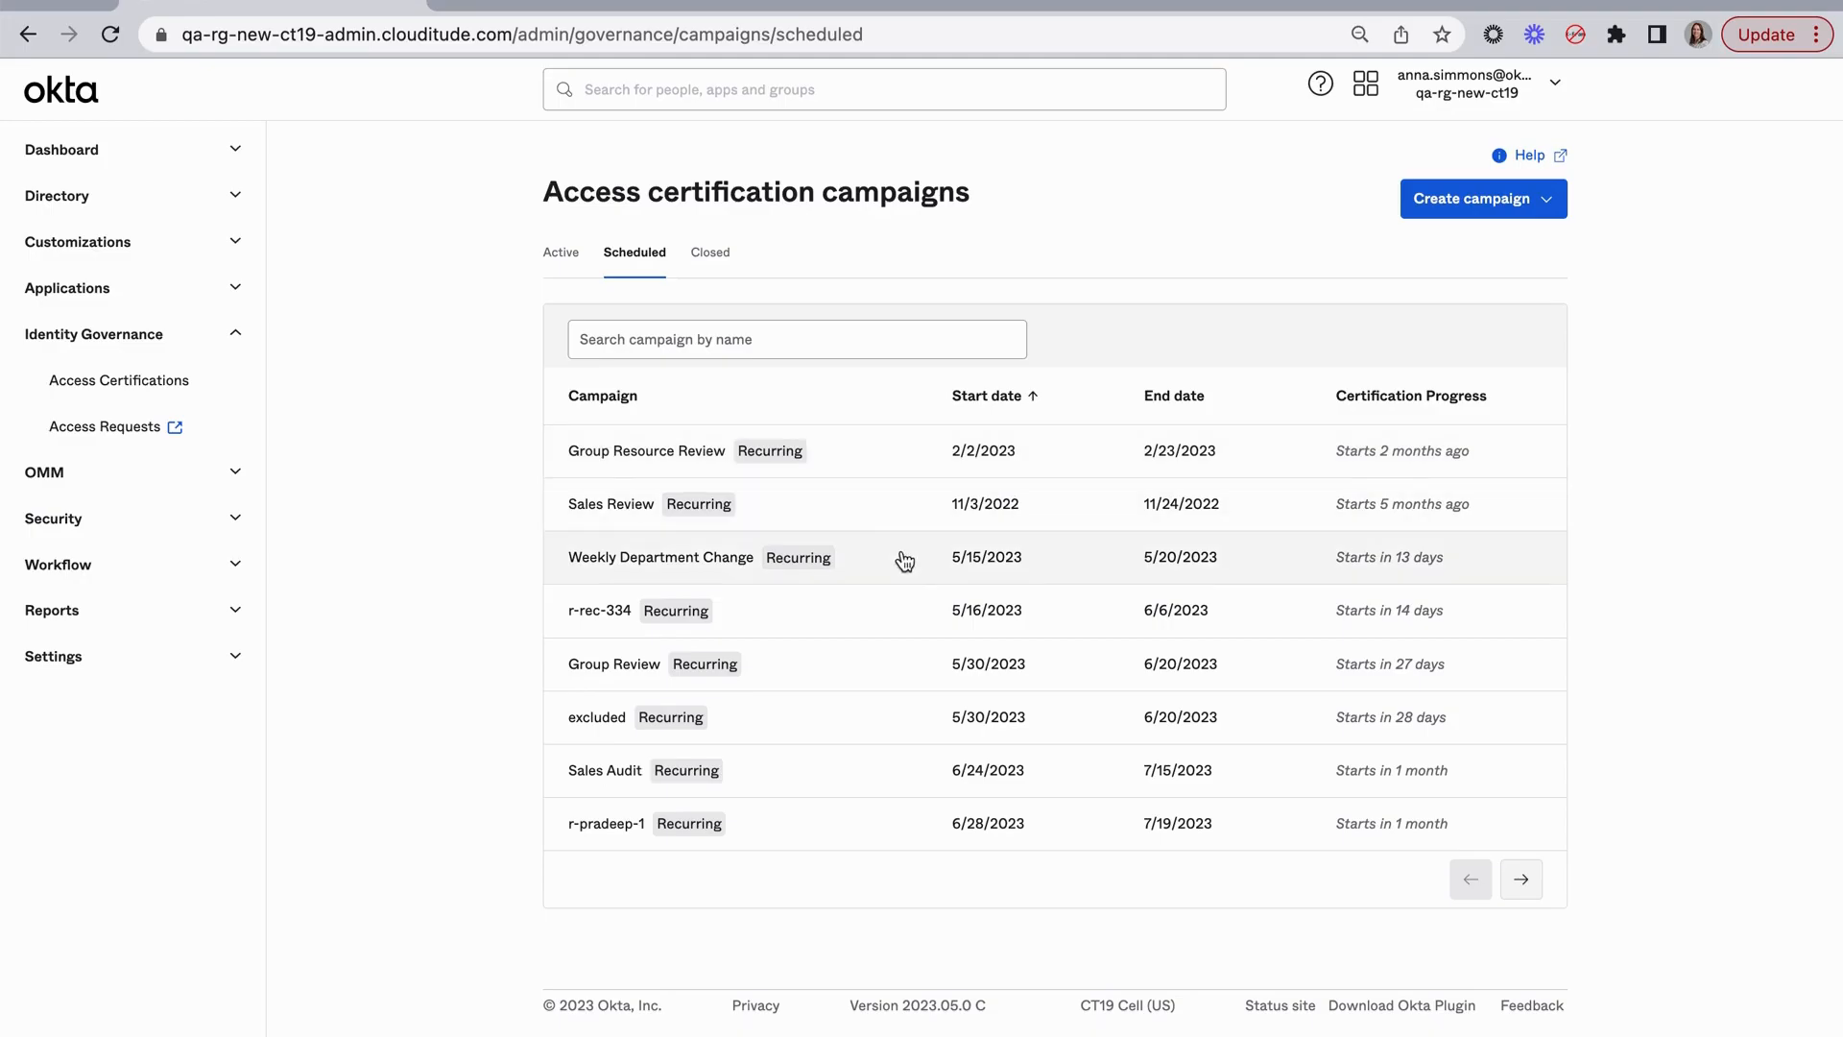
left_click(660, 555)
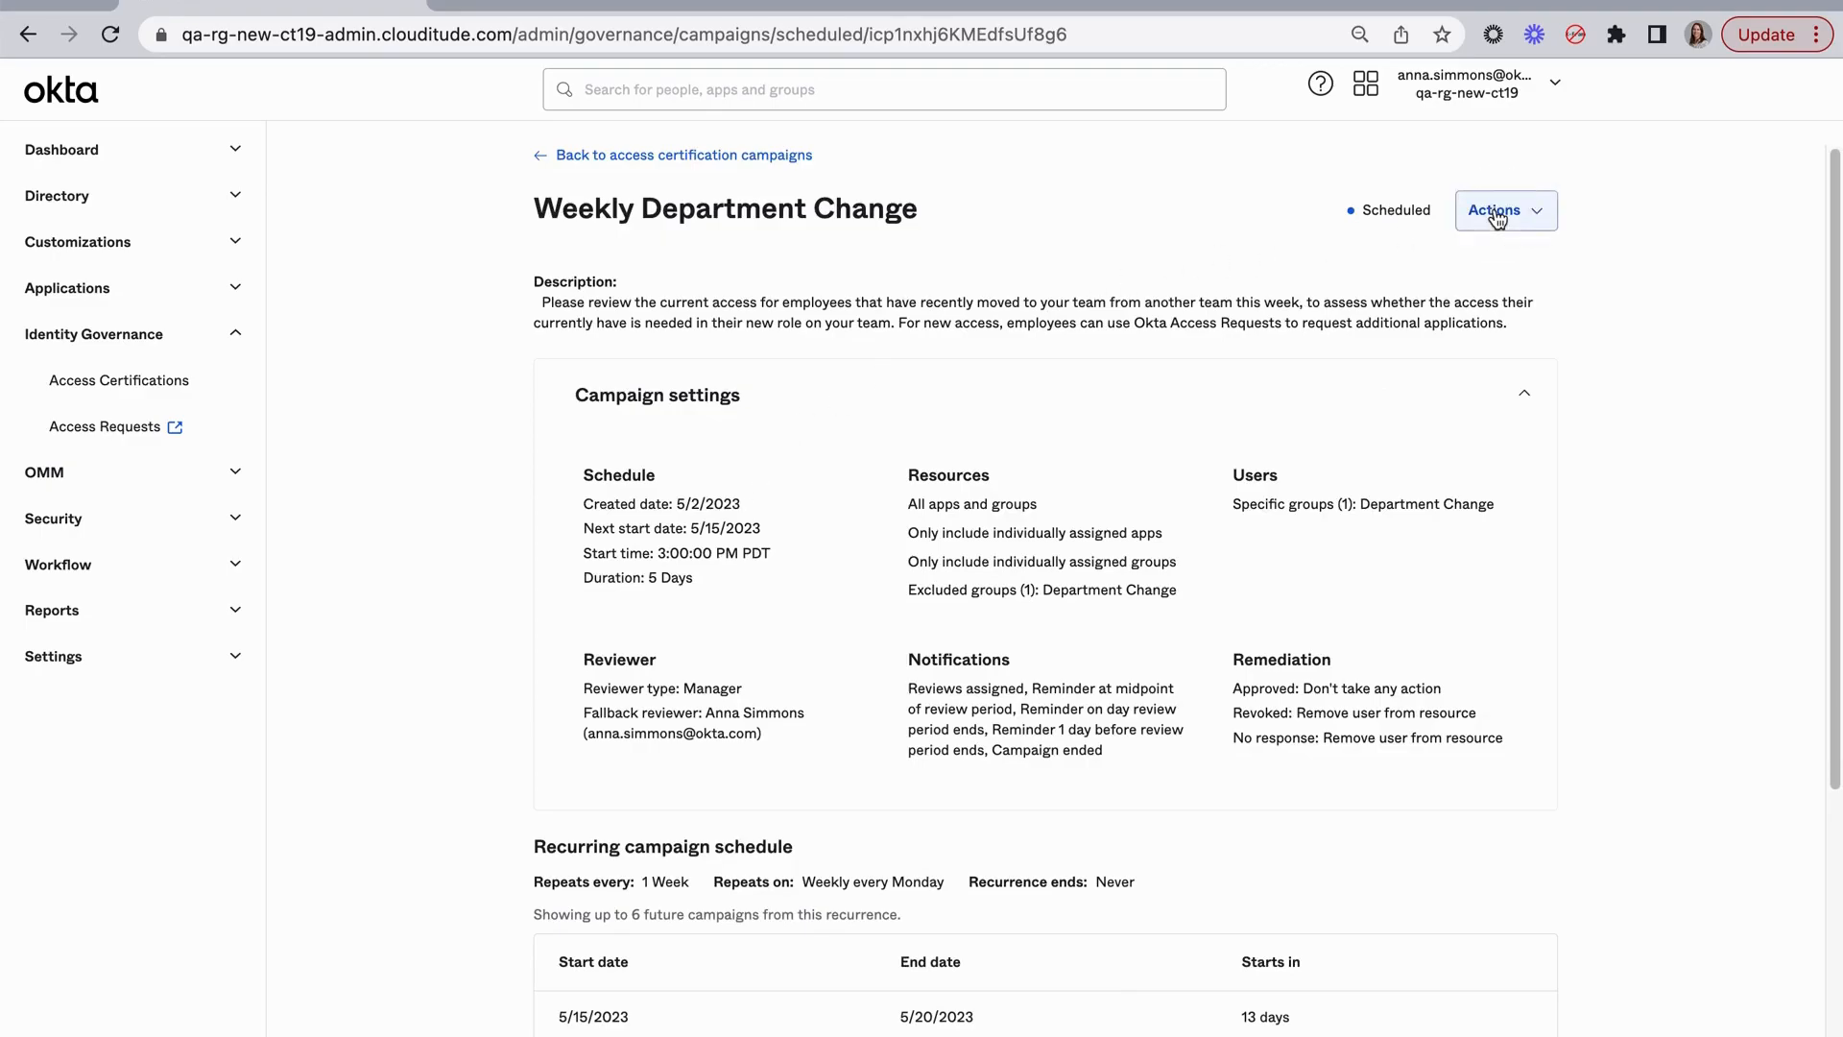
Edit the Weekly Department Change campaign, review its General settings, and continue to Users.
left_click(1506, 209)
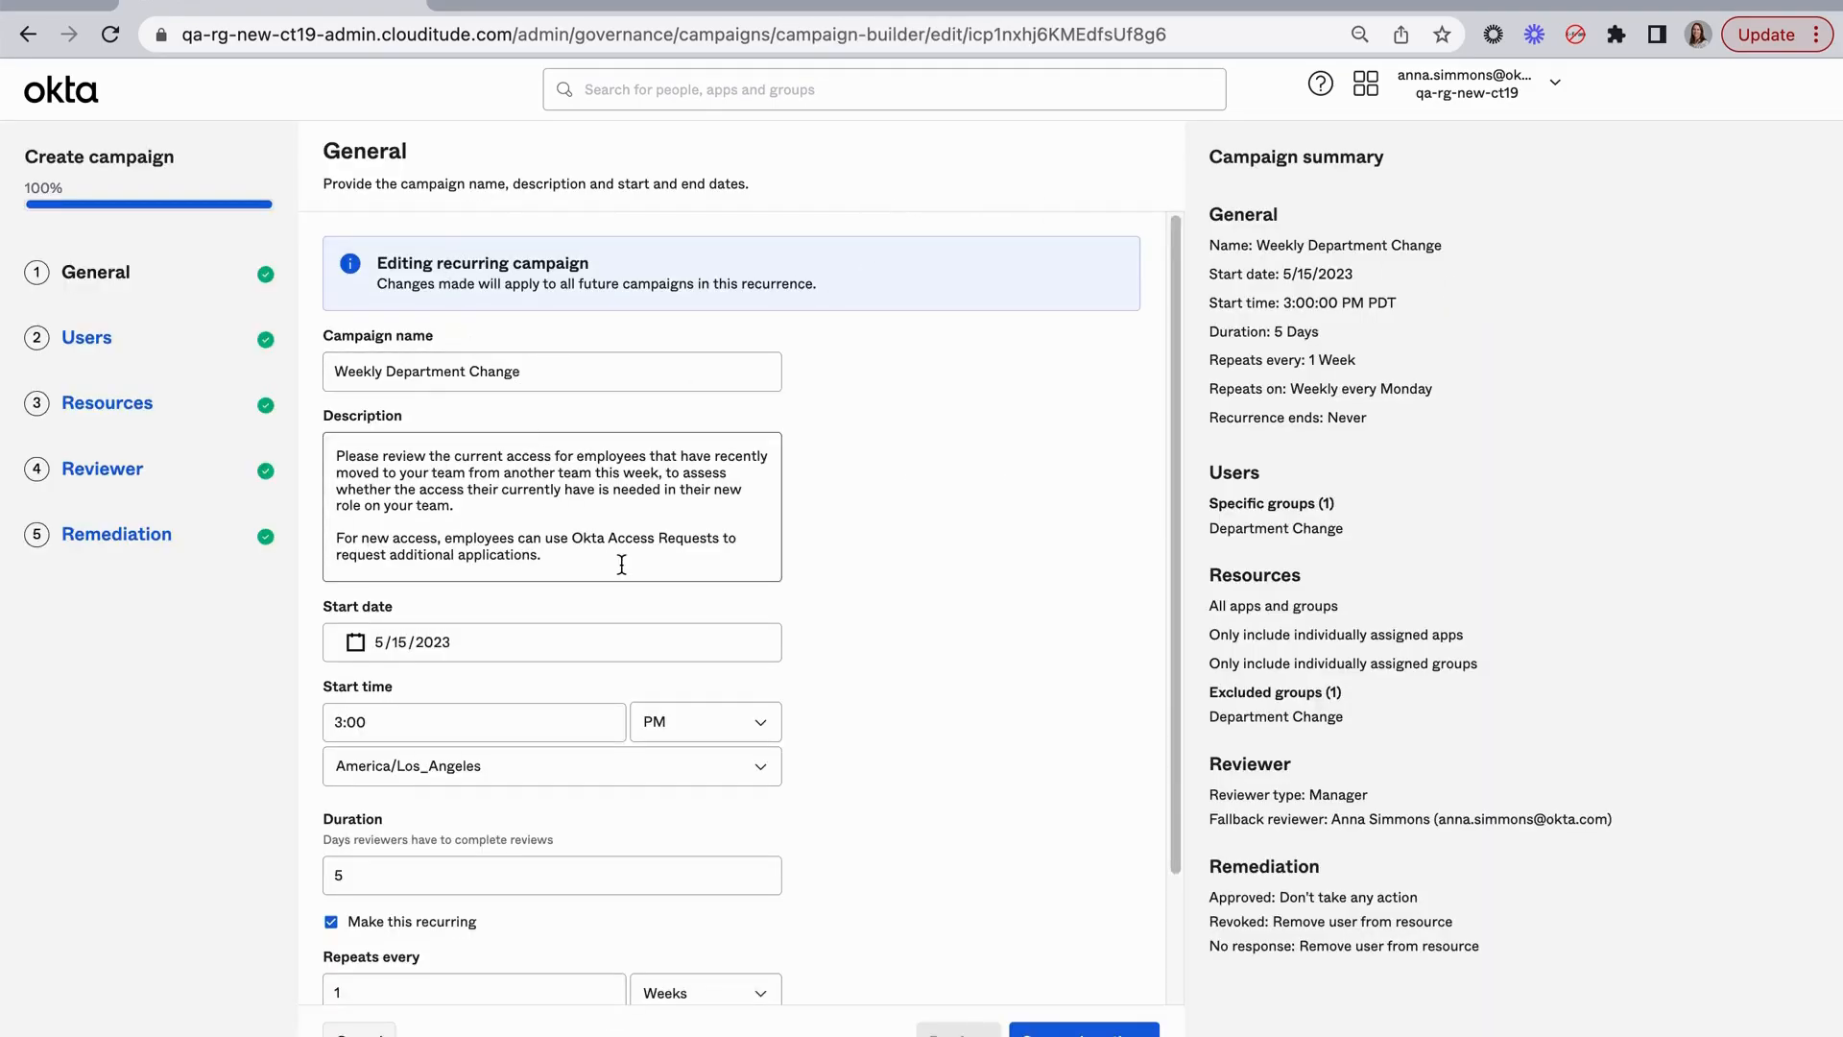
scroll("down", 3)
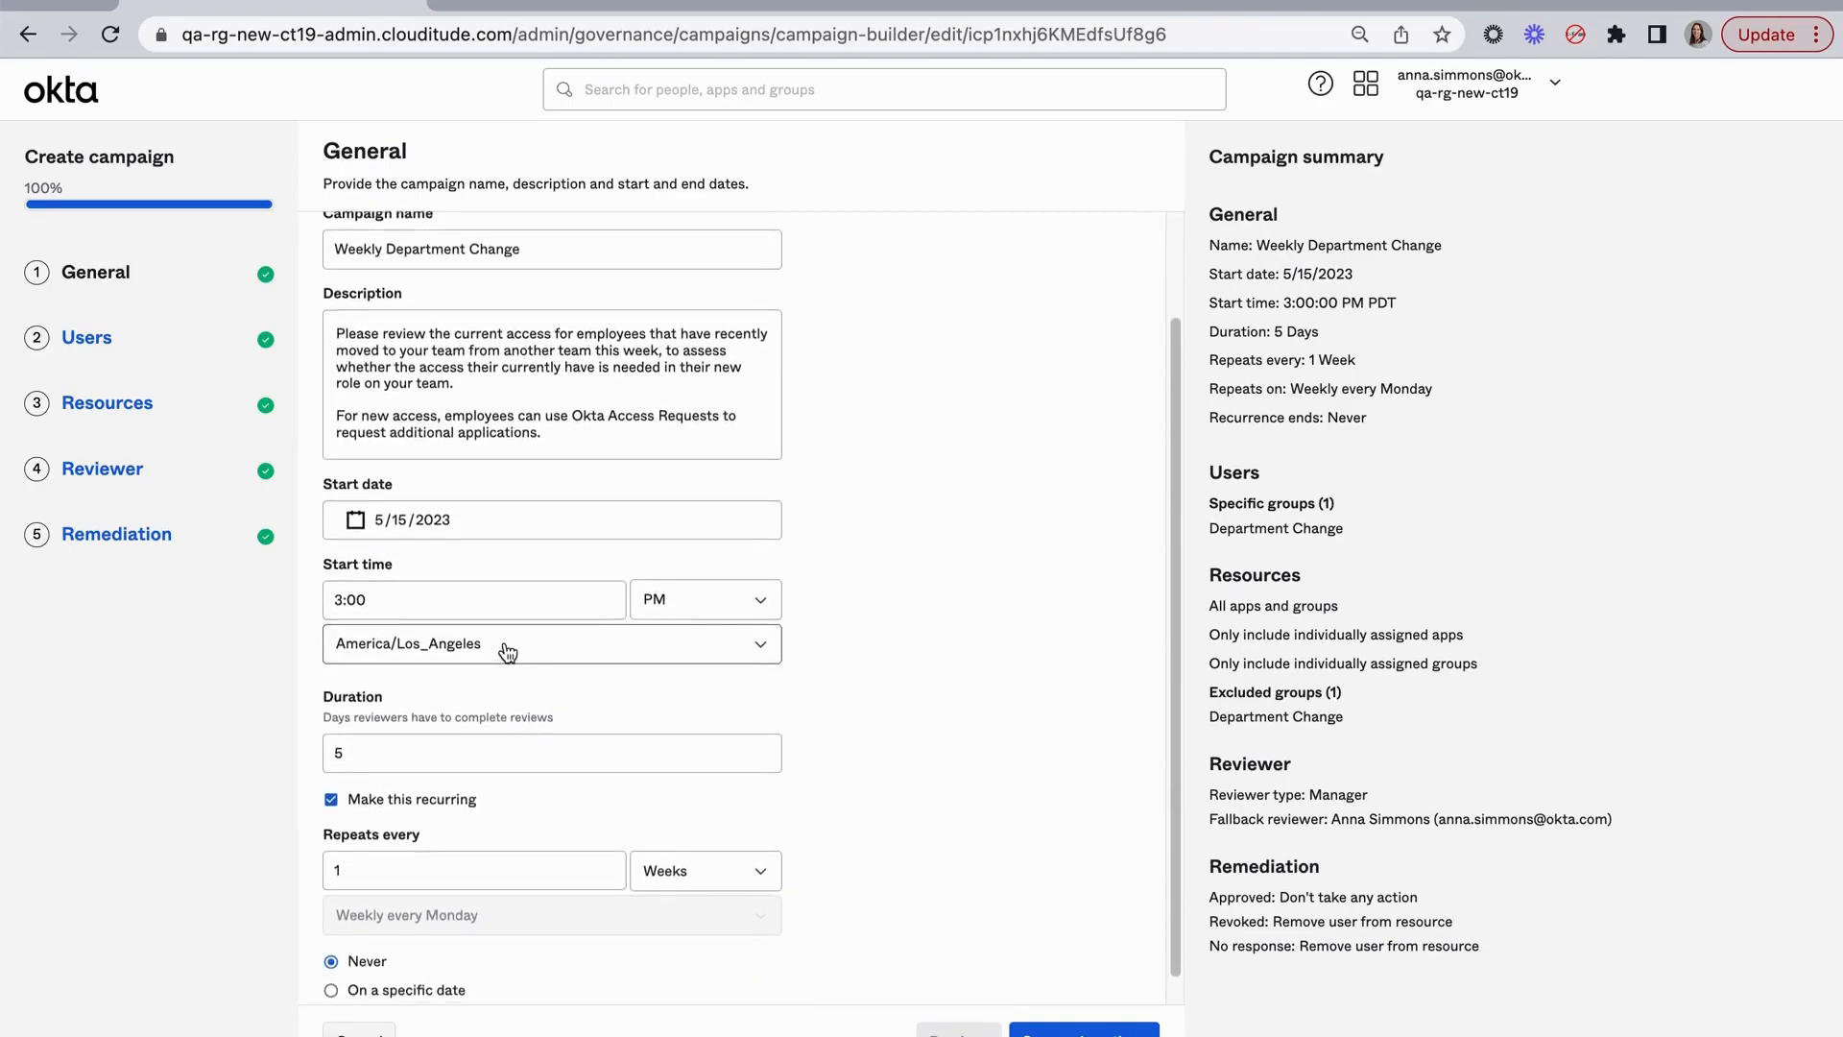
scroll("down", 3)
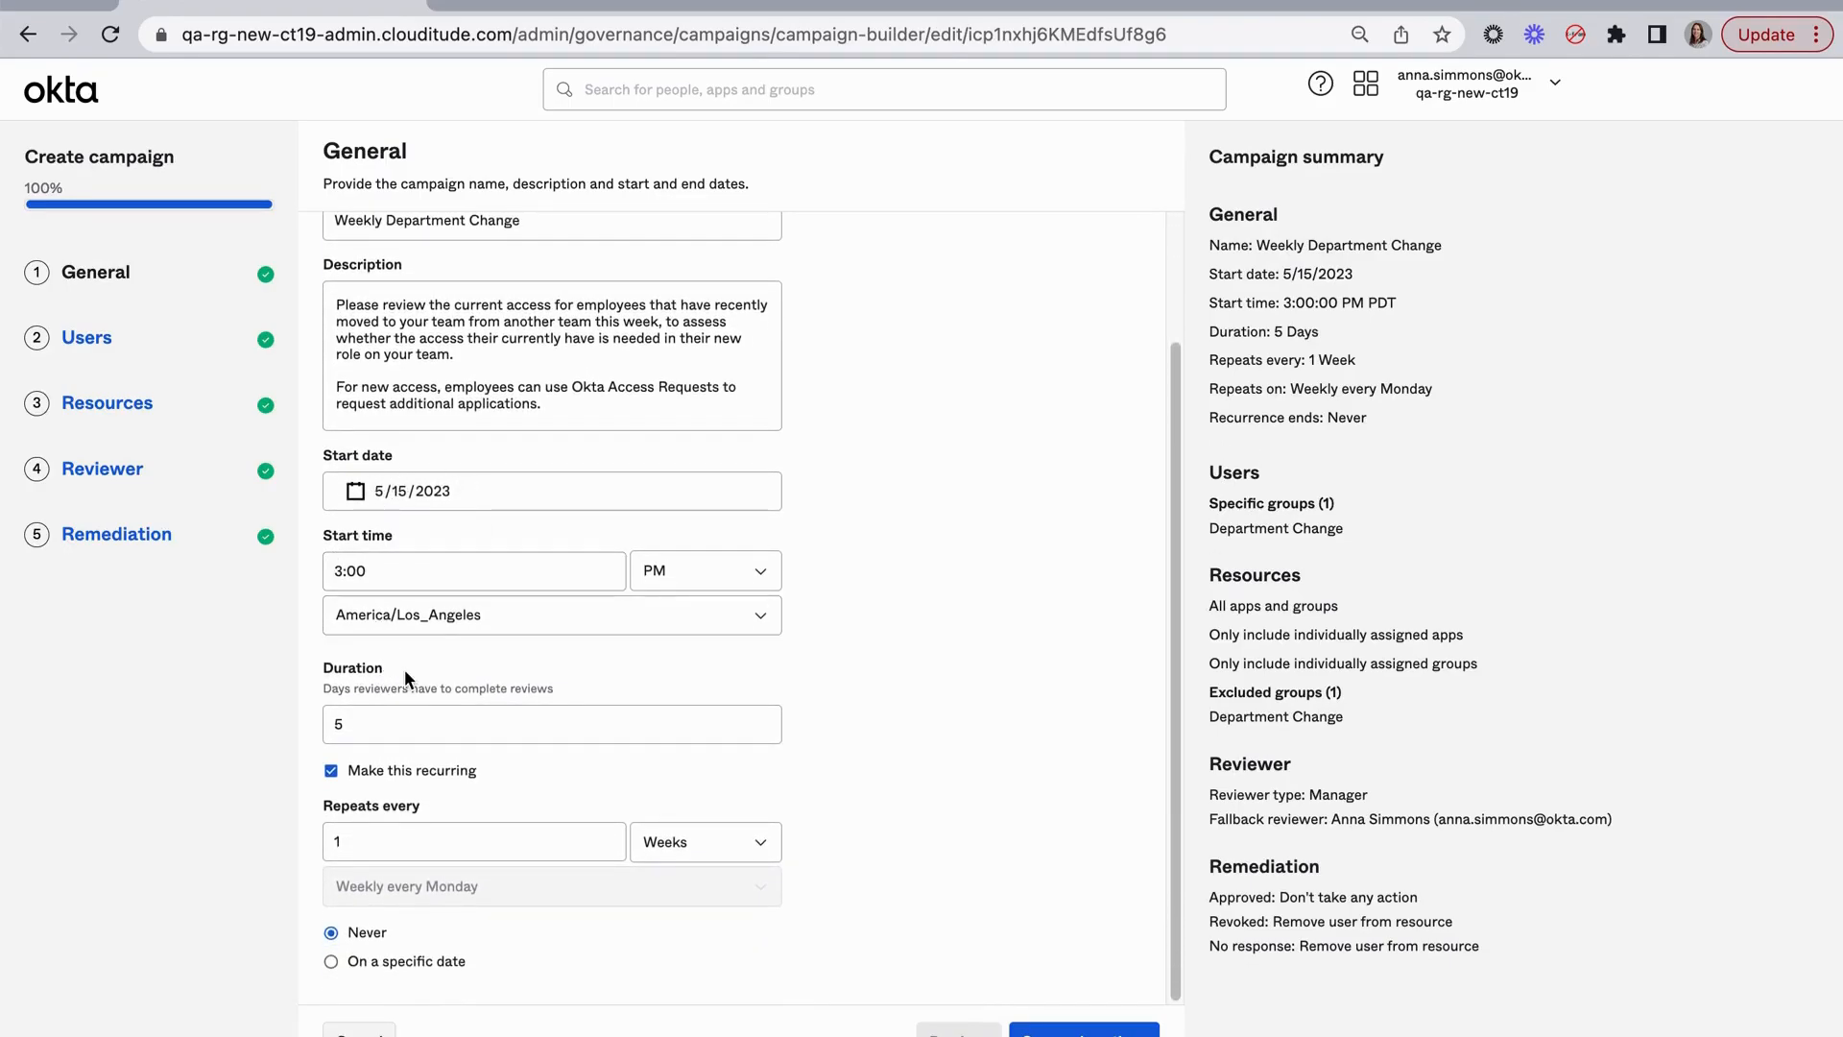
mouse_move(934, 936)
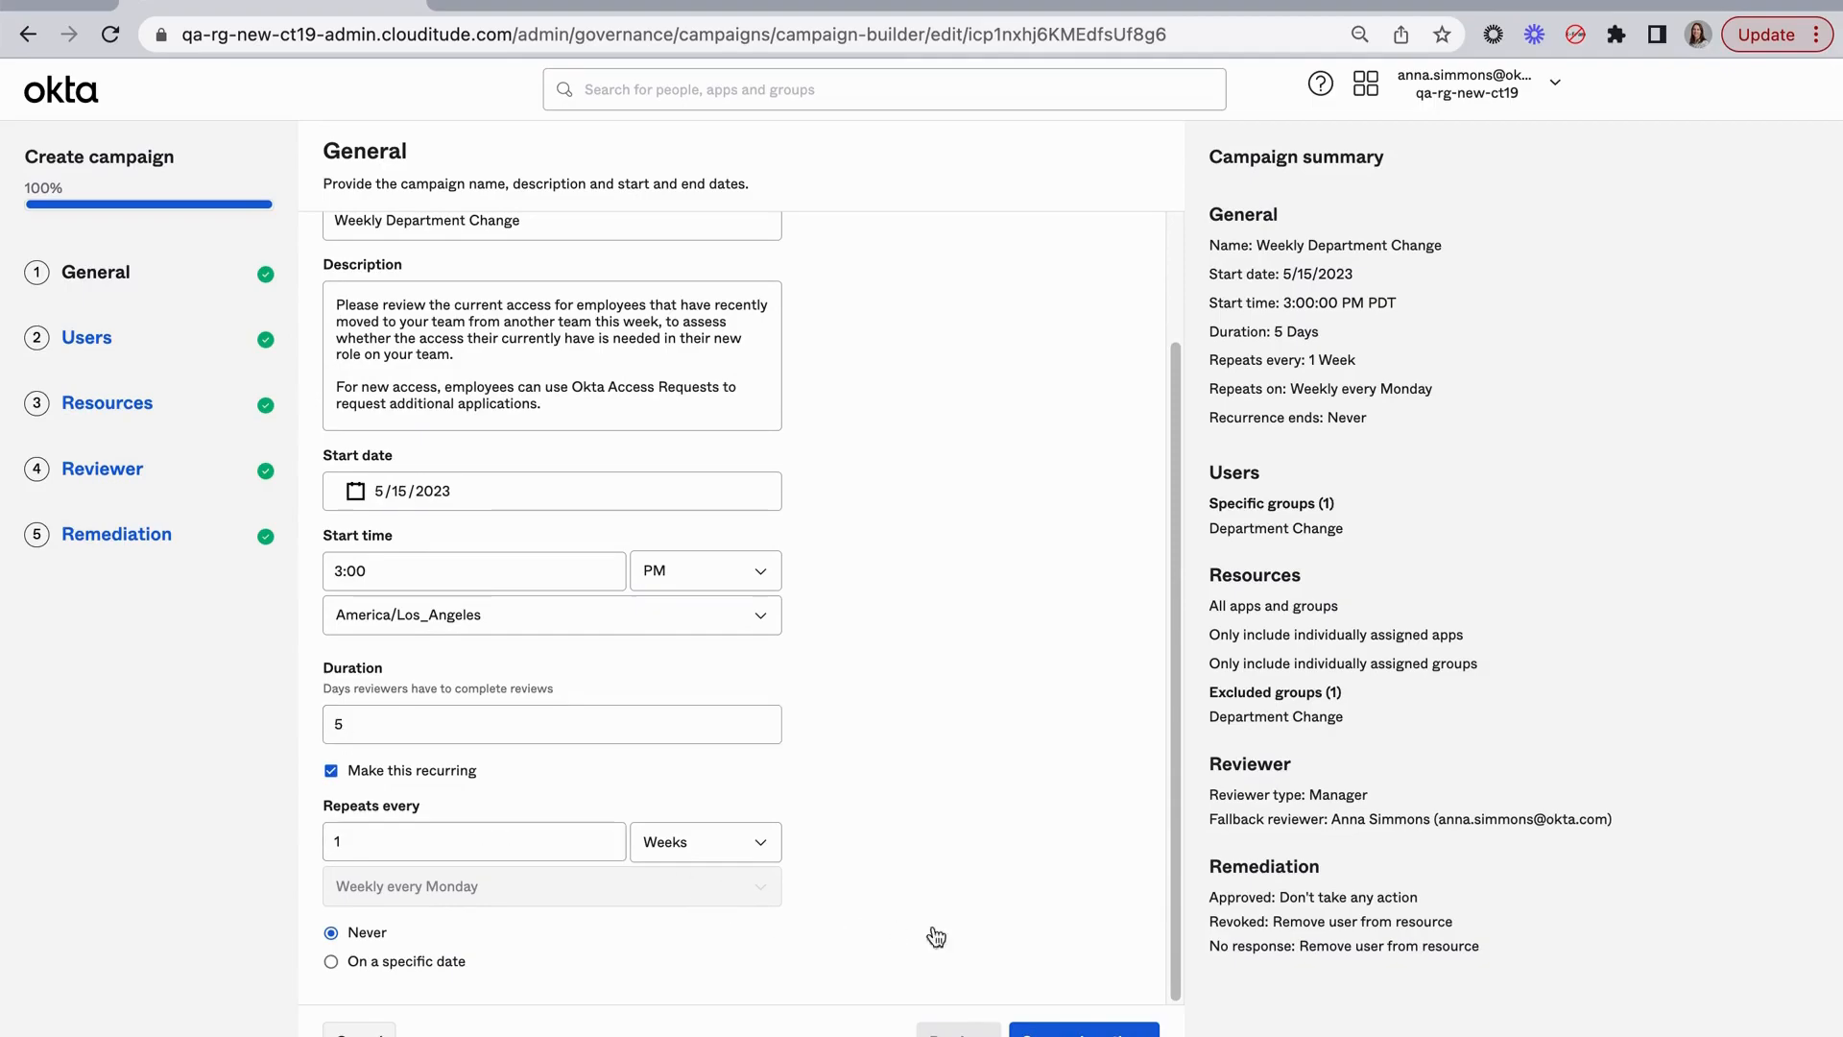
left_click(85, 337)
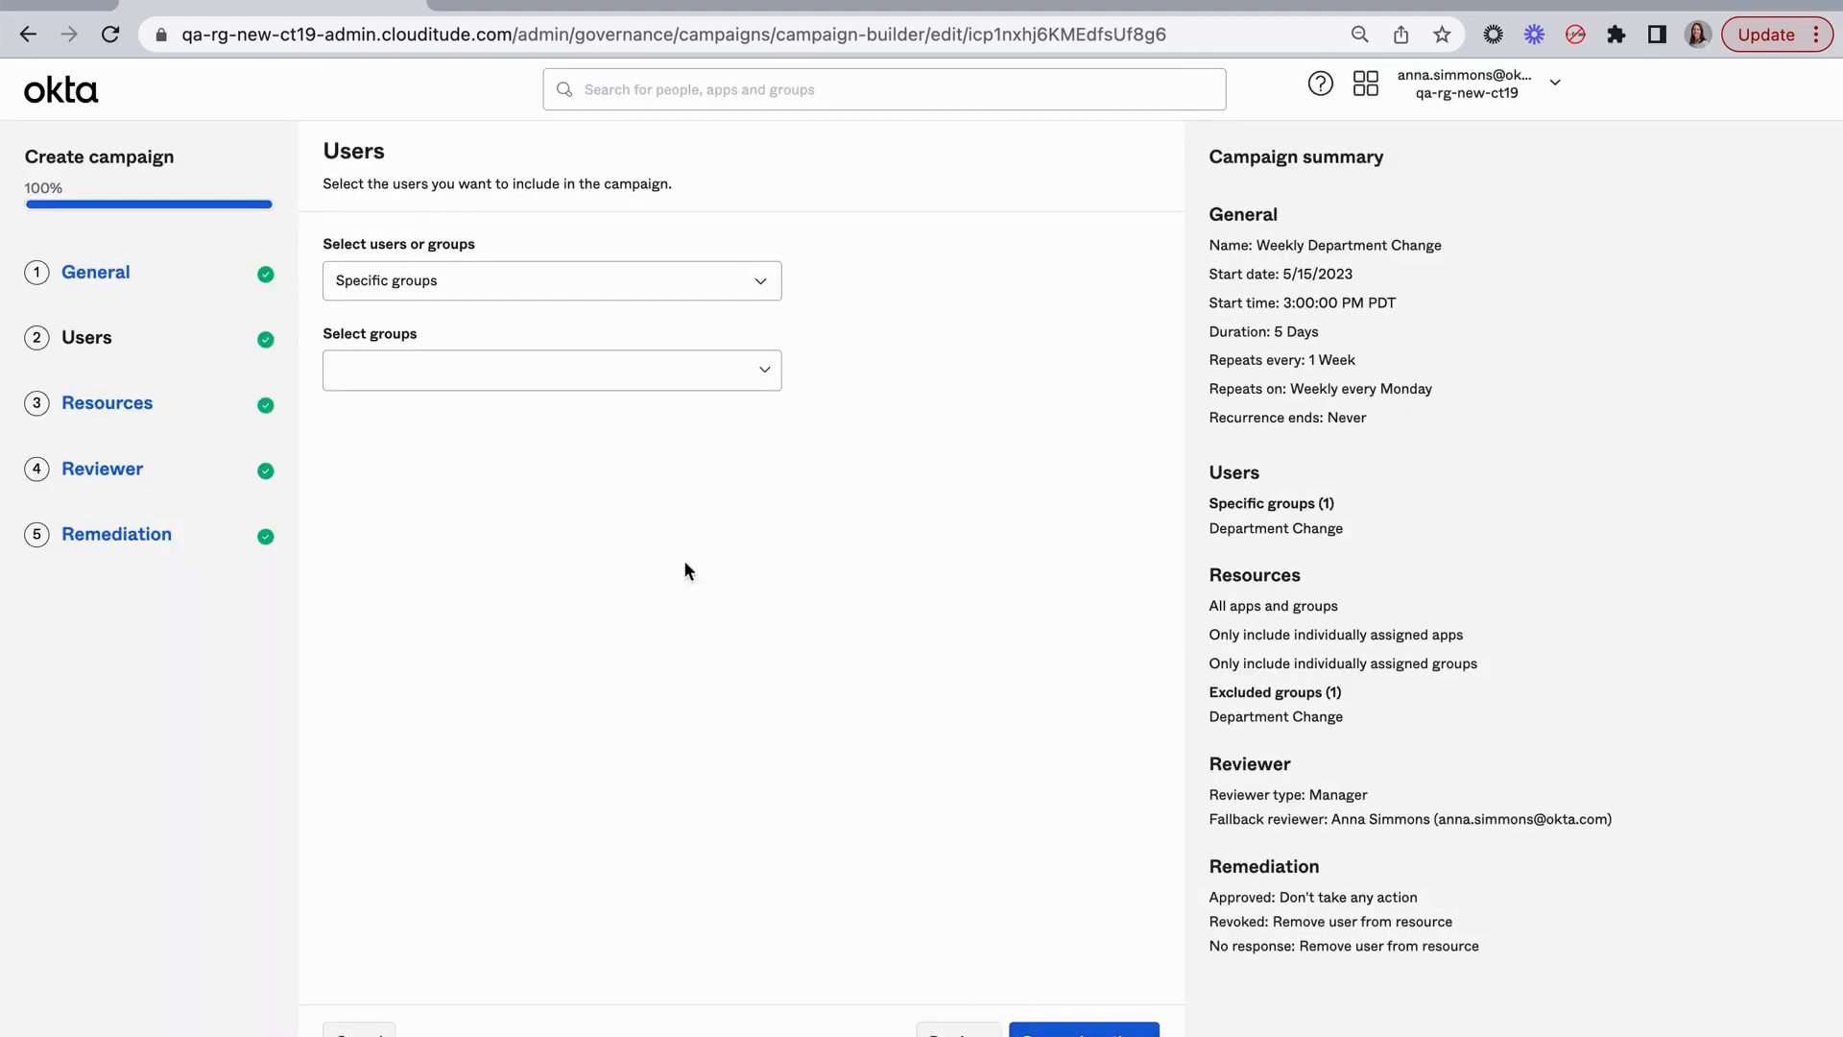
left_click(550, 369)
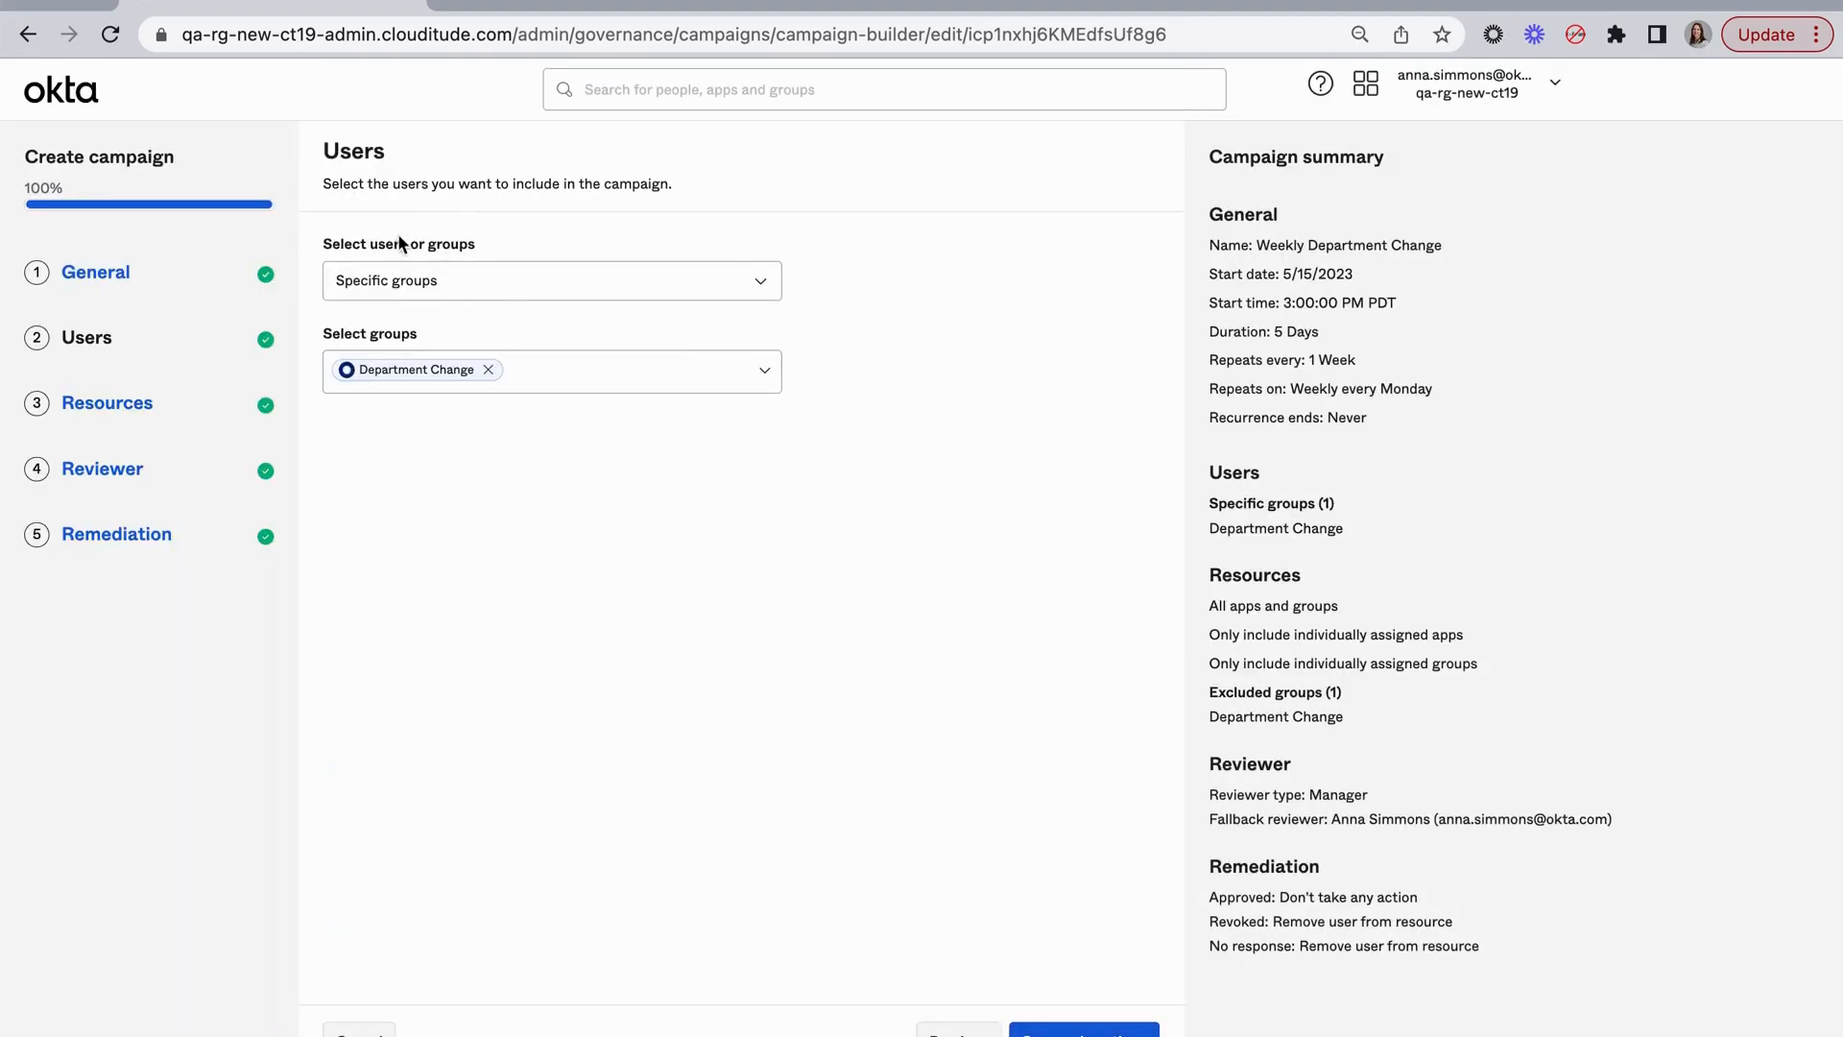
left_click(550, 279)
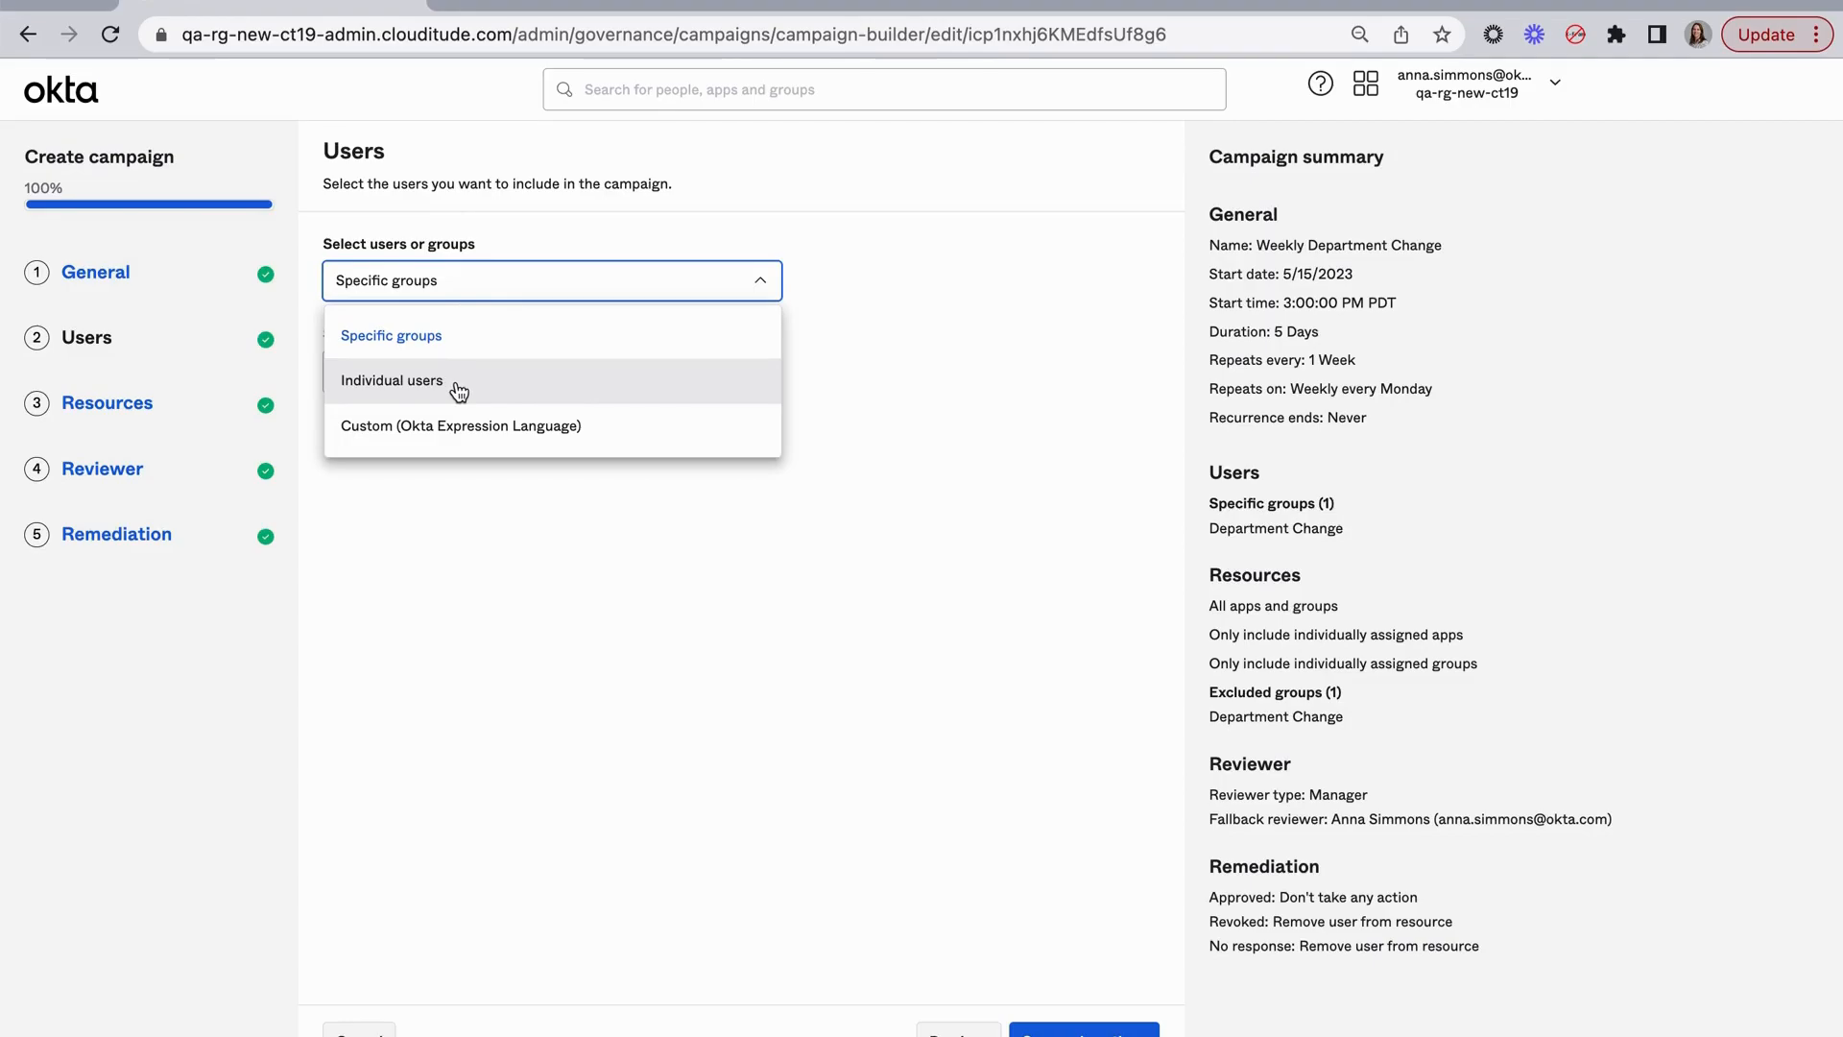
mouse_move(536, 433)
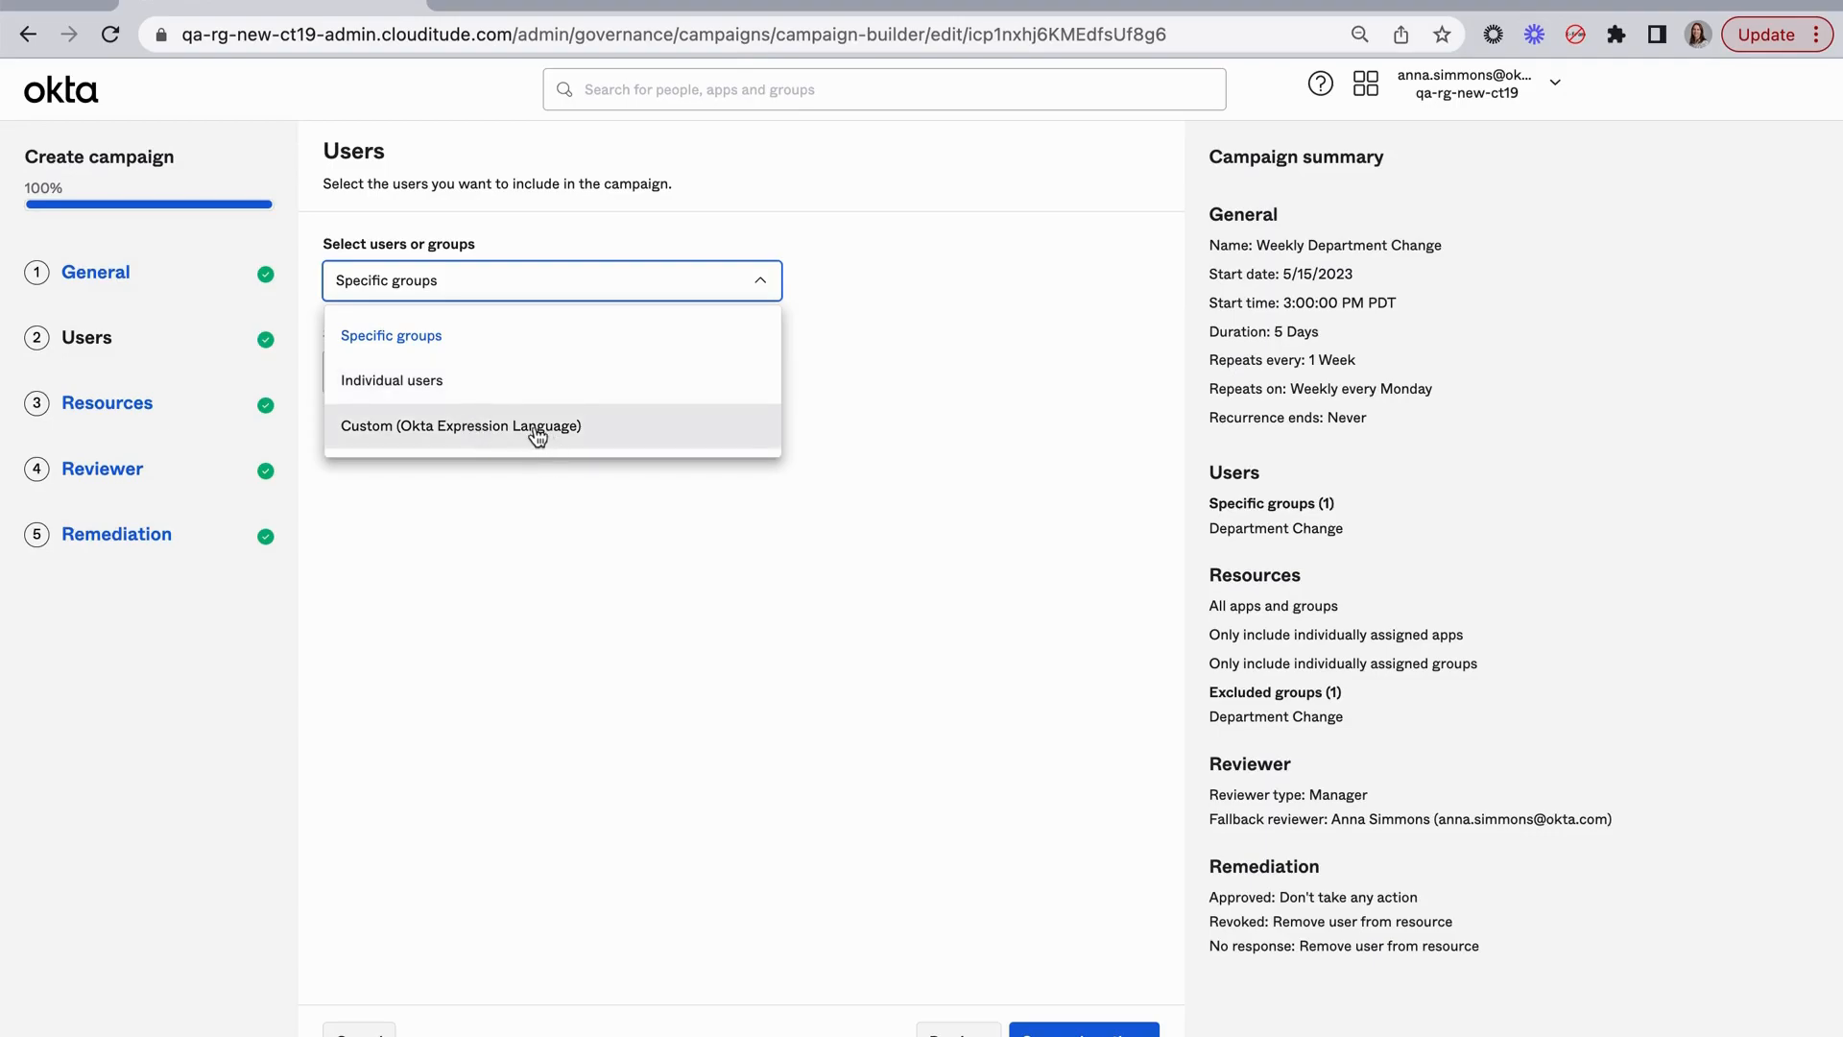
mouse_move(529, 434)
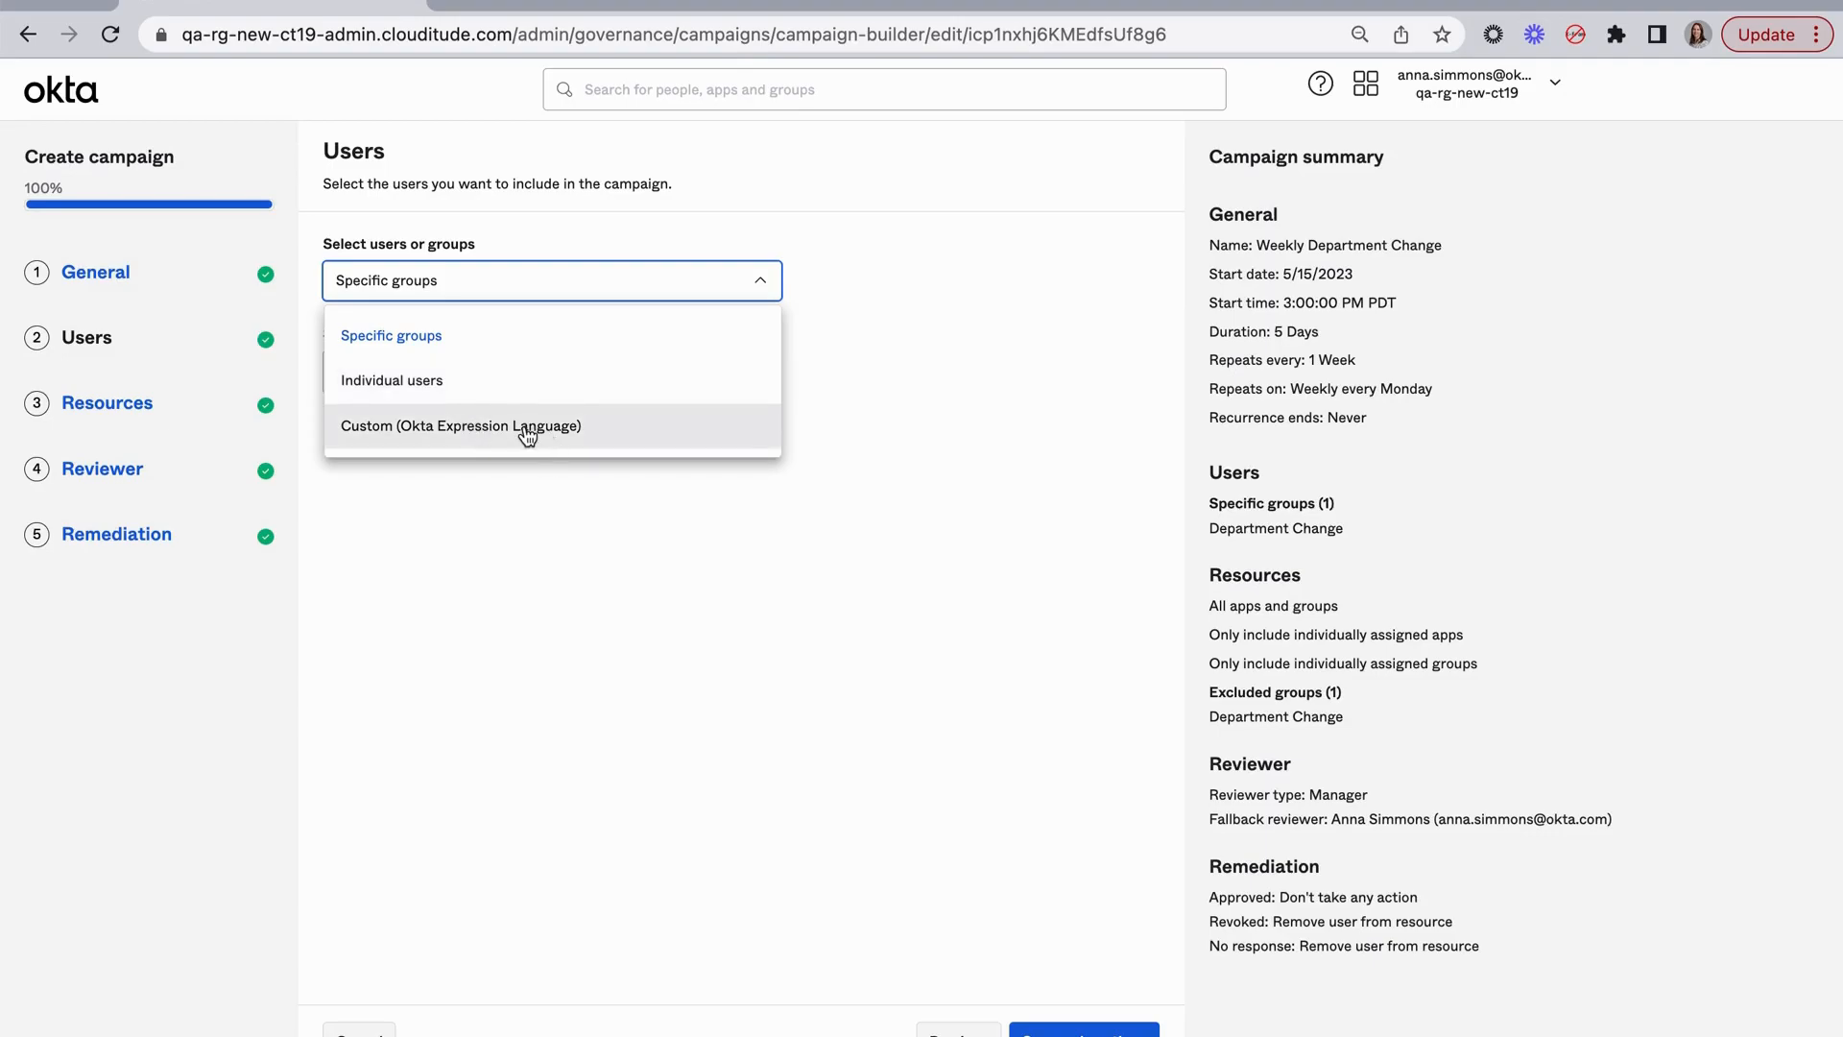
mouse_move(478, 341)
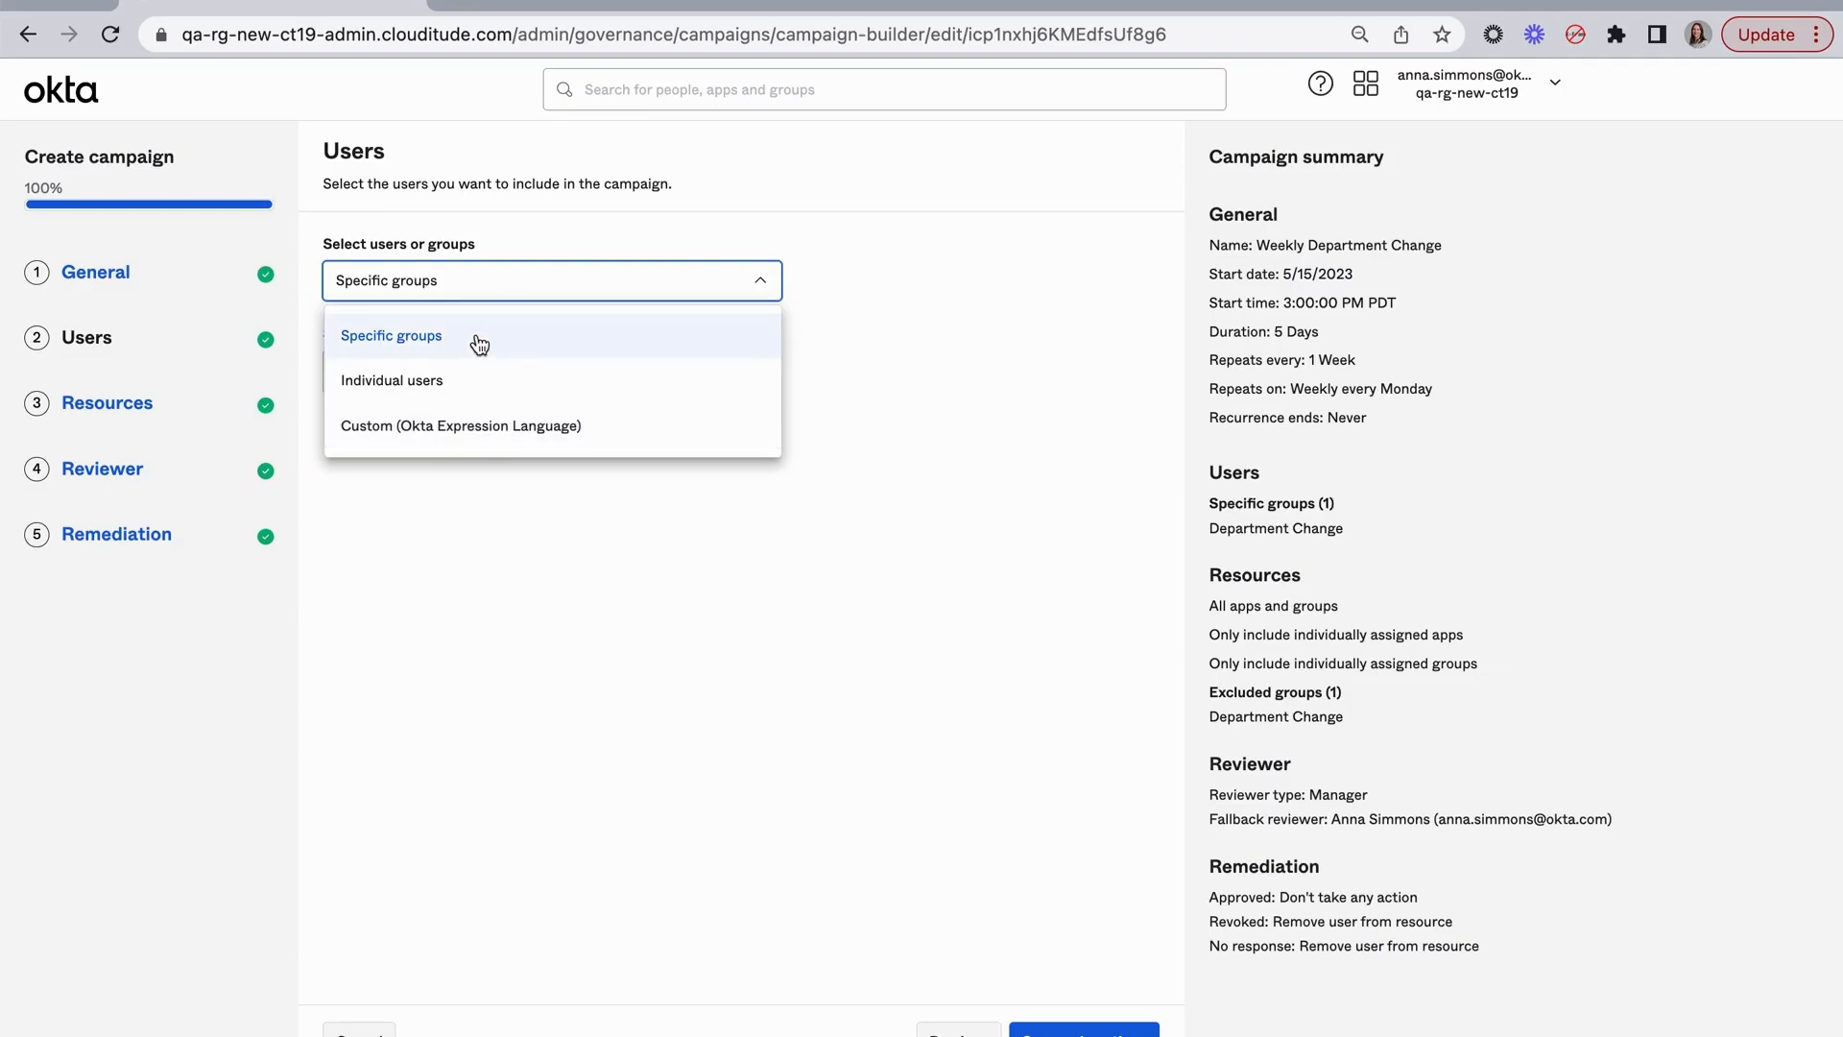
left_click(390, 335)
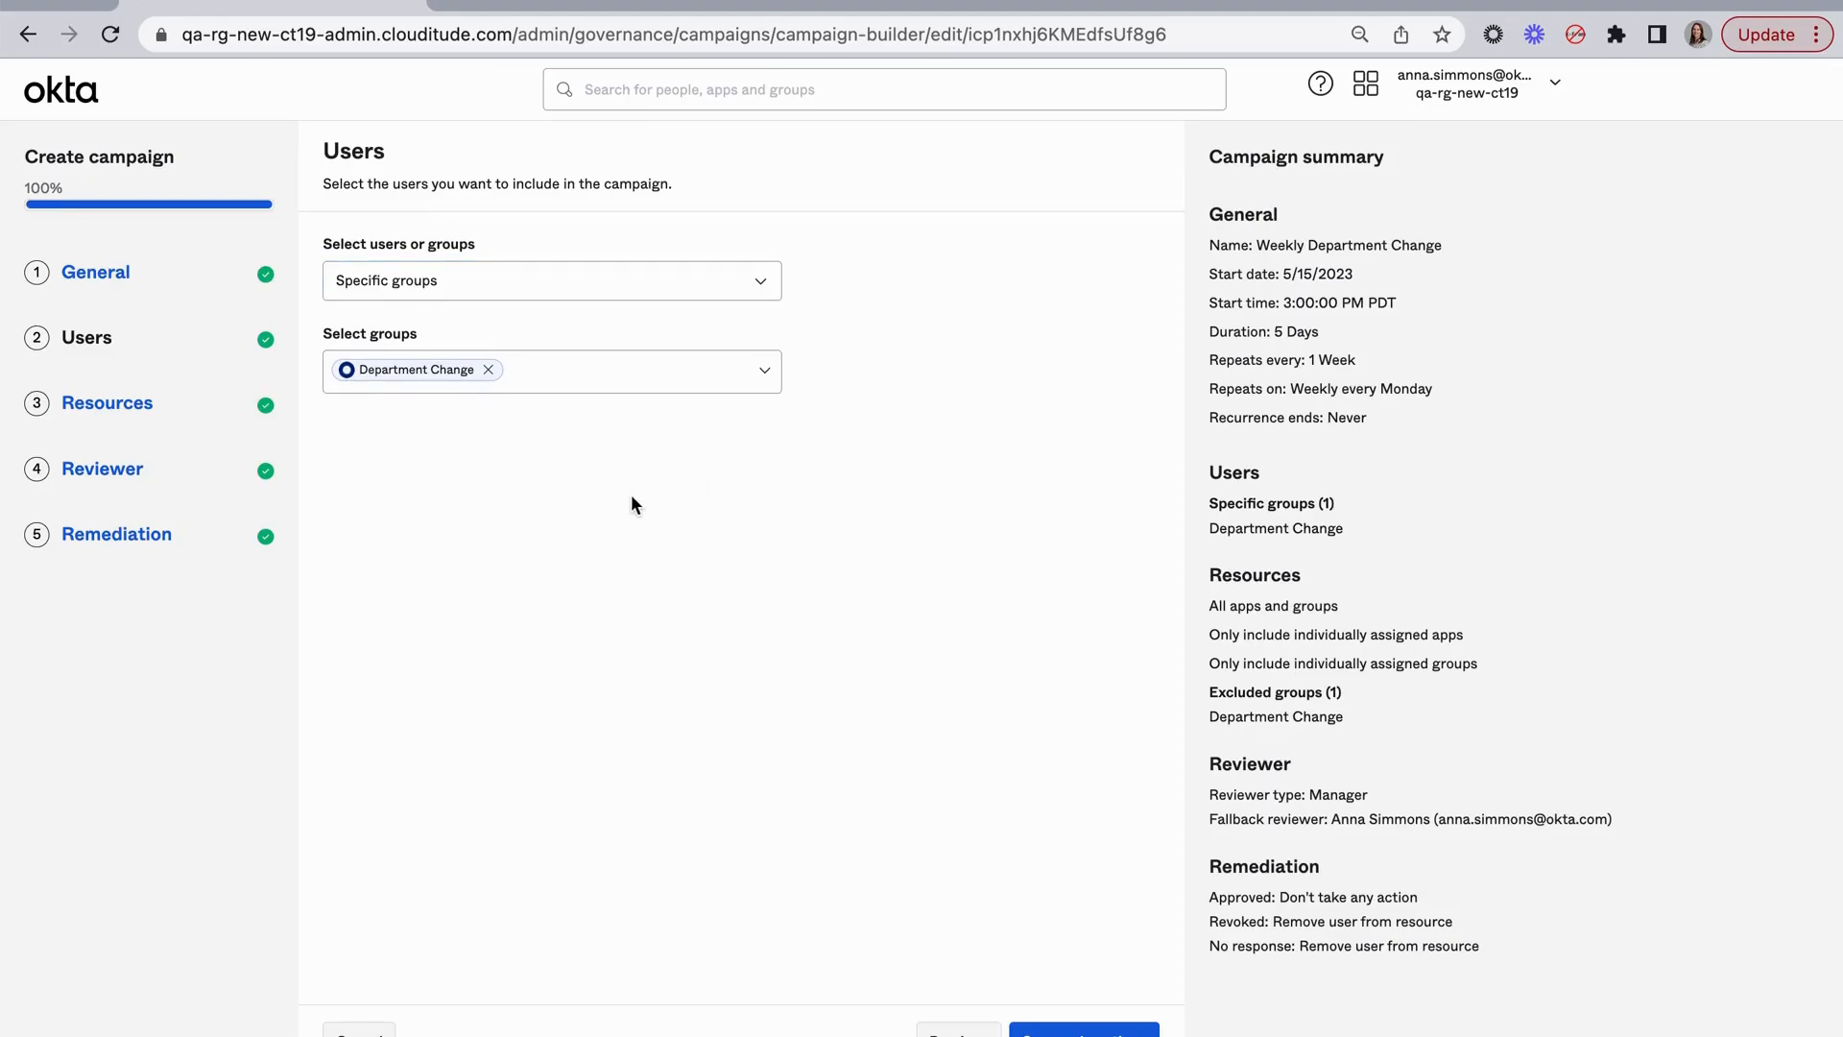
mouse_move(602, 524)
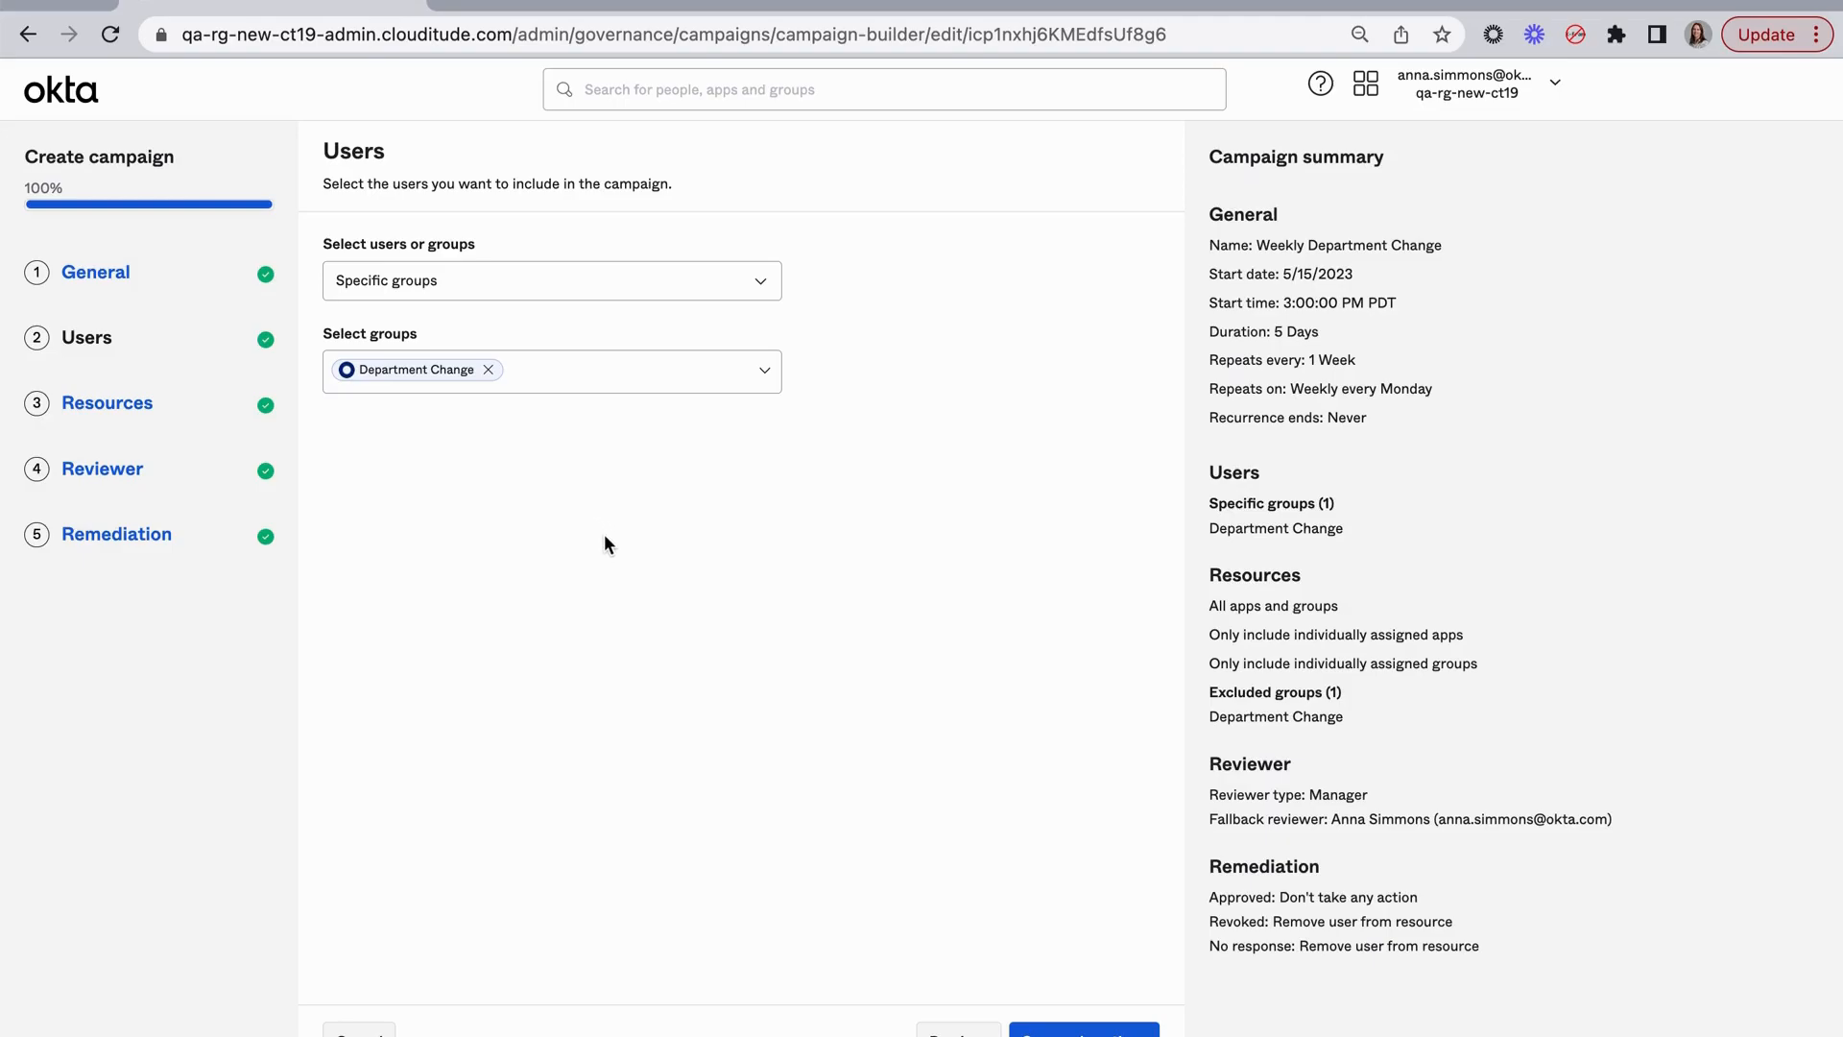
mouse_move(597, 537)
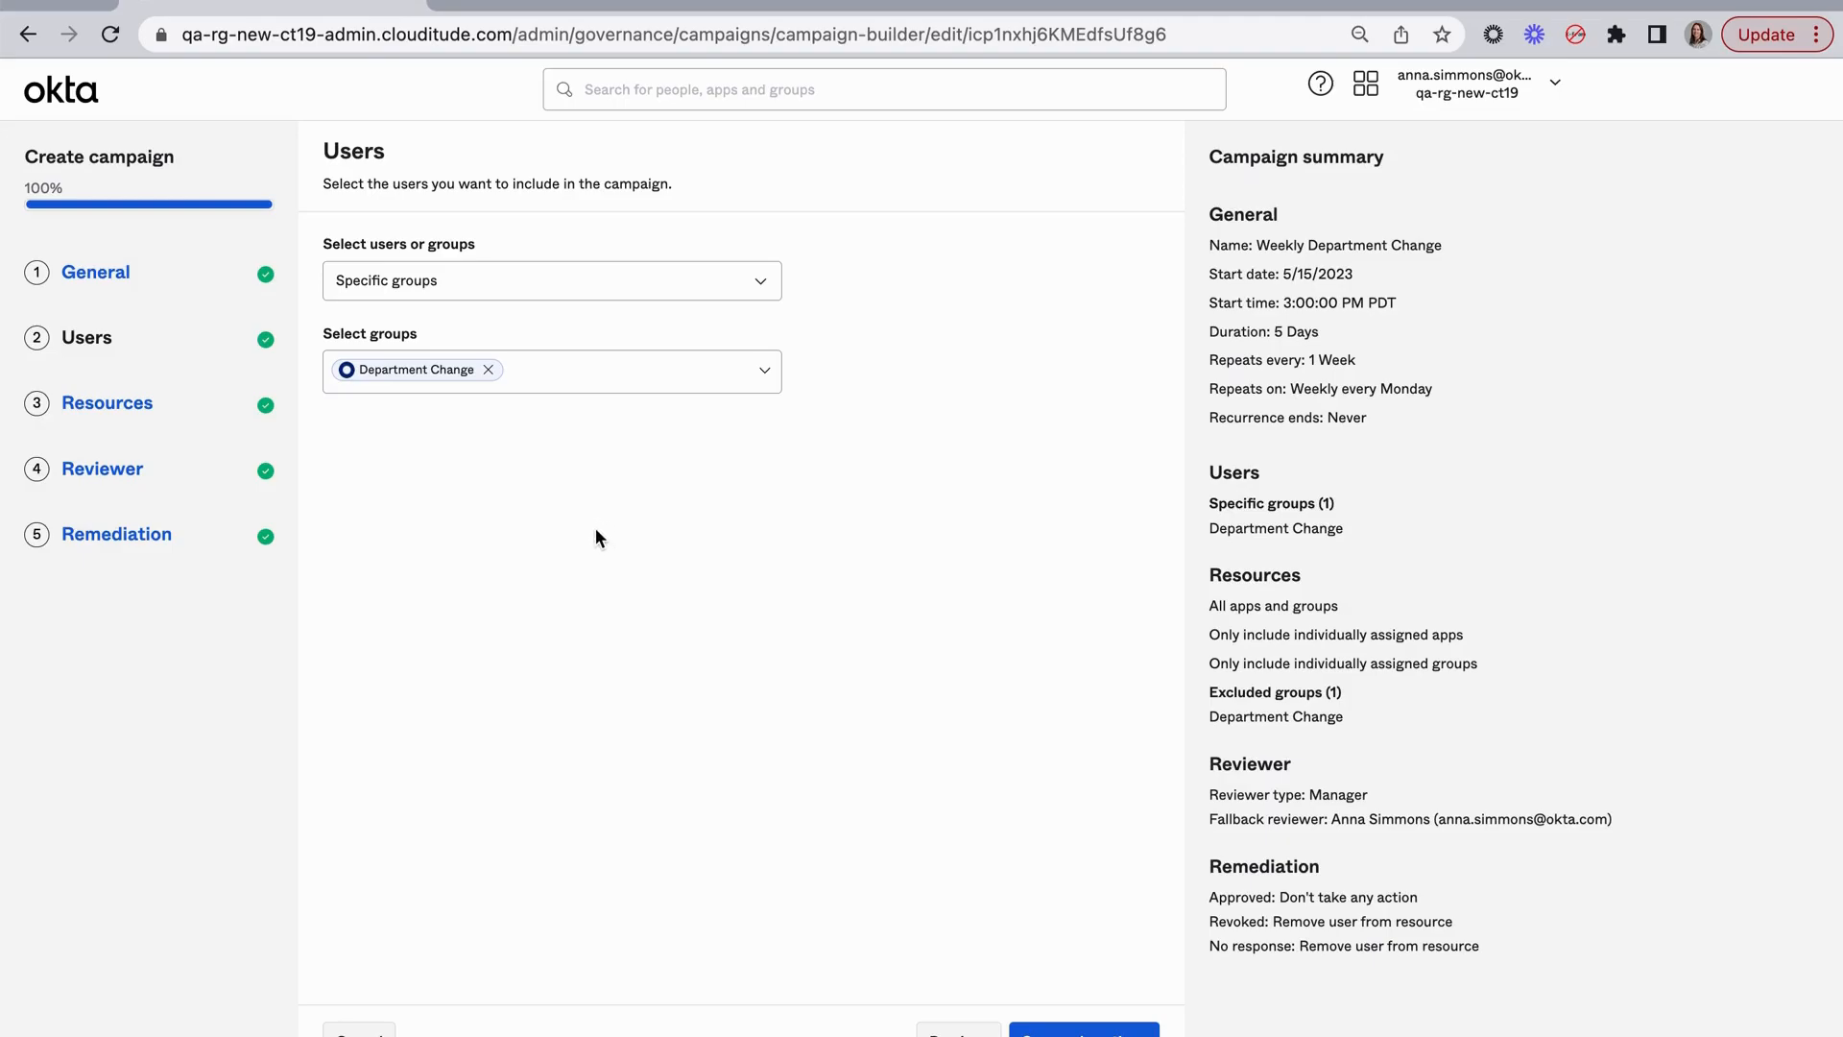
mouse_move(611, 574)
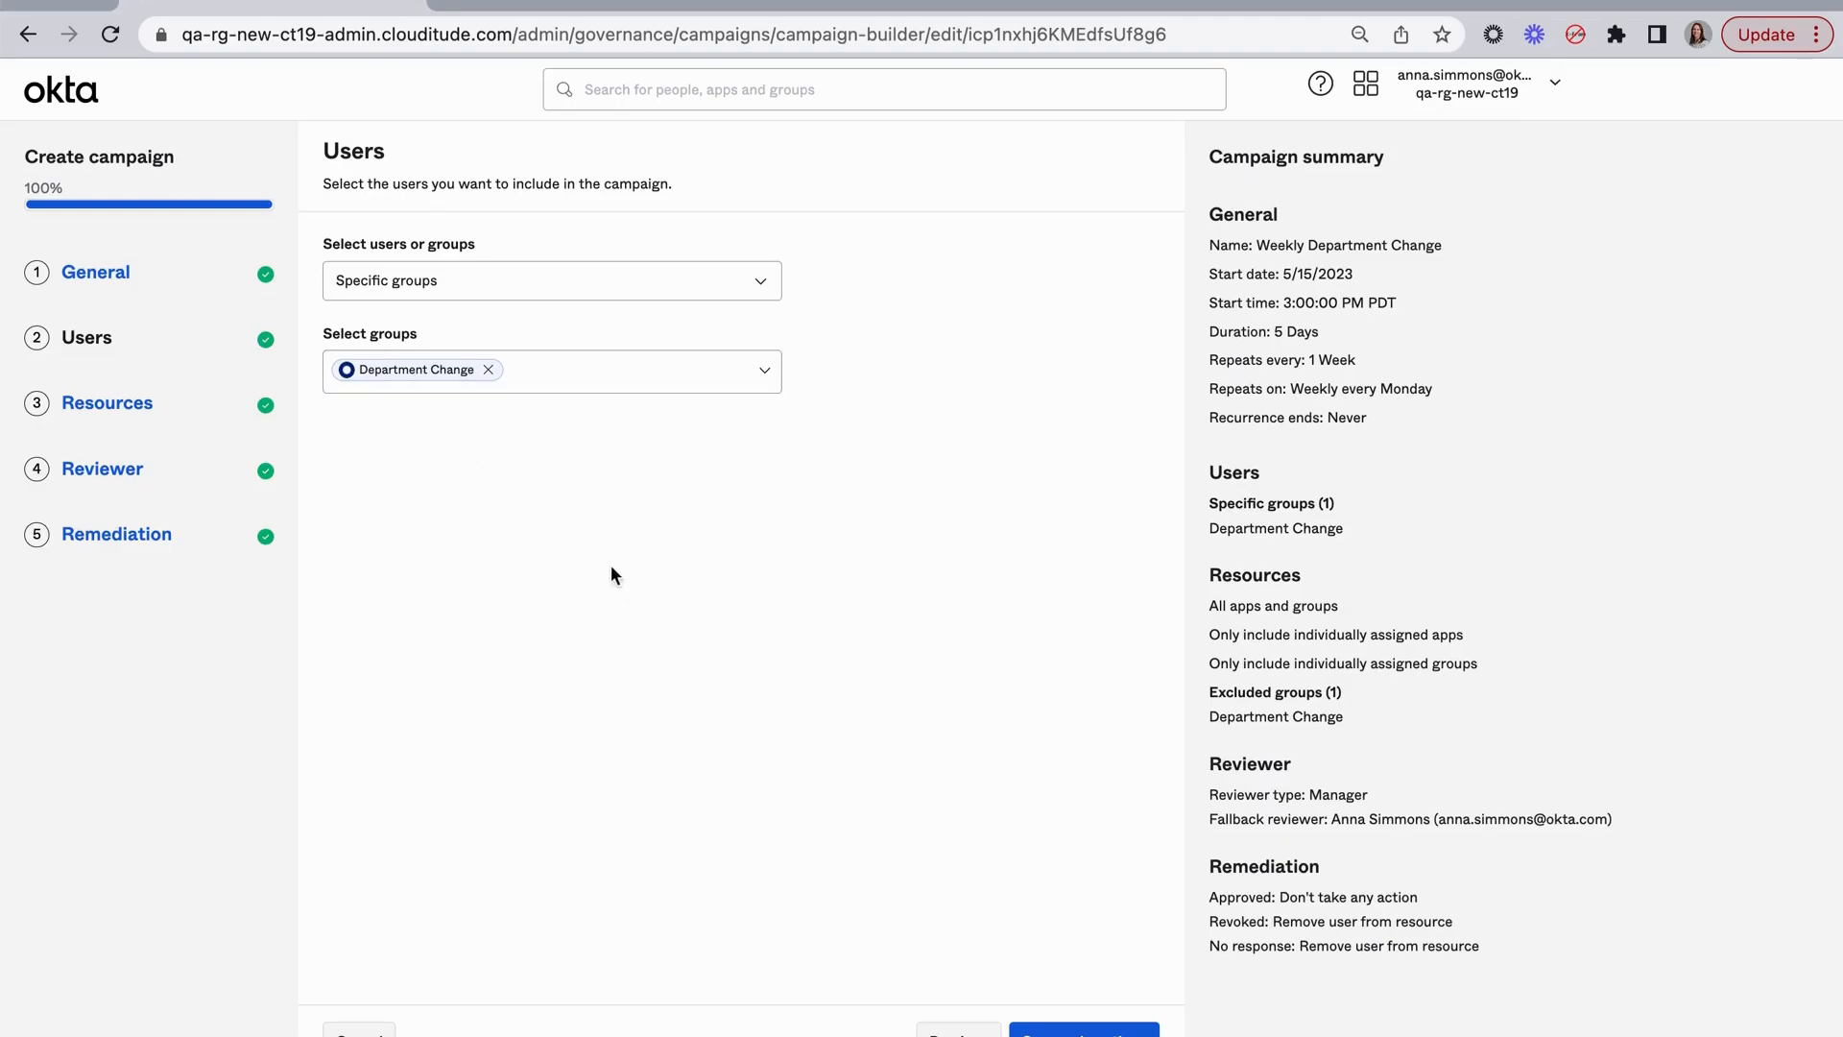
mouse_move(536, 458)
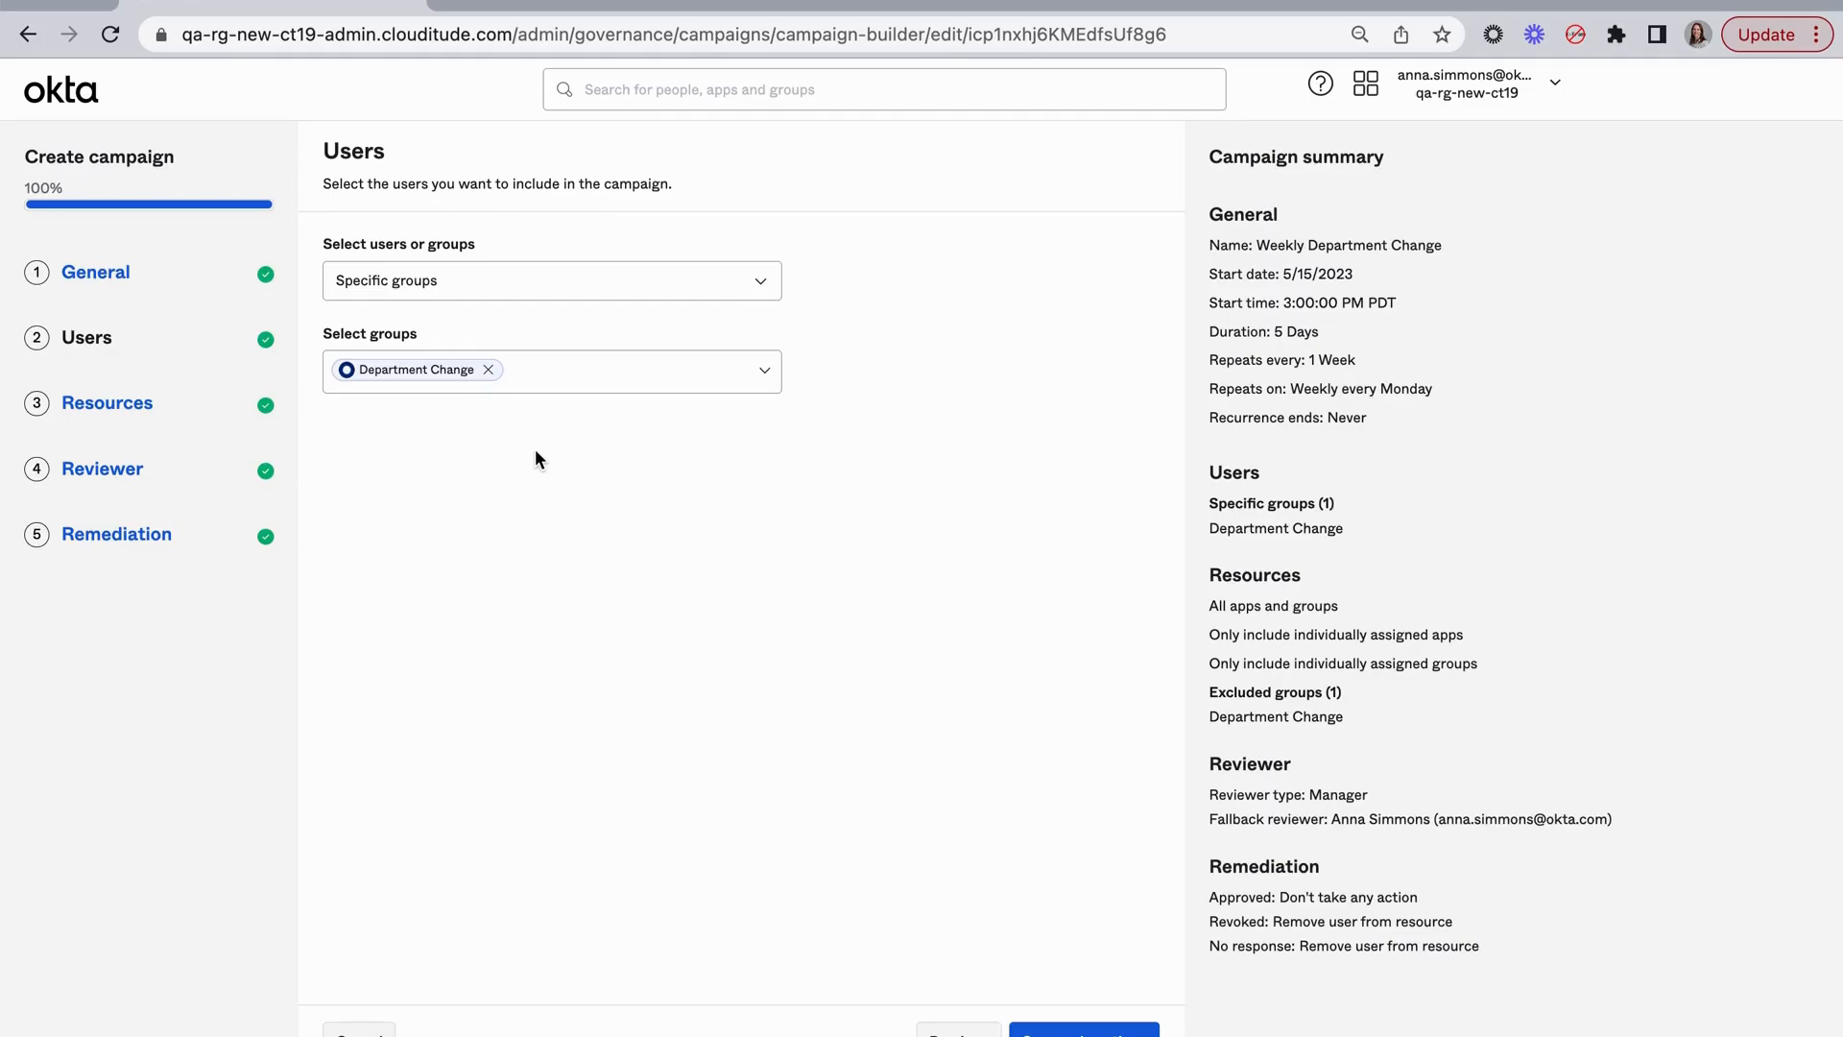
mouse_move(933, 611)
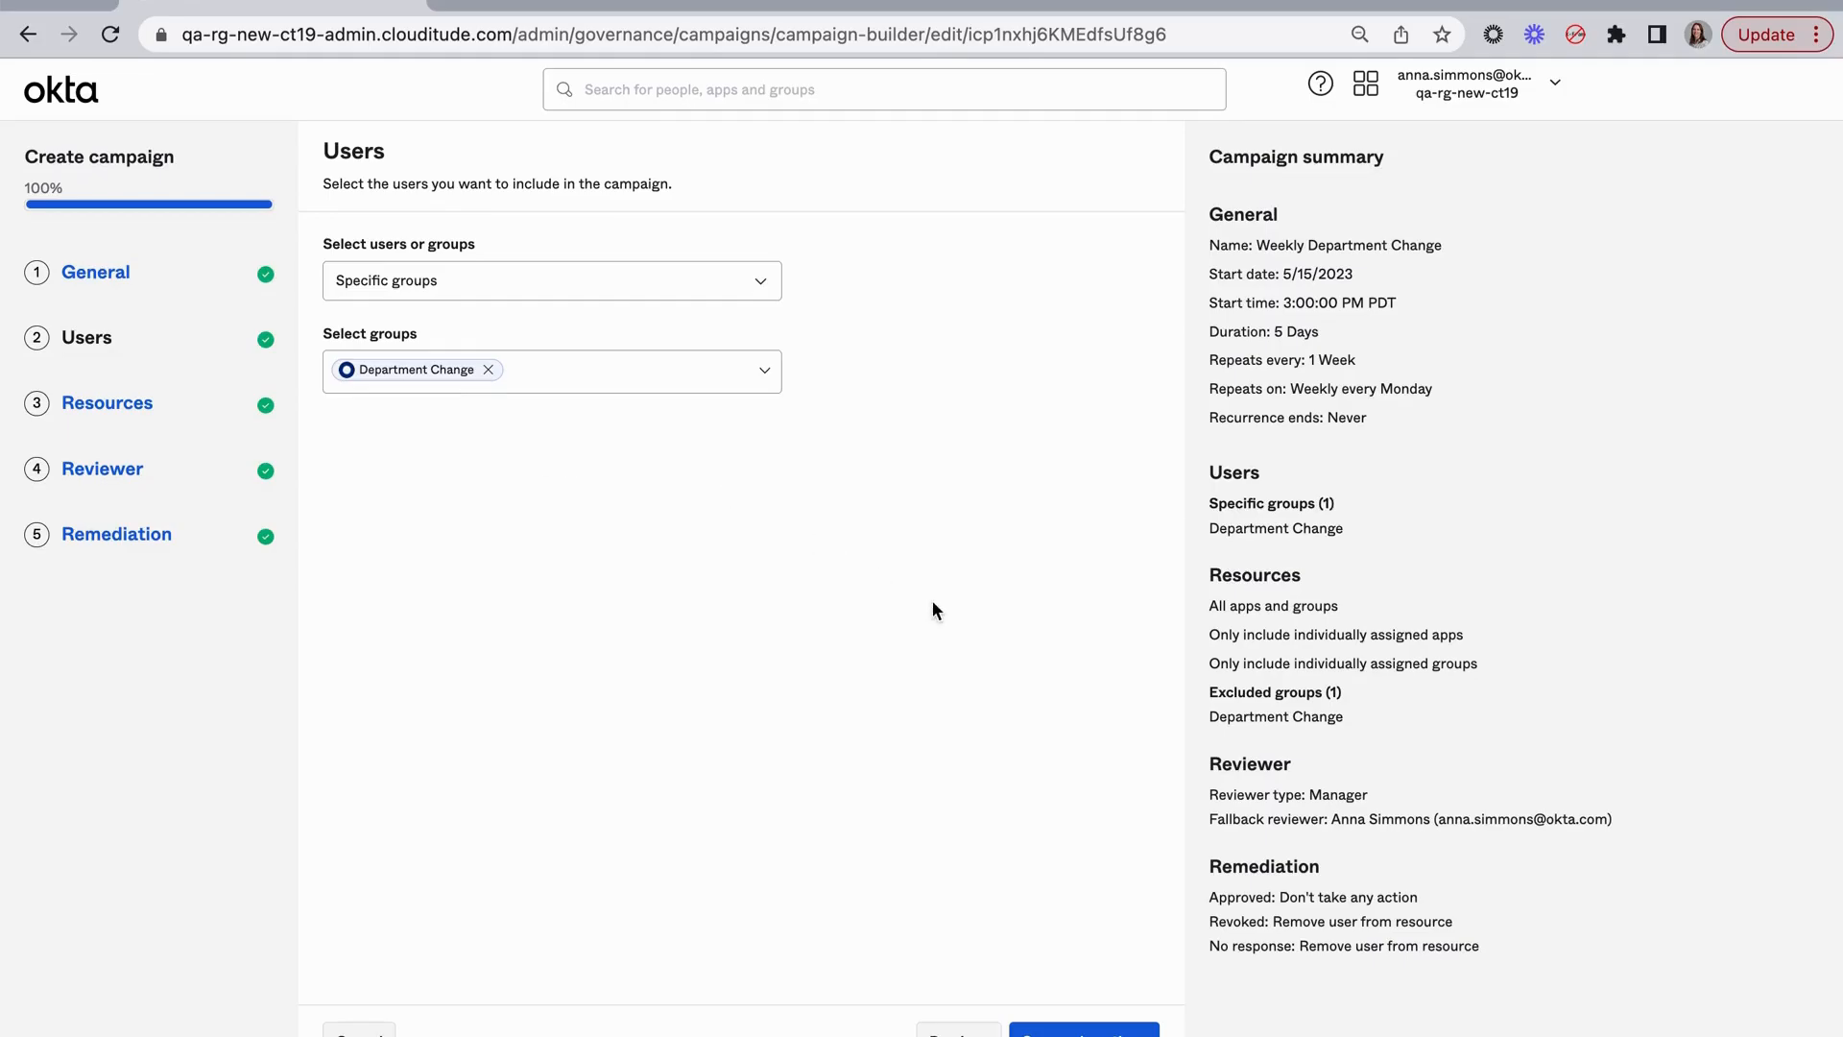
mouse_move(1079, 785)
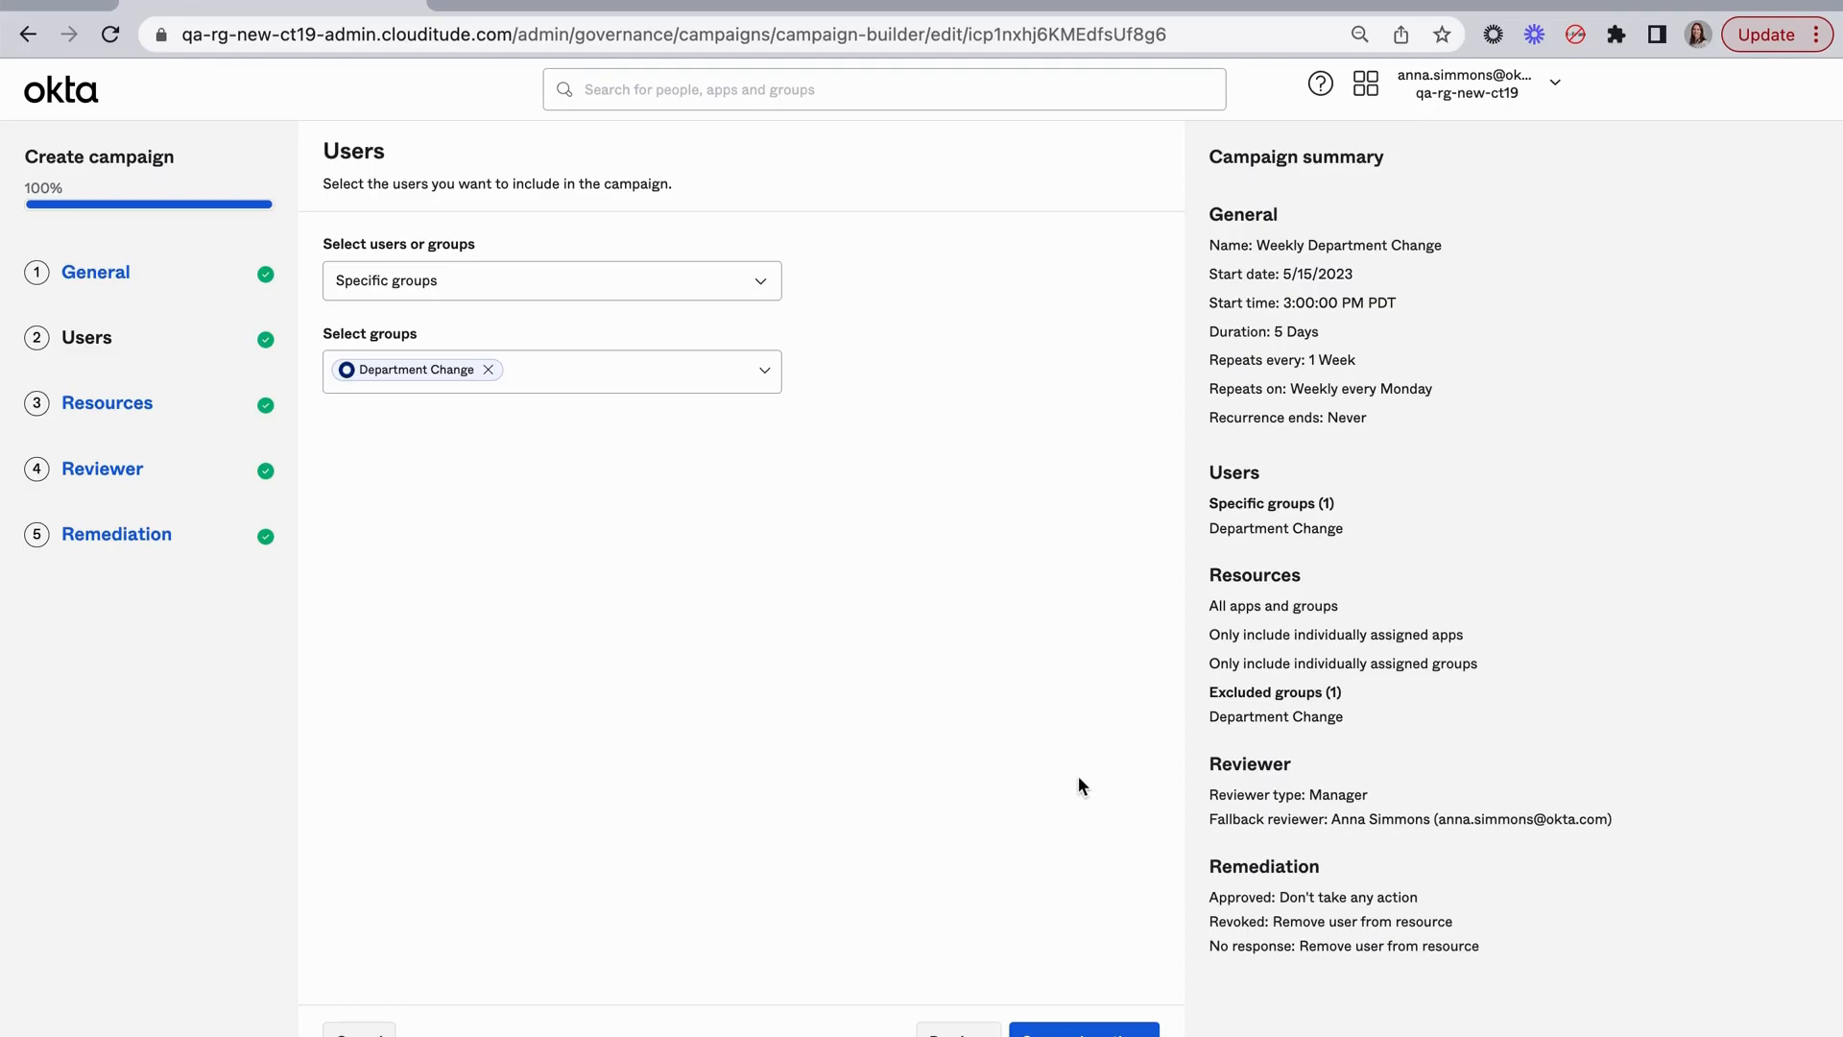
mouse_move(1093, 1006)
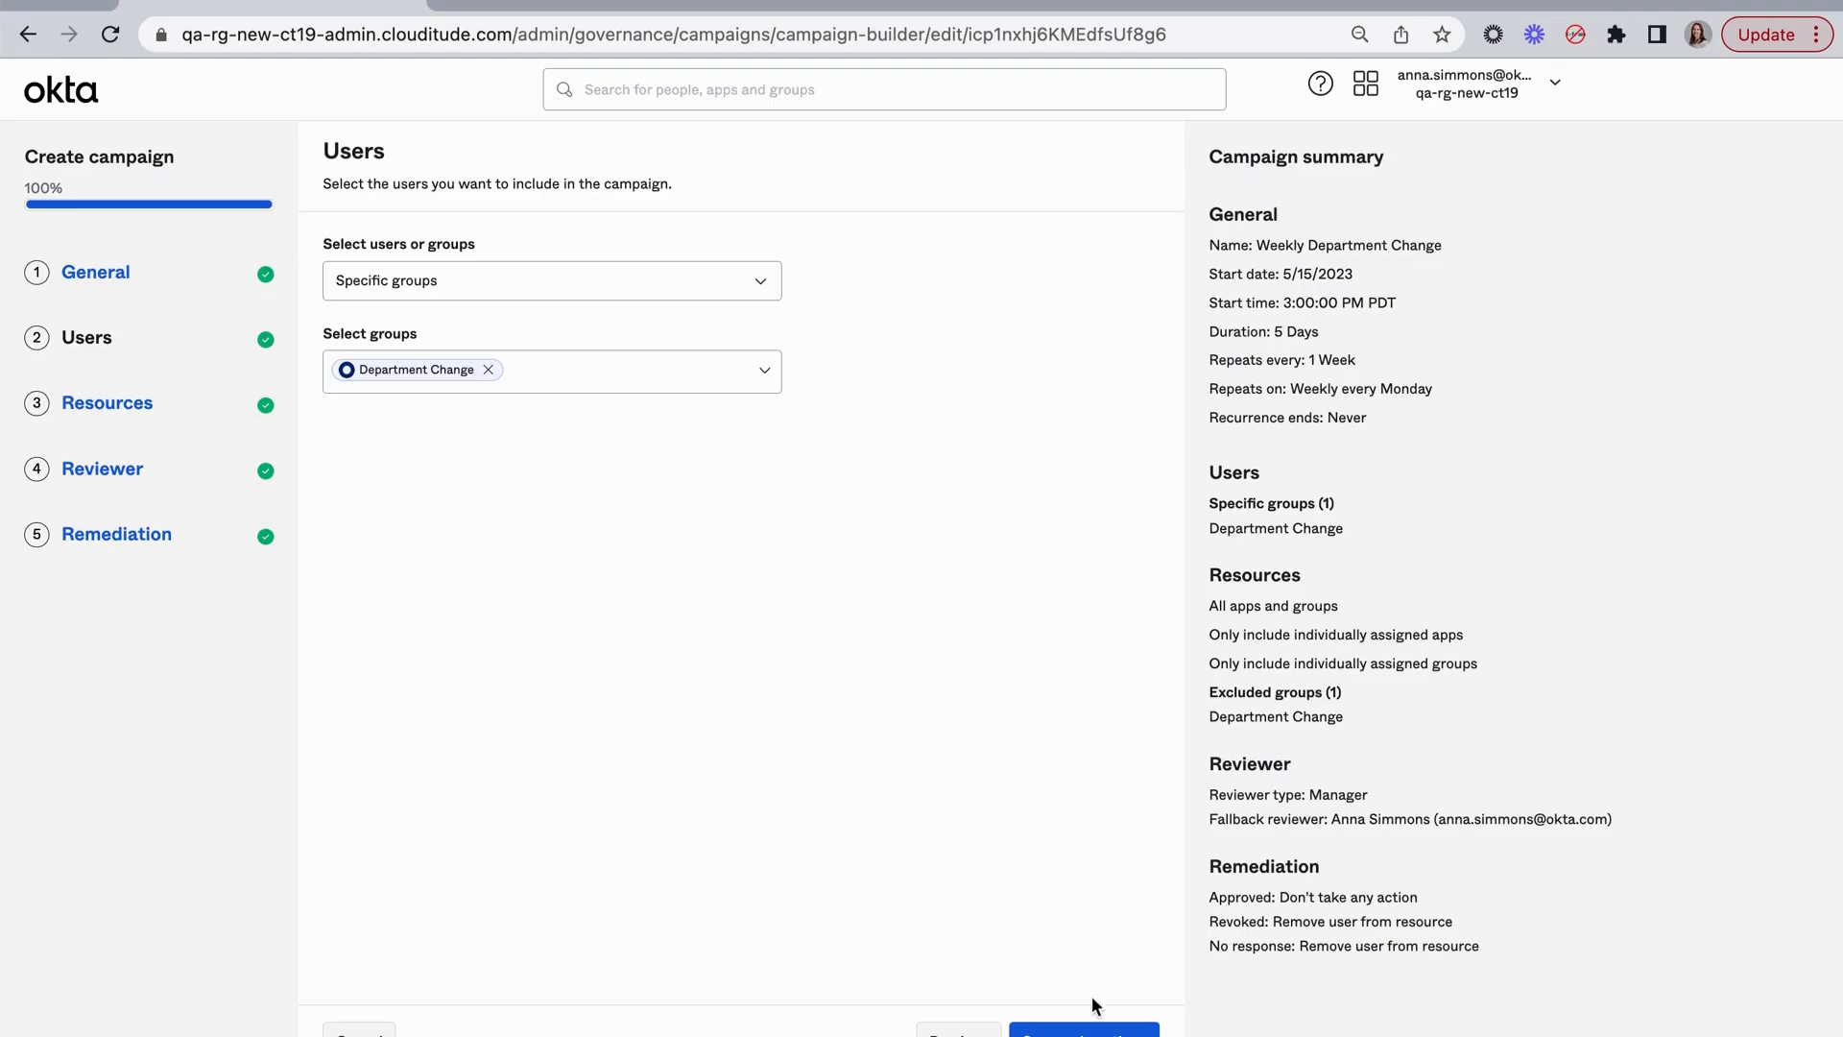
Continue to the Resources step and keep the scope as all apps and groups.
left_click(1082, 1027)
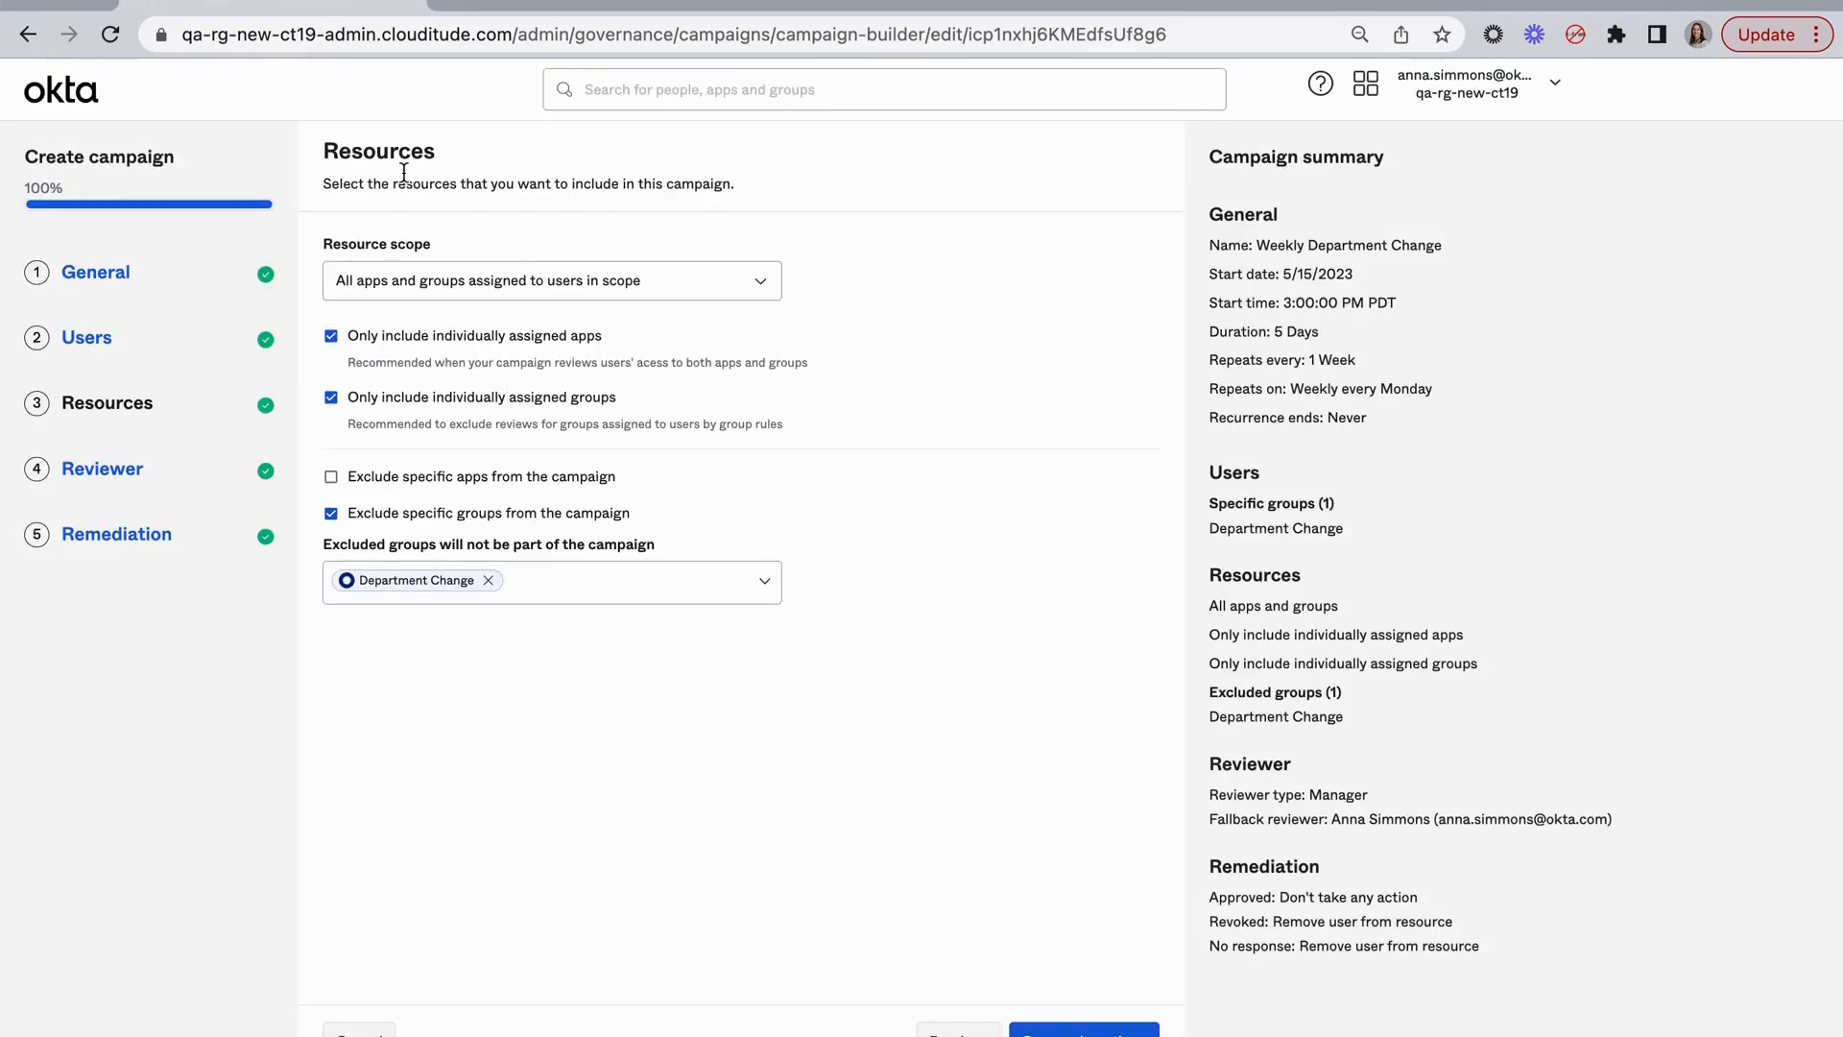
mouse_move(388, 262)
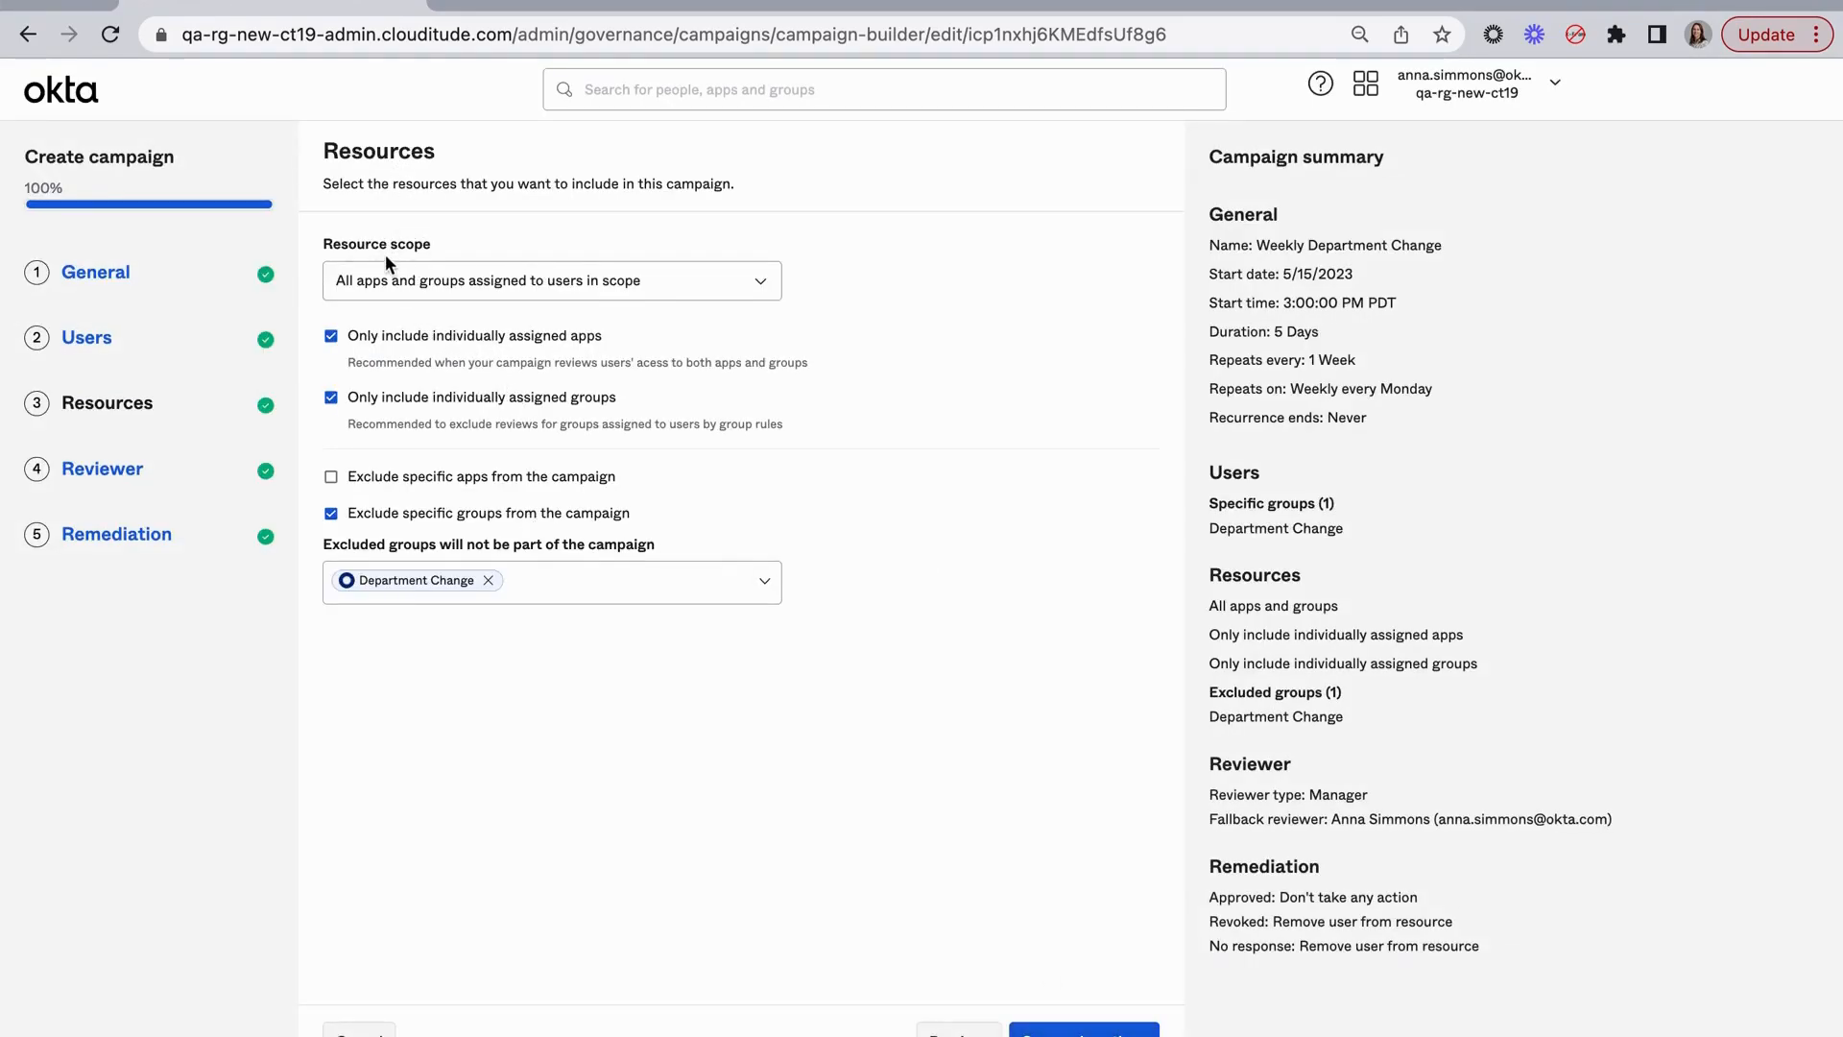
mouse_move(543, 289)
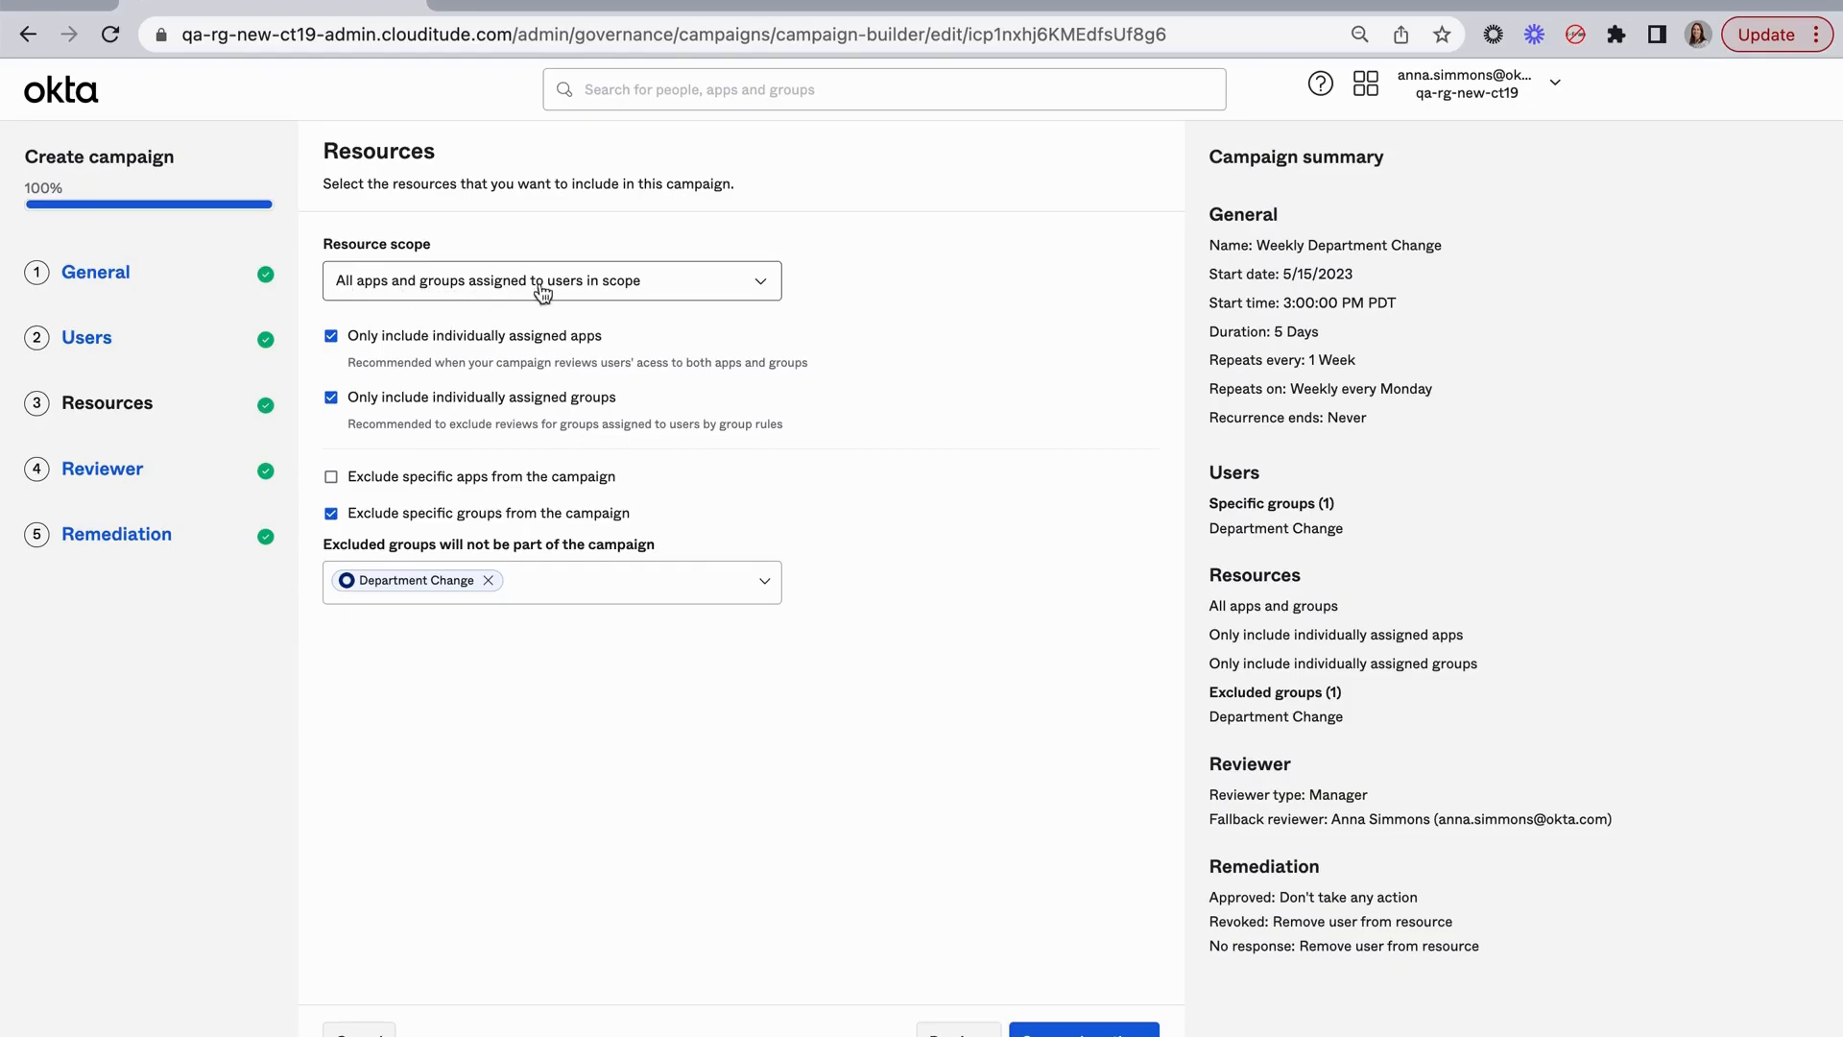
left_click(550, 279)
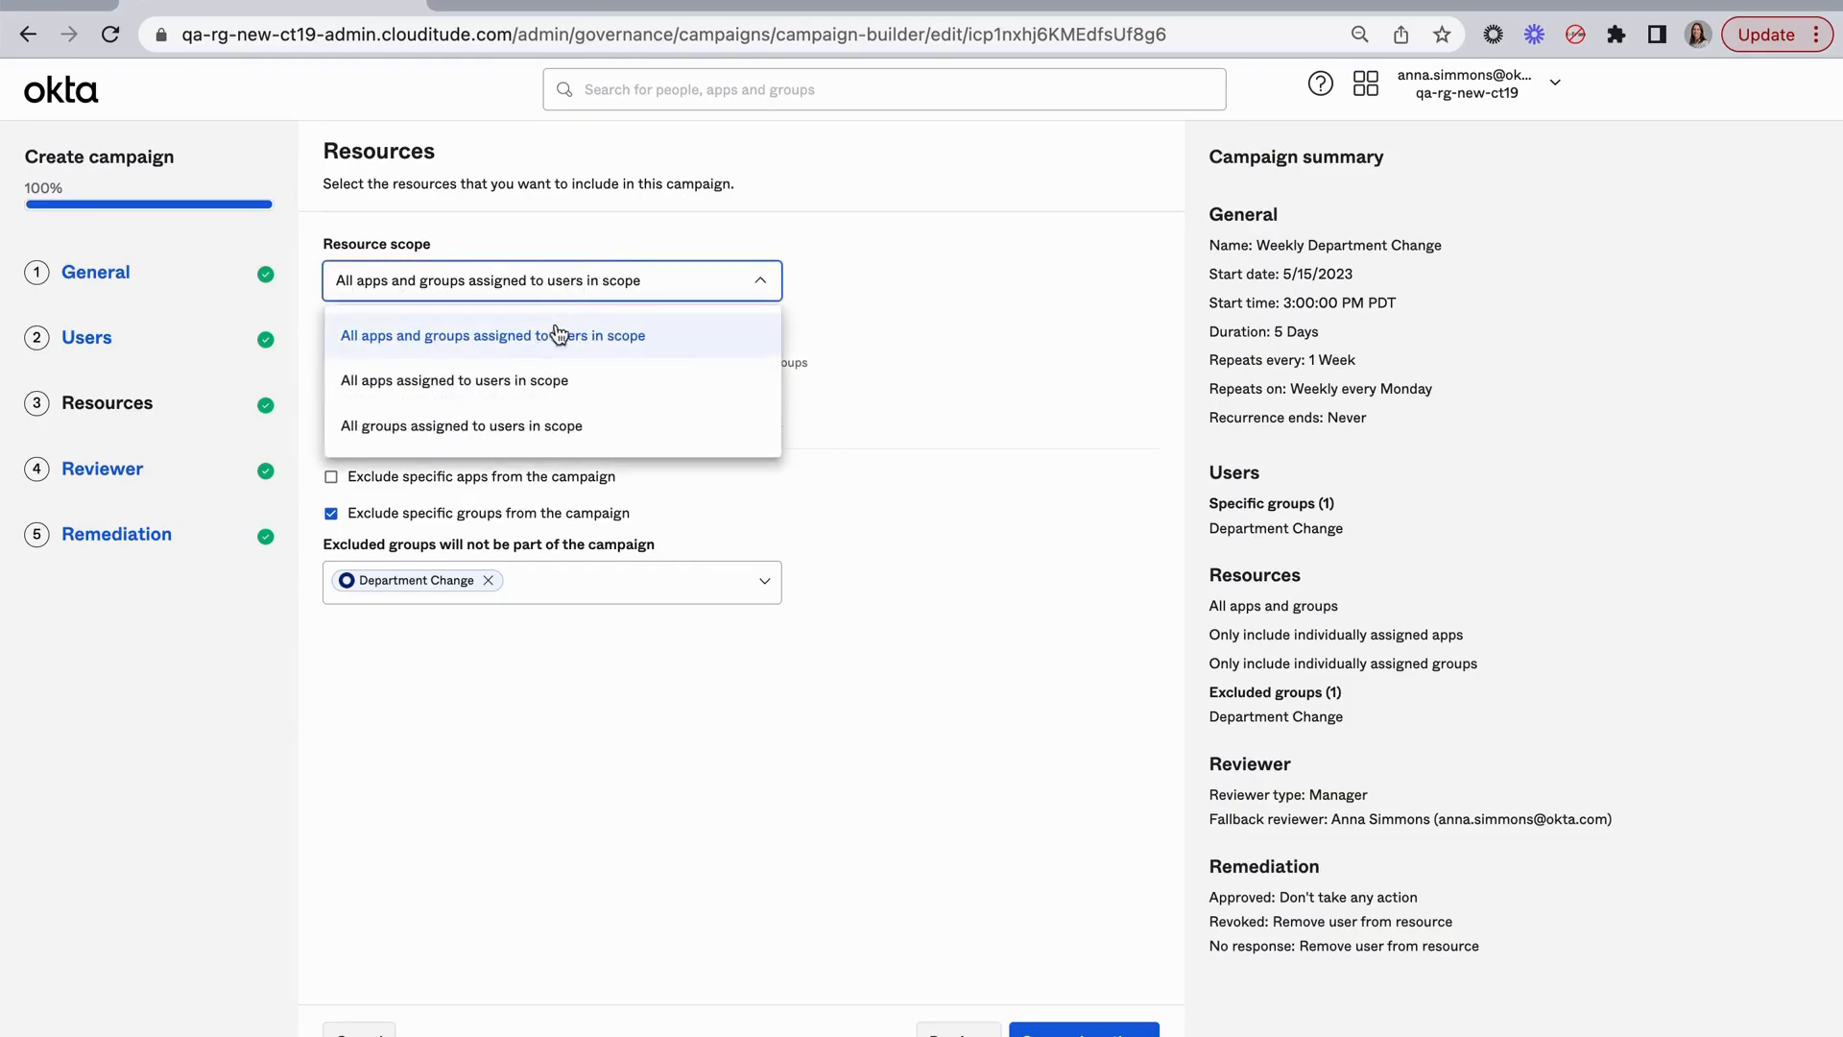
mouse_move(969, 378)
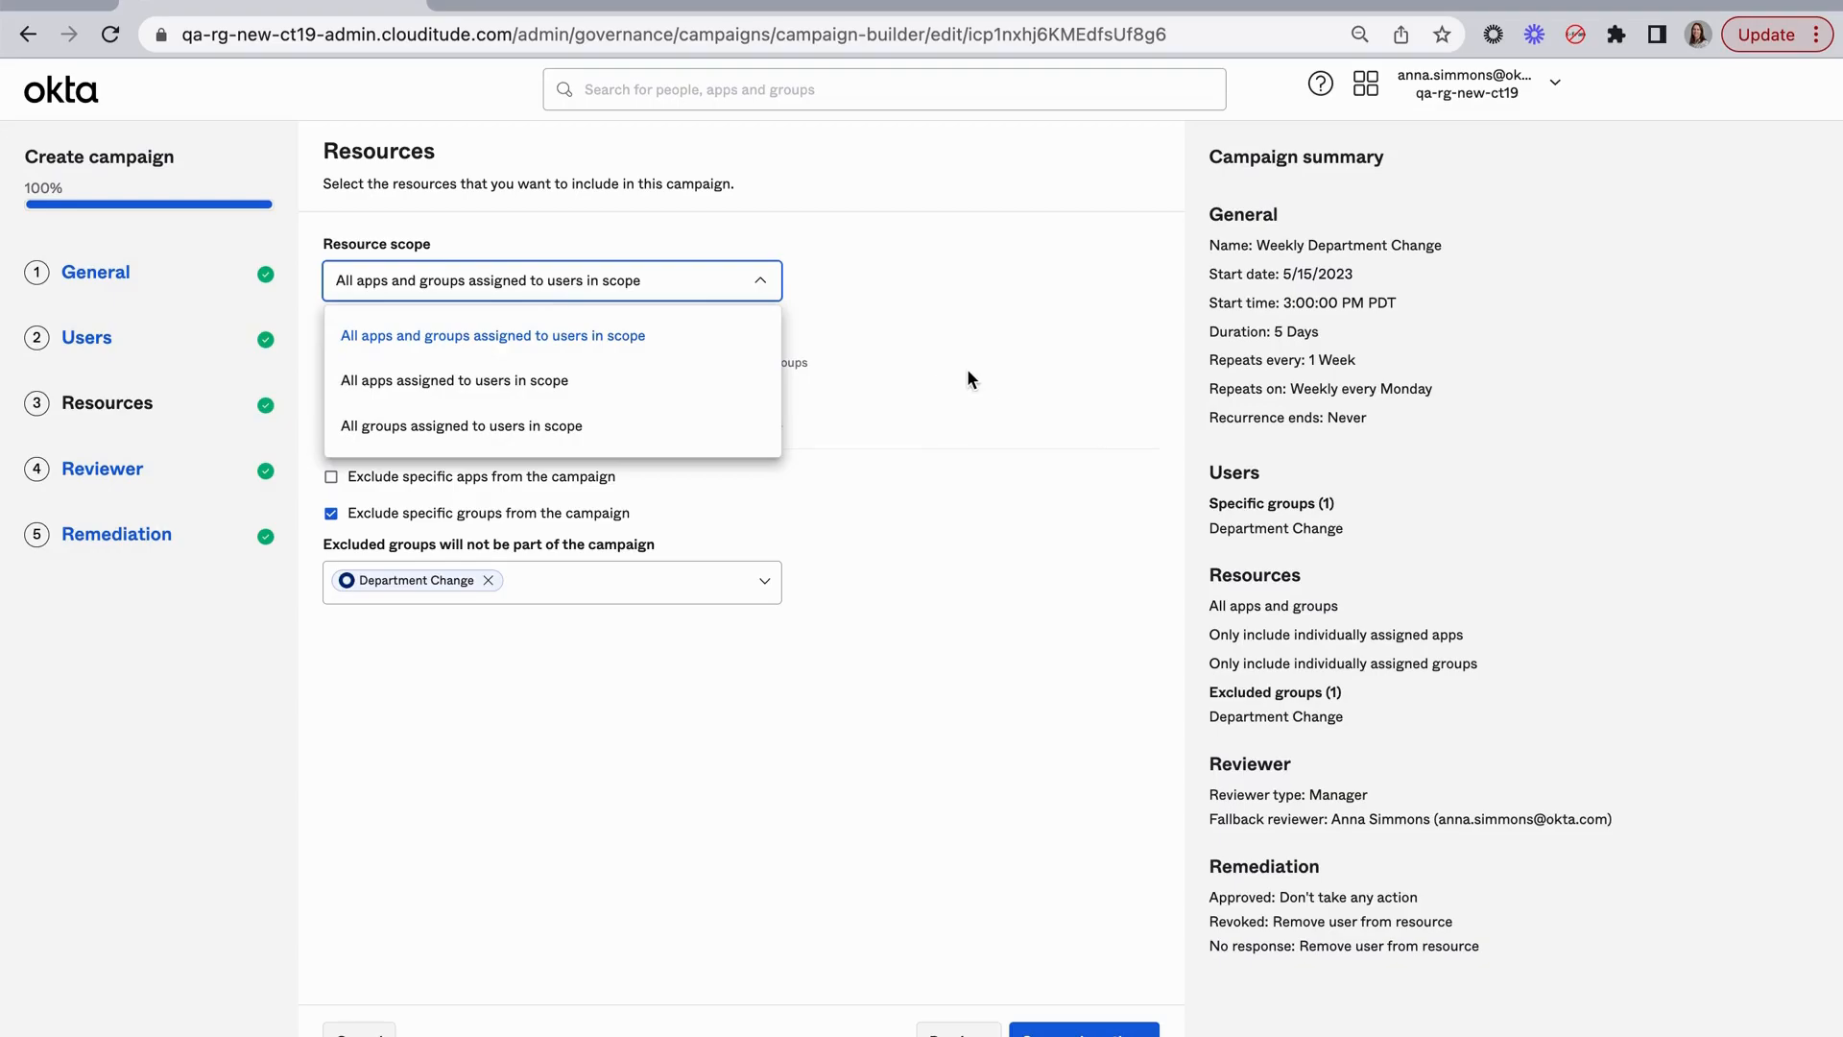
left_click(492, 335)
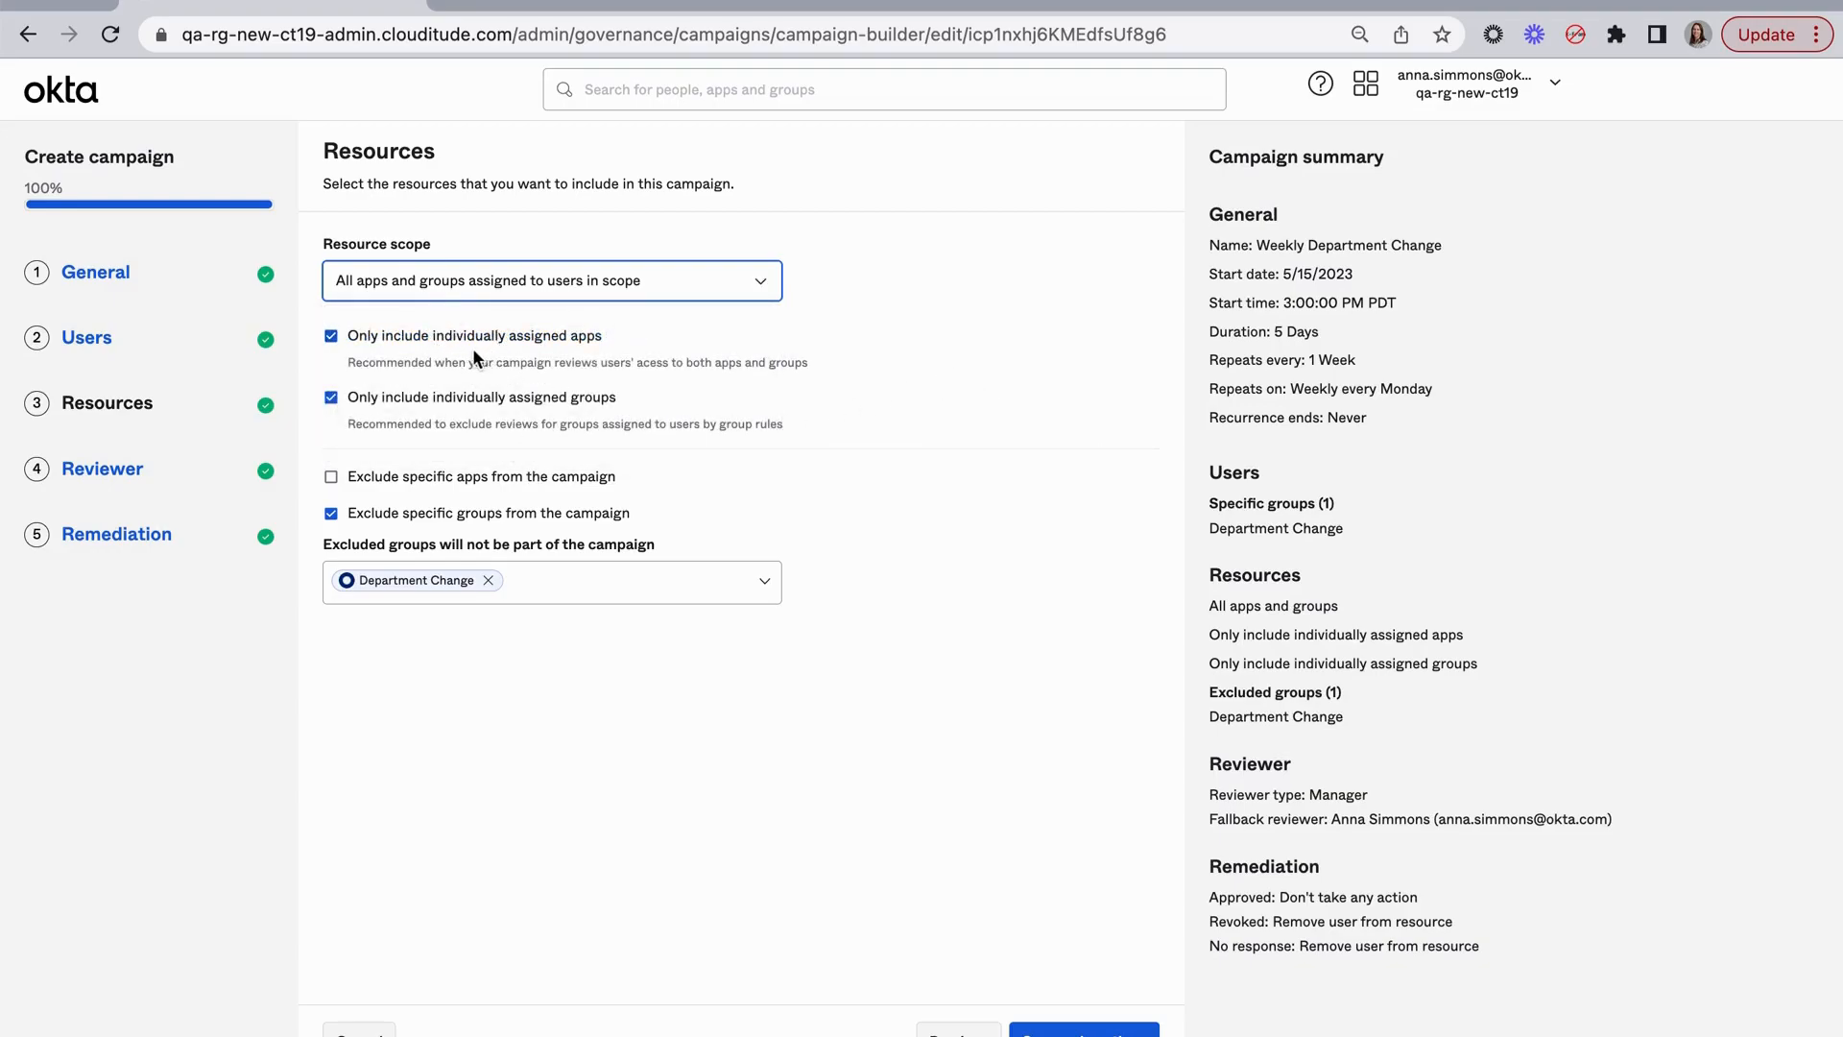
mouse_move(609, 350)
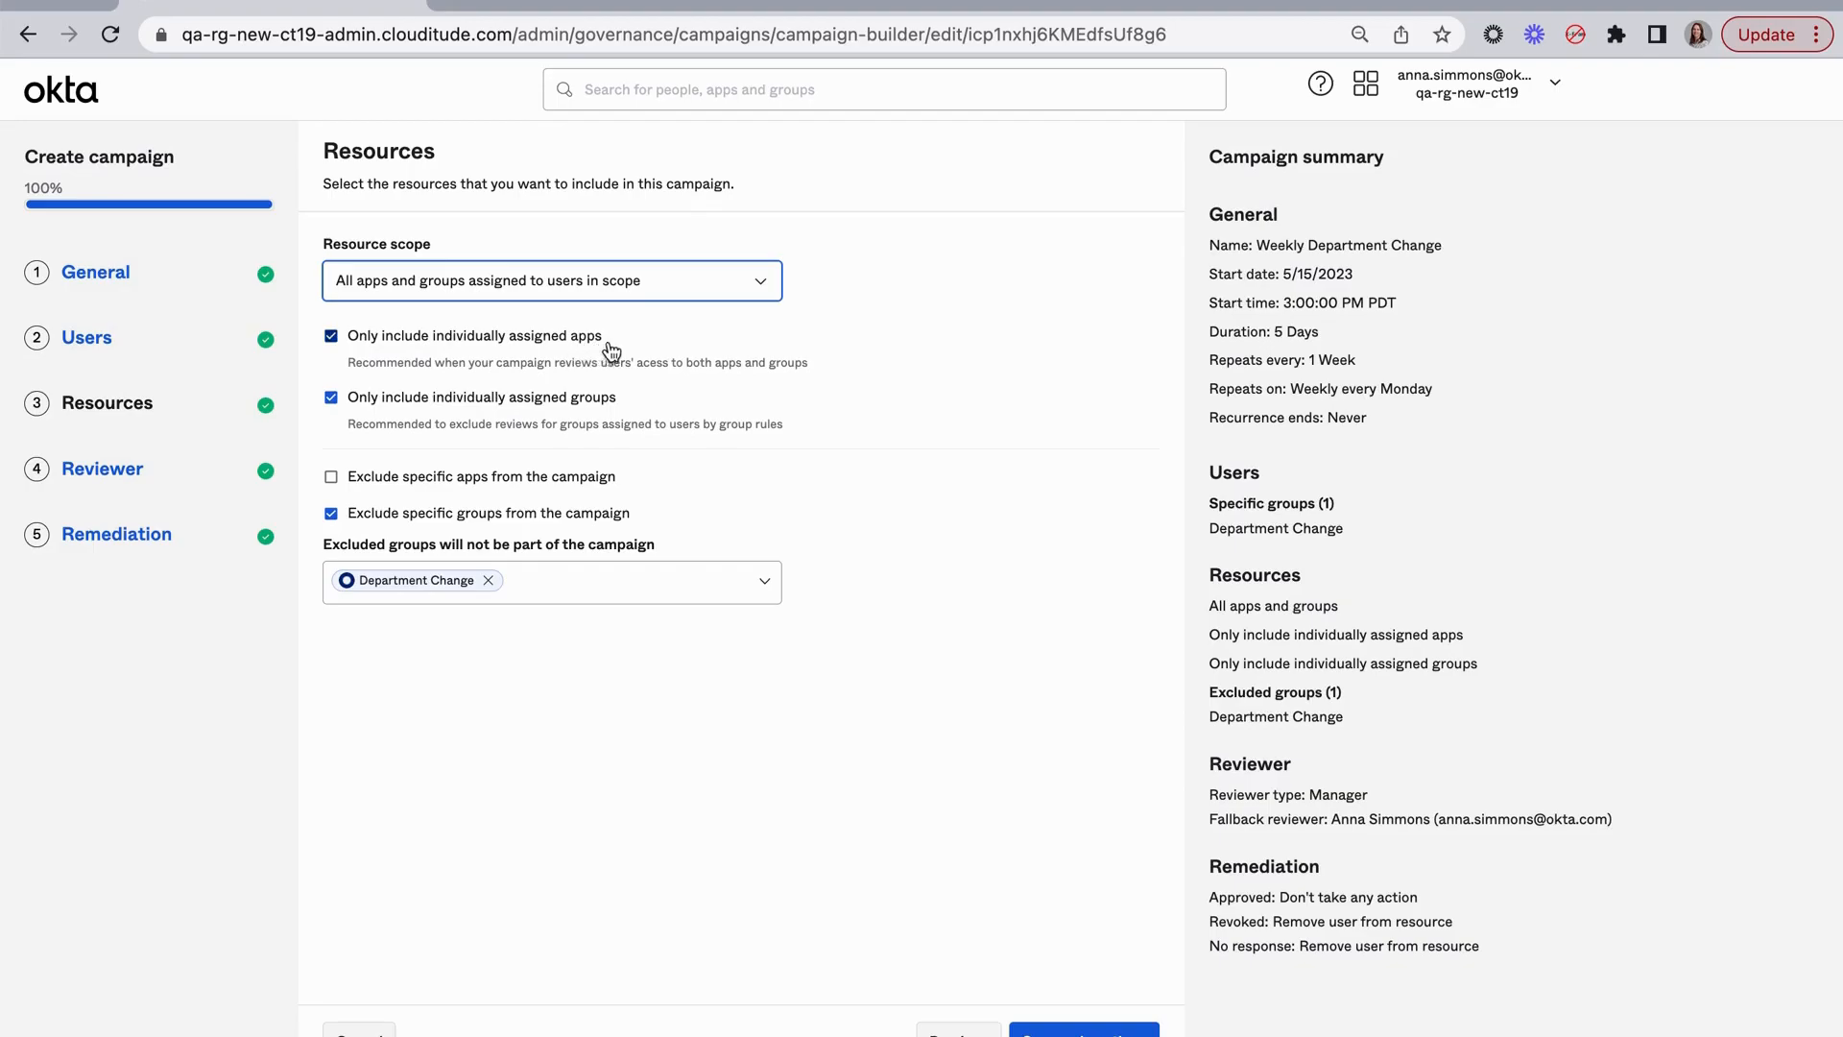
mouse_move(793, 362)
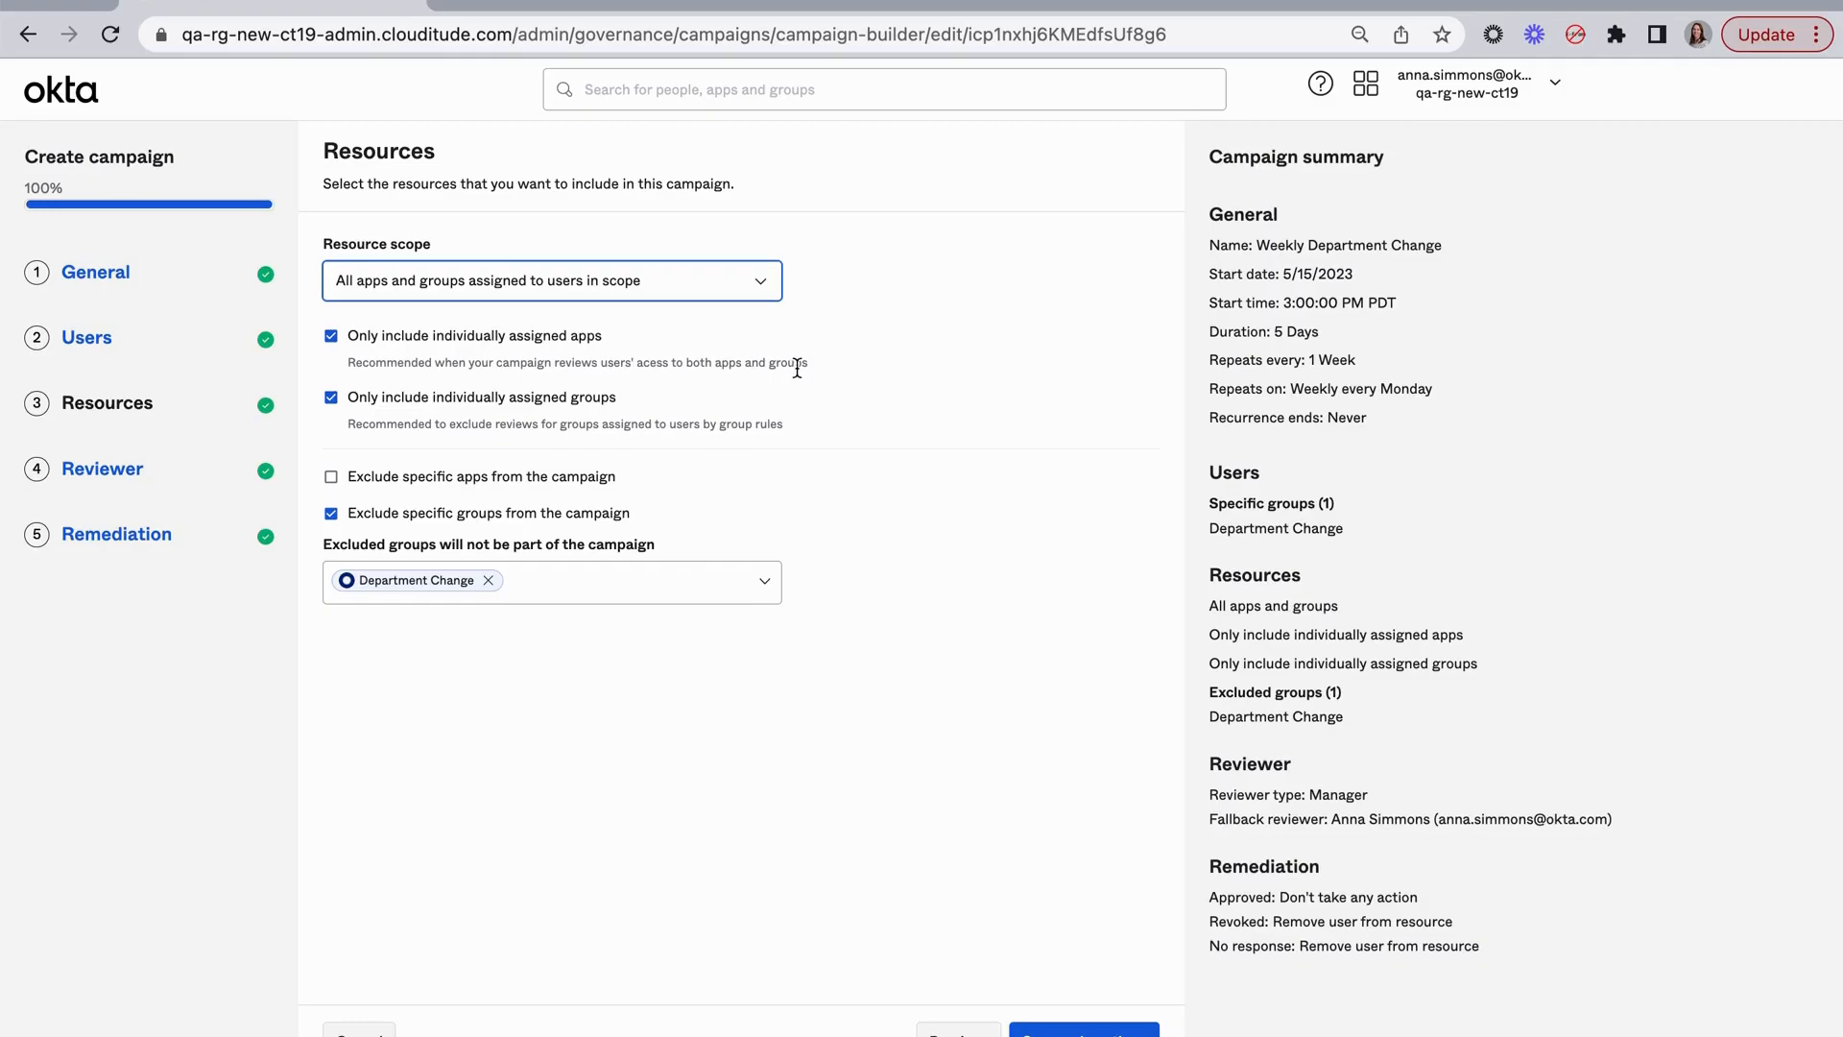
mouse_move(787, 383)
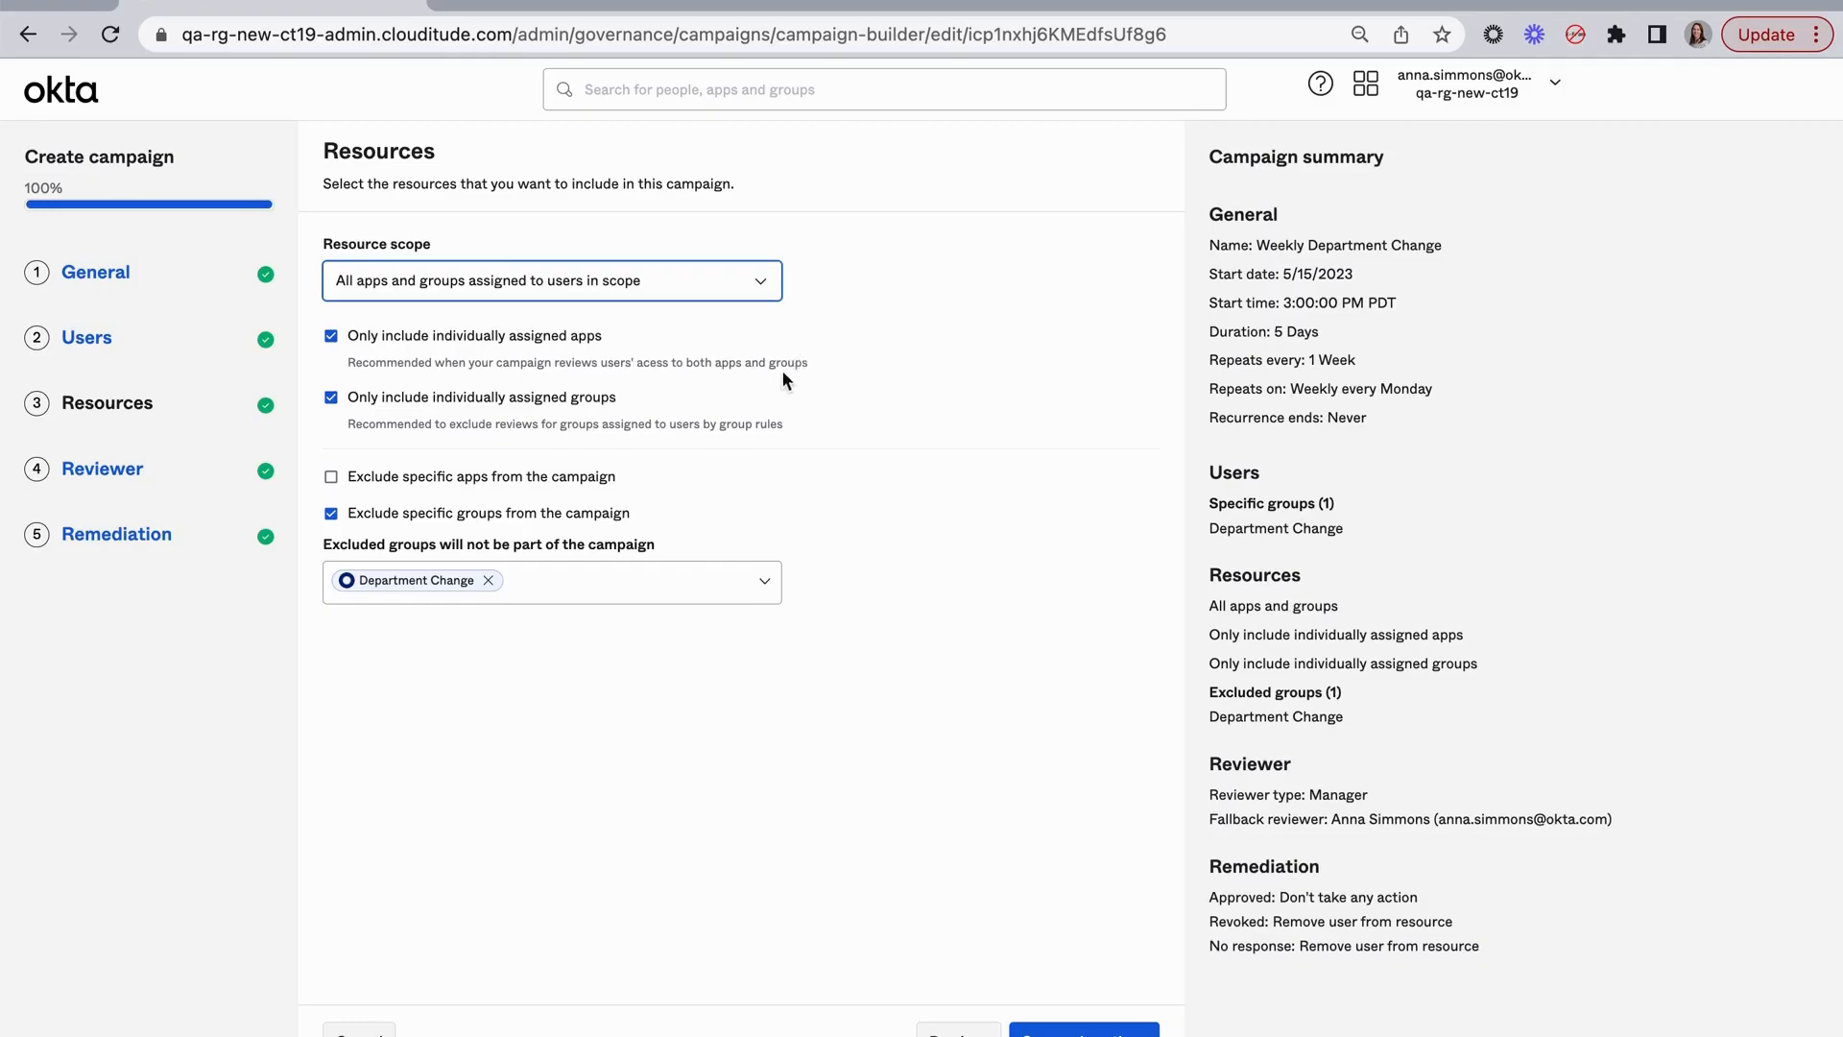
mouse_move(434, 410)
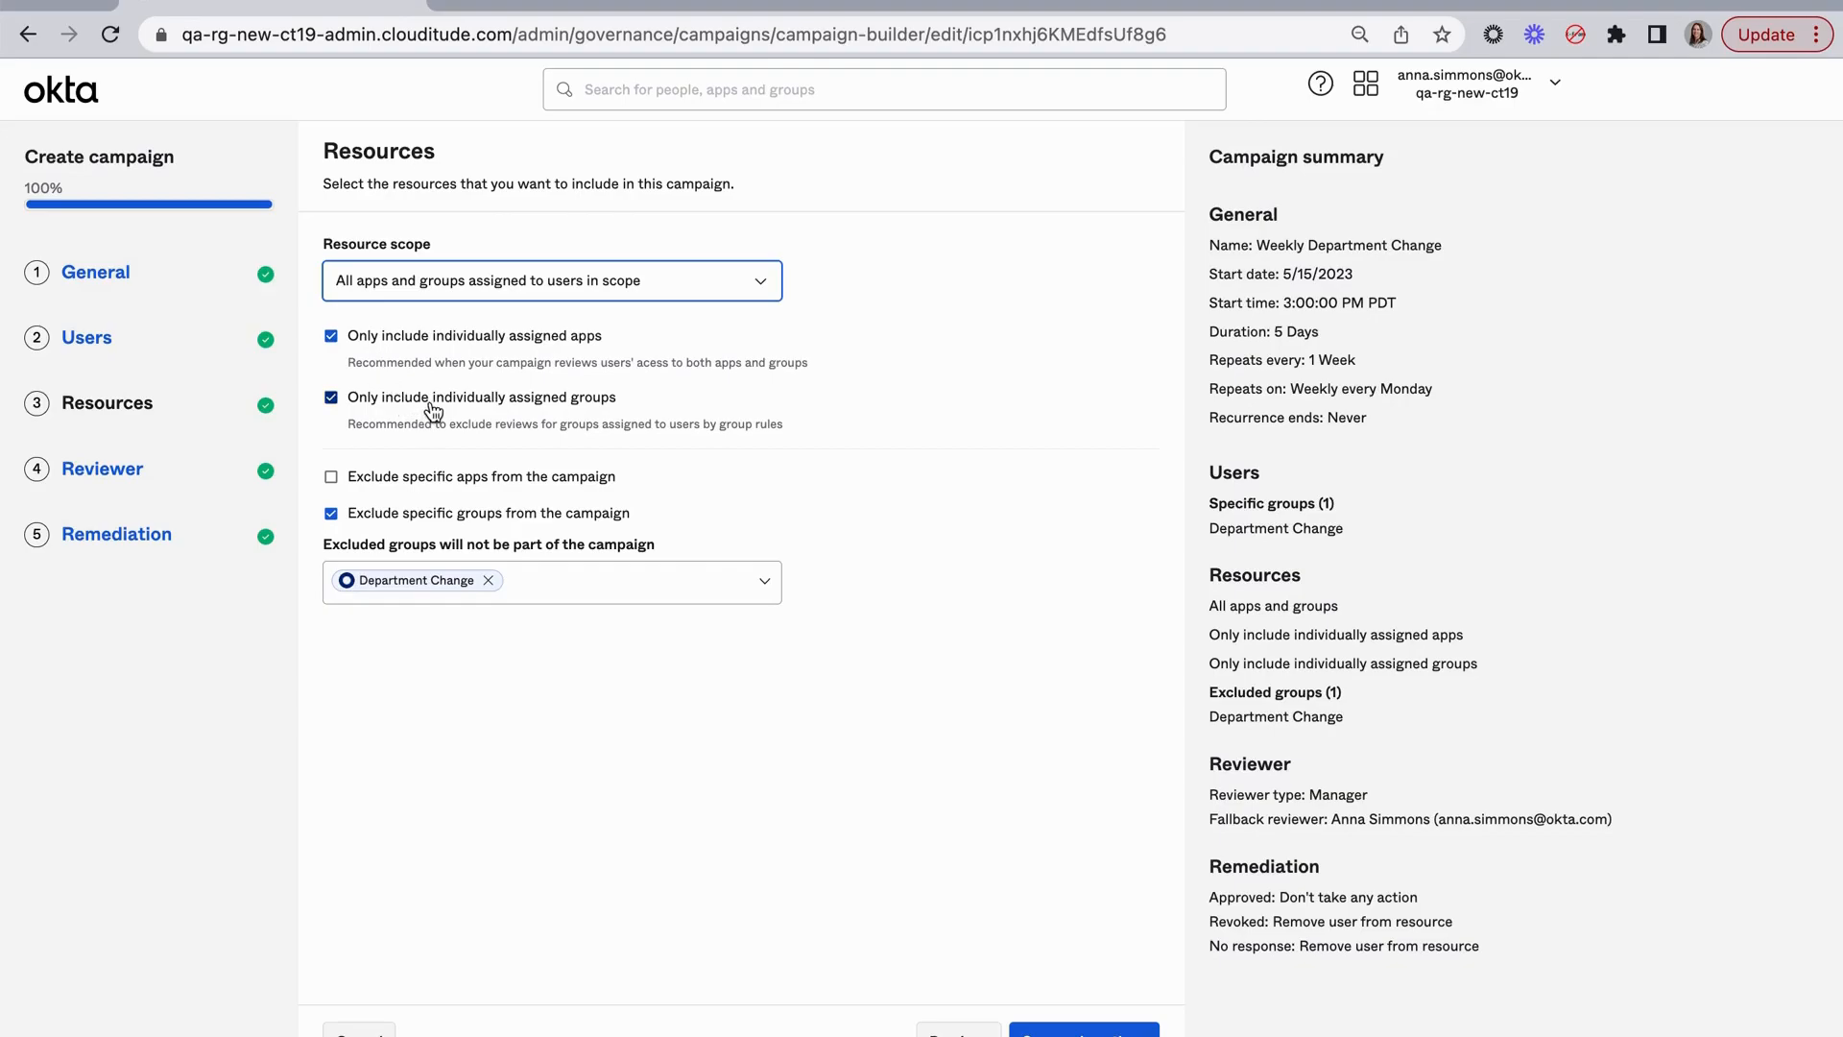
mouse_move(723, 417)
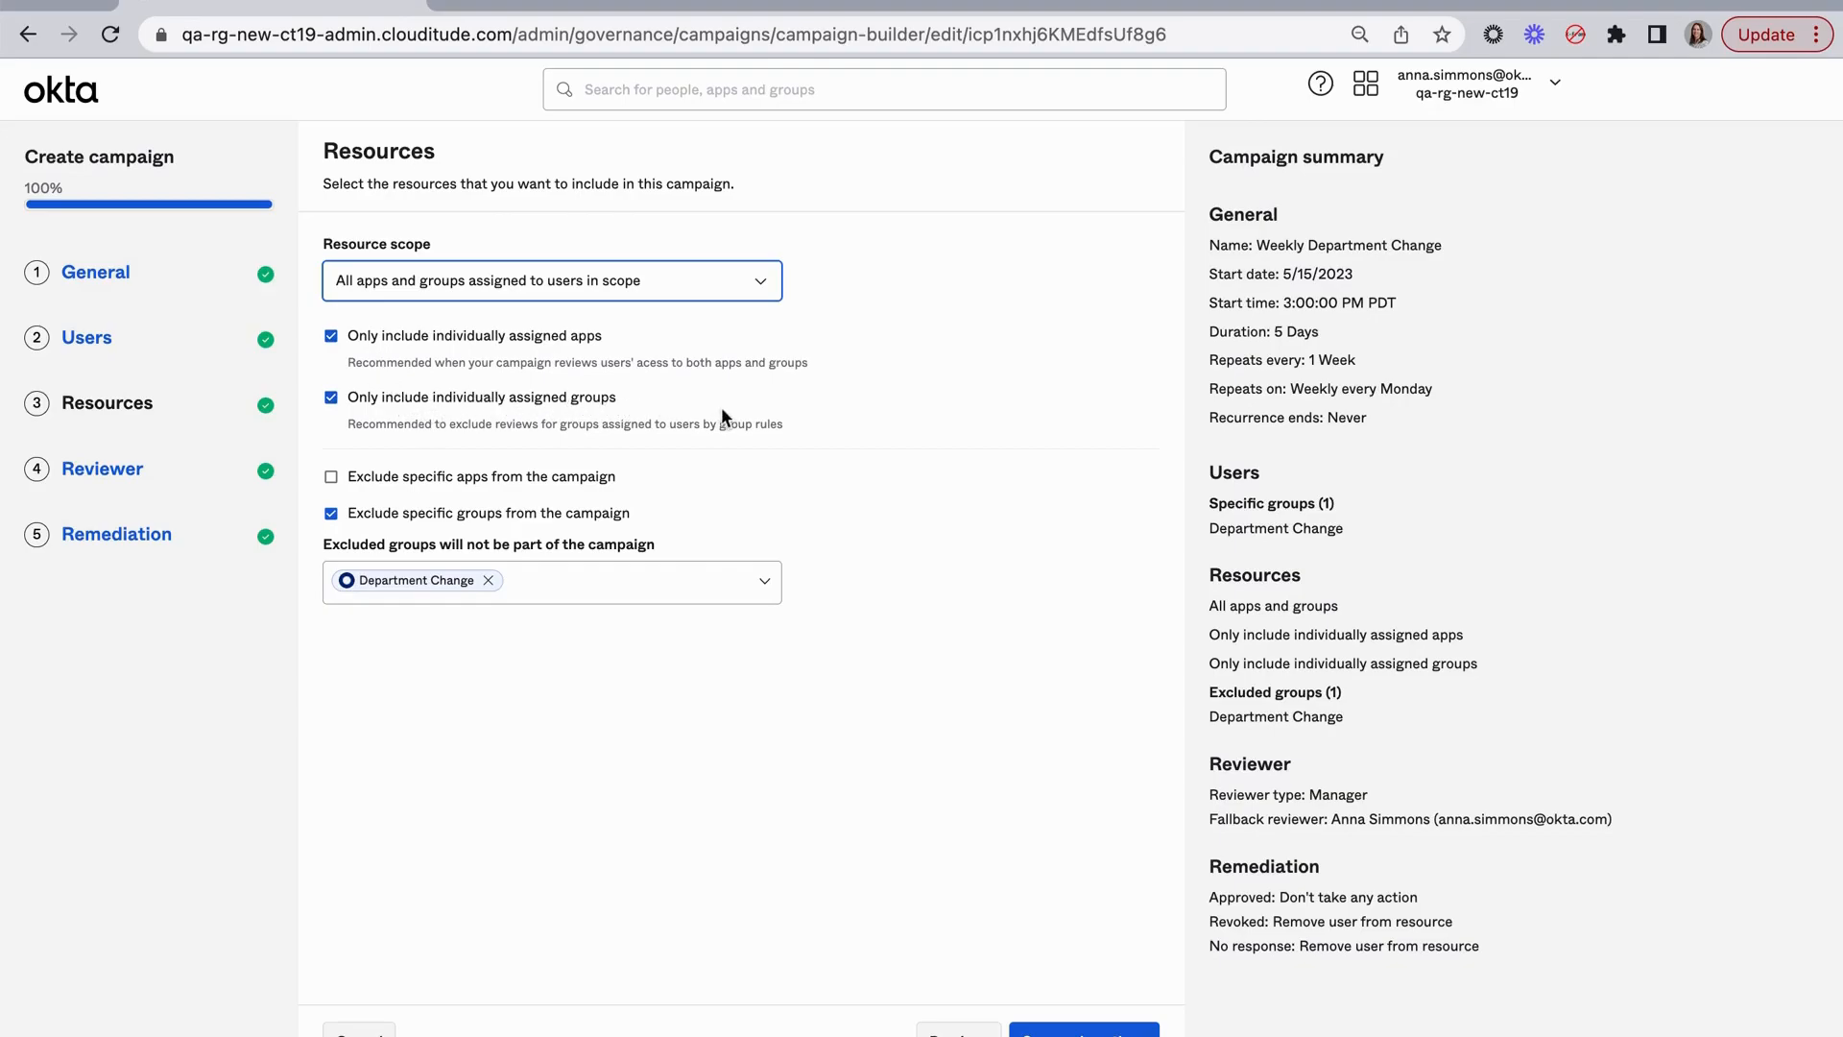
mouse_move(790, 433)
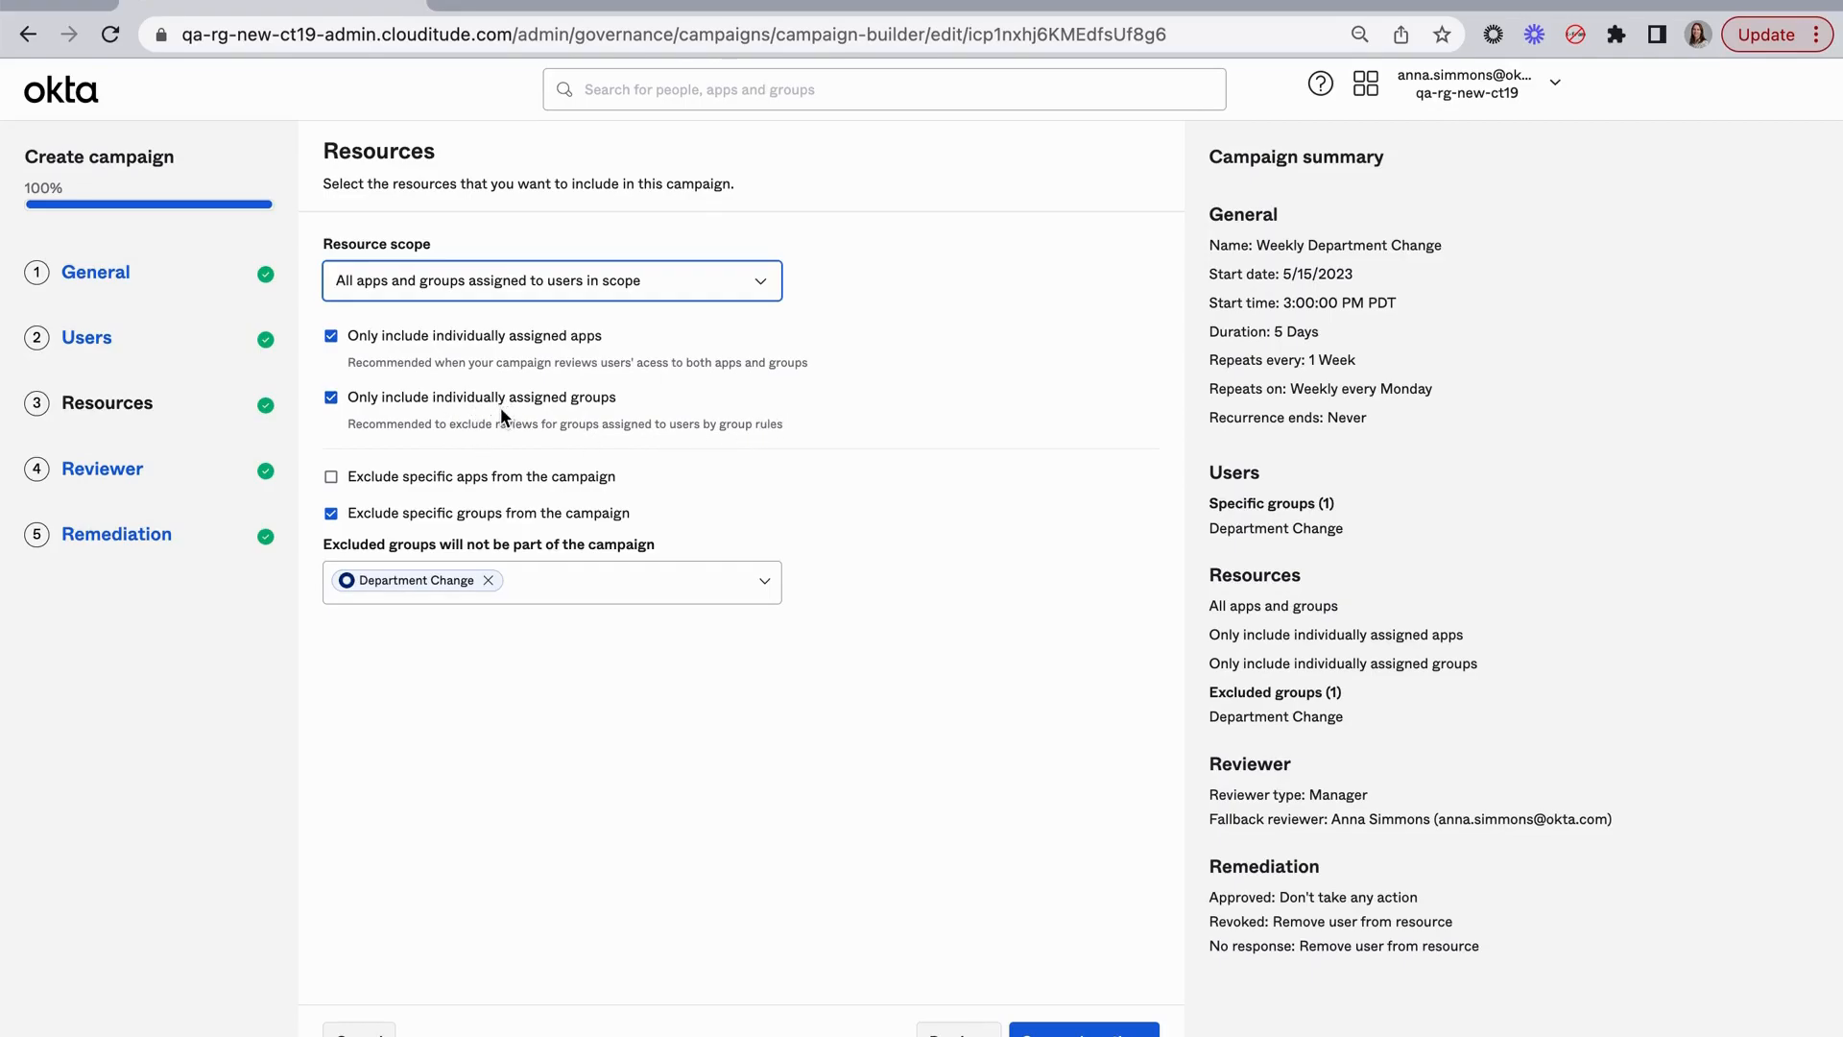
mouse_move(429, 501)
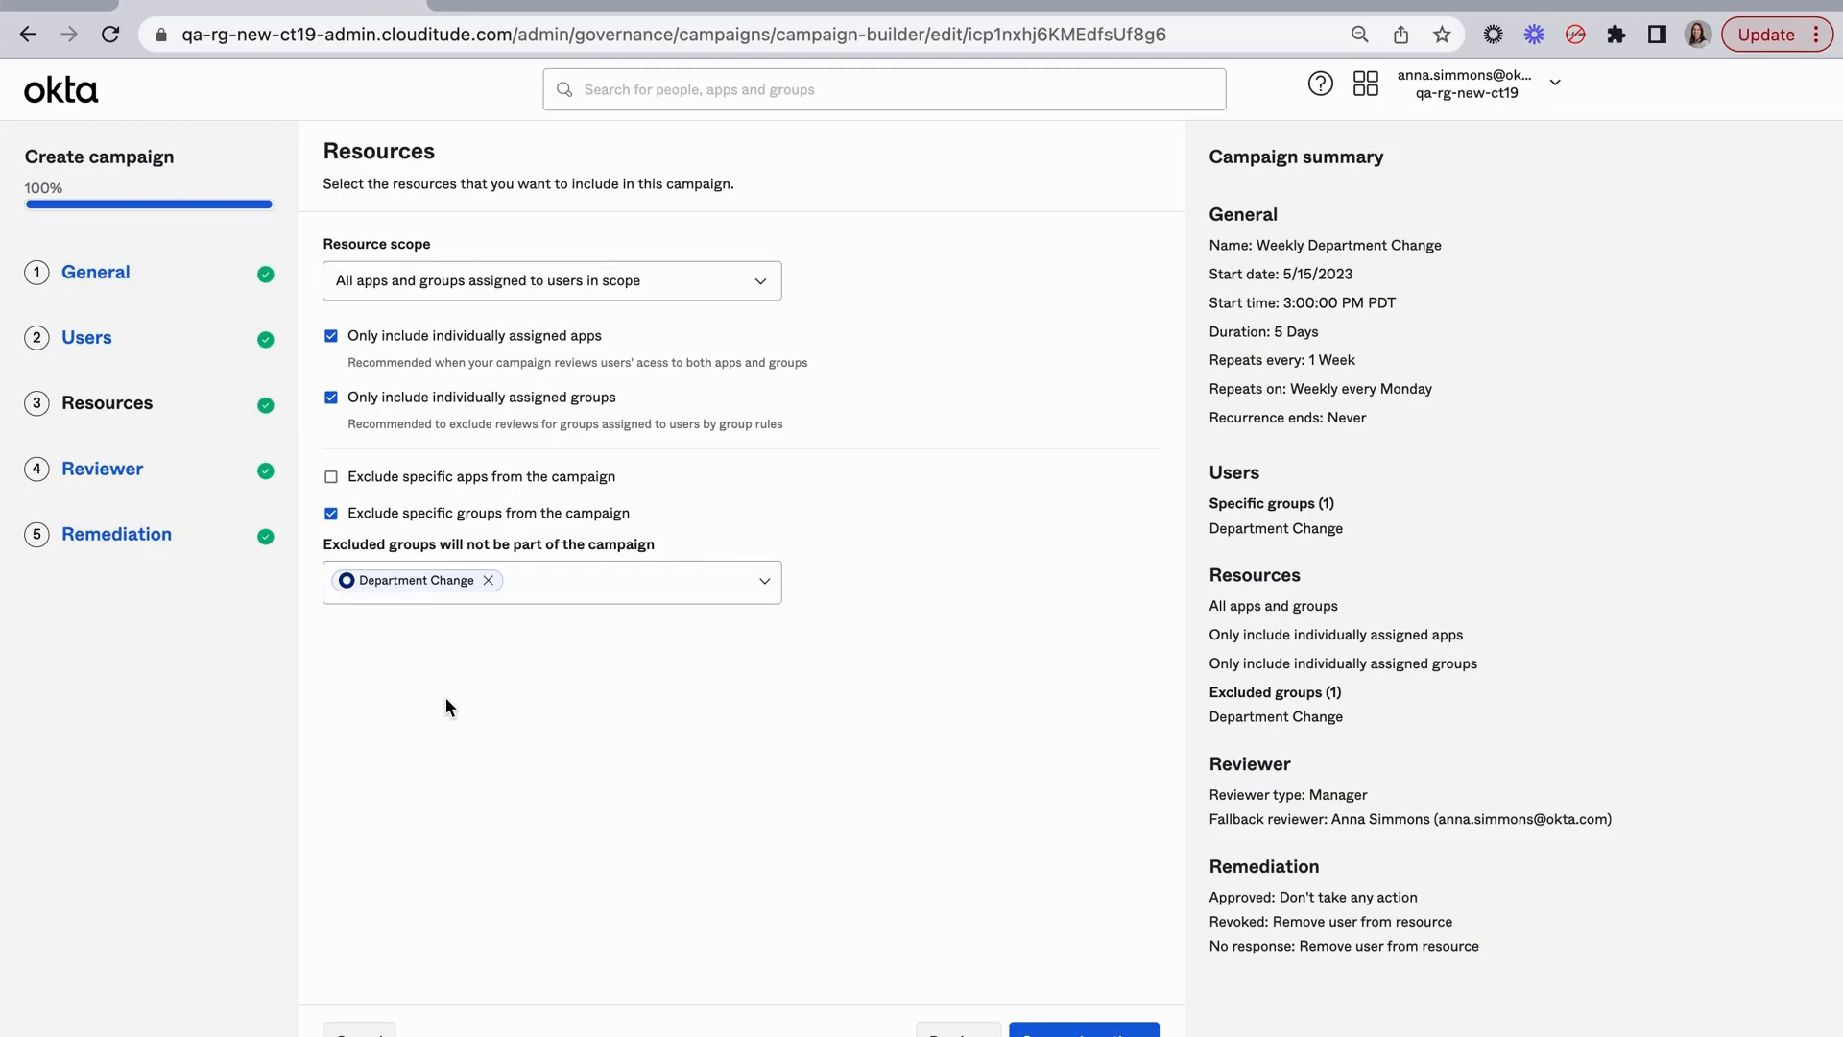
mouse_move(781, 703)
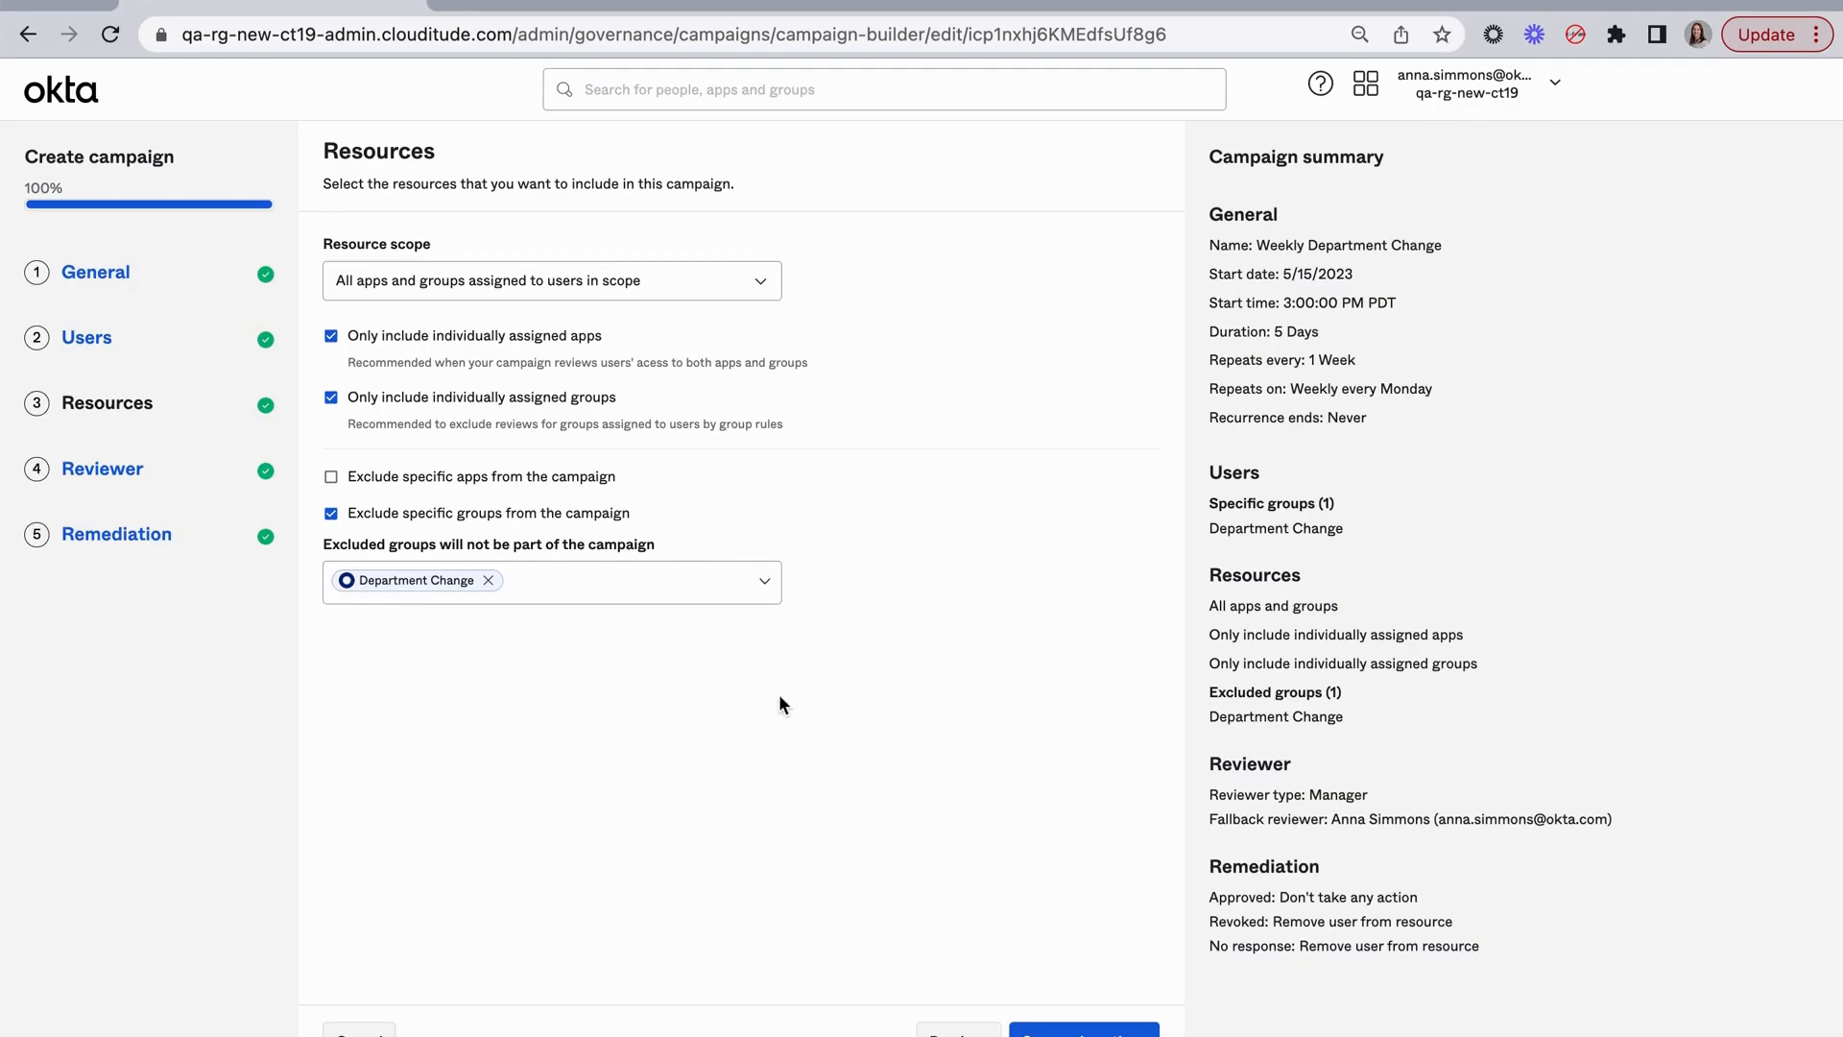
mouse_move(774, 721)
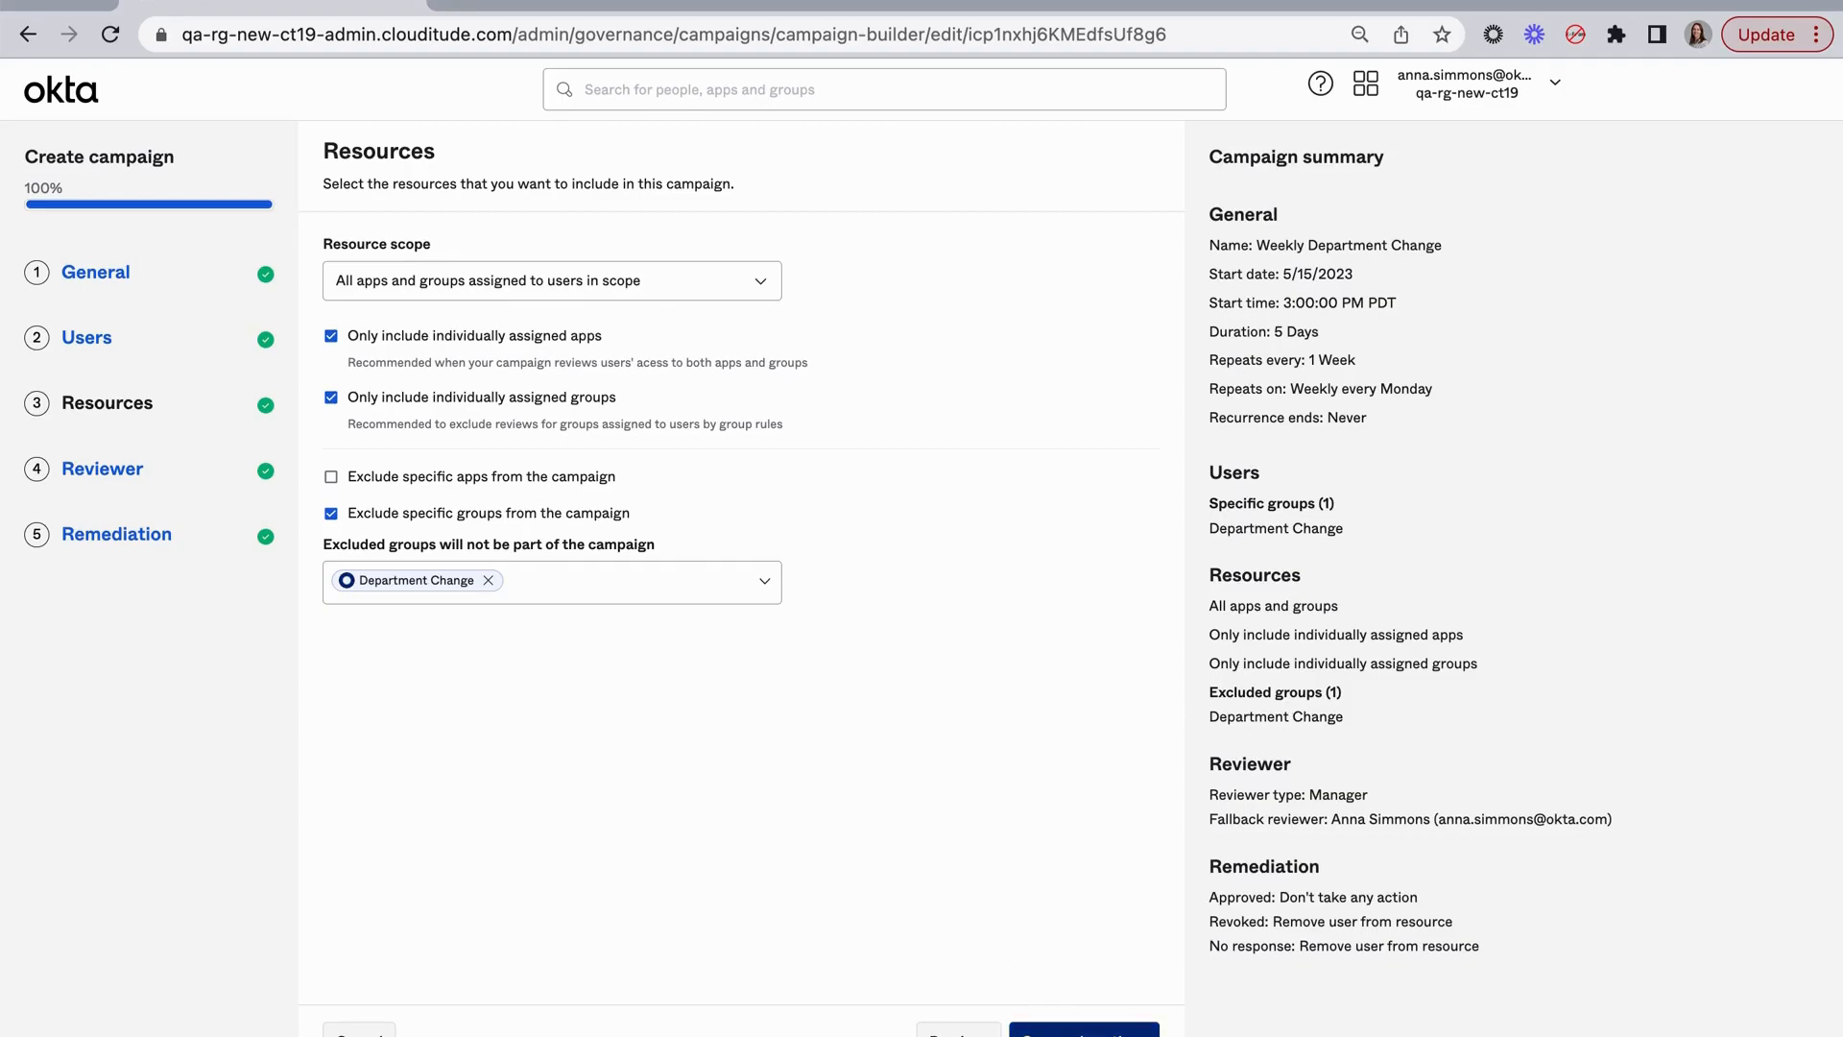
left_click(103, 467)
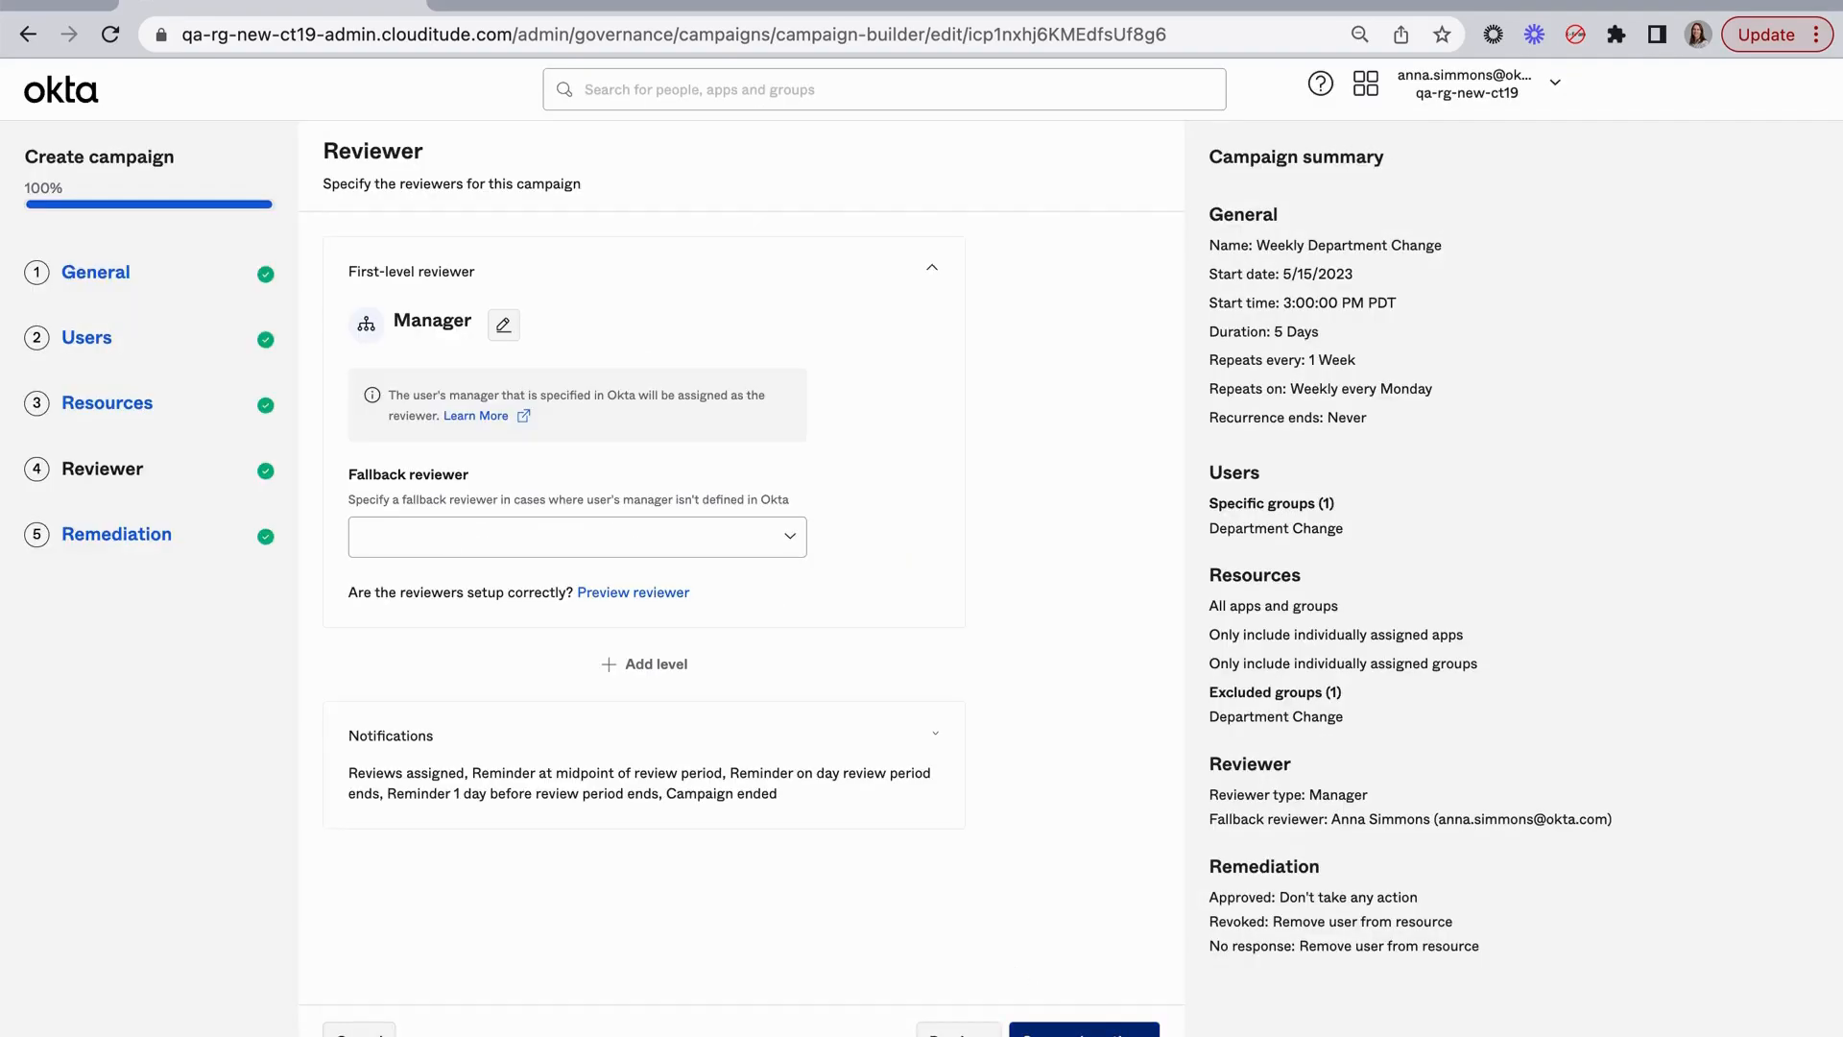
left_click(576, 536)
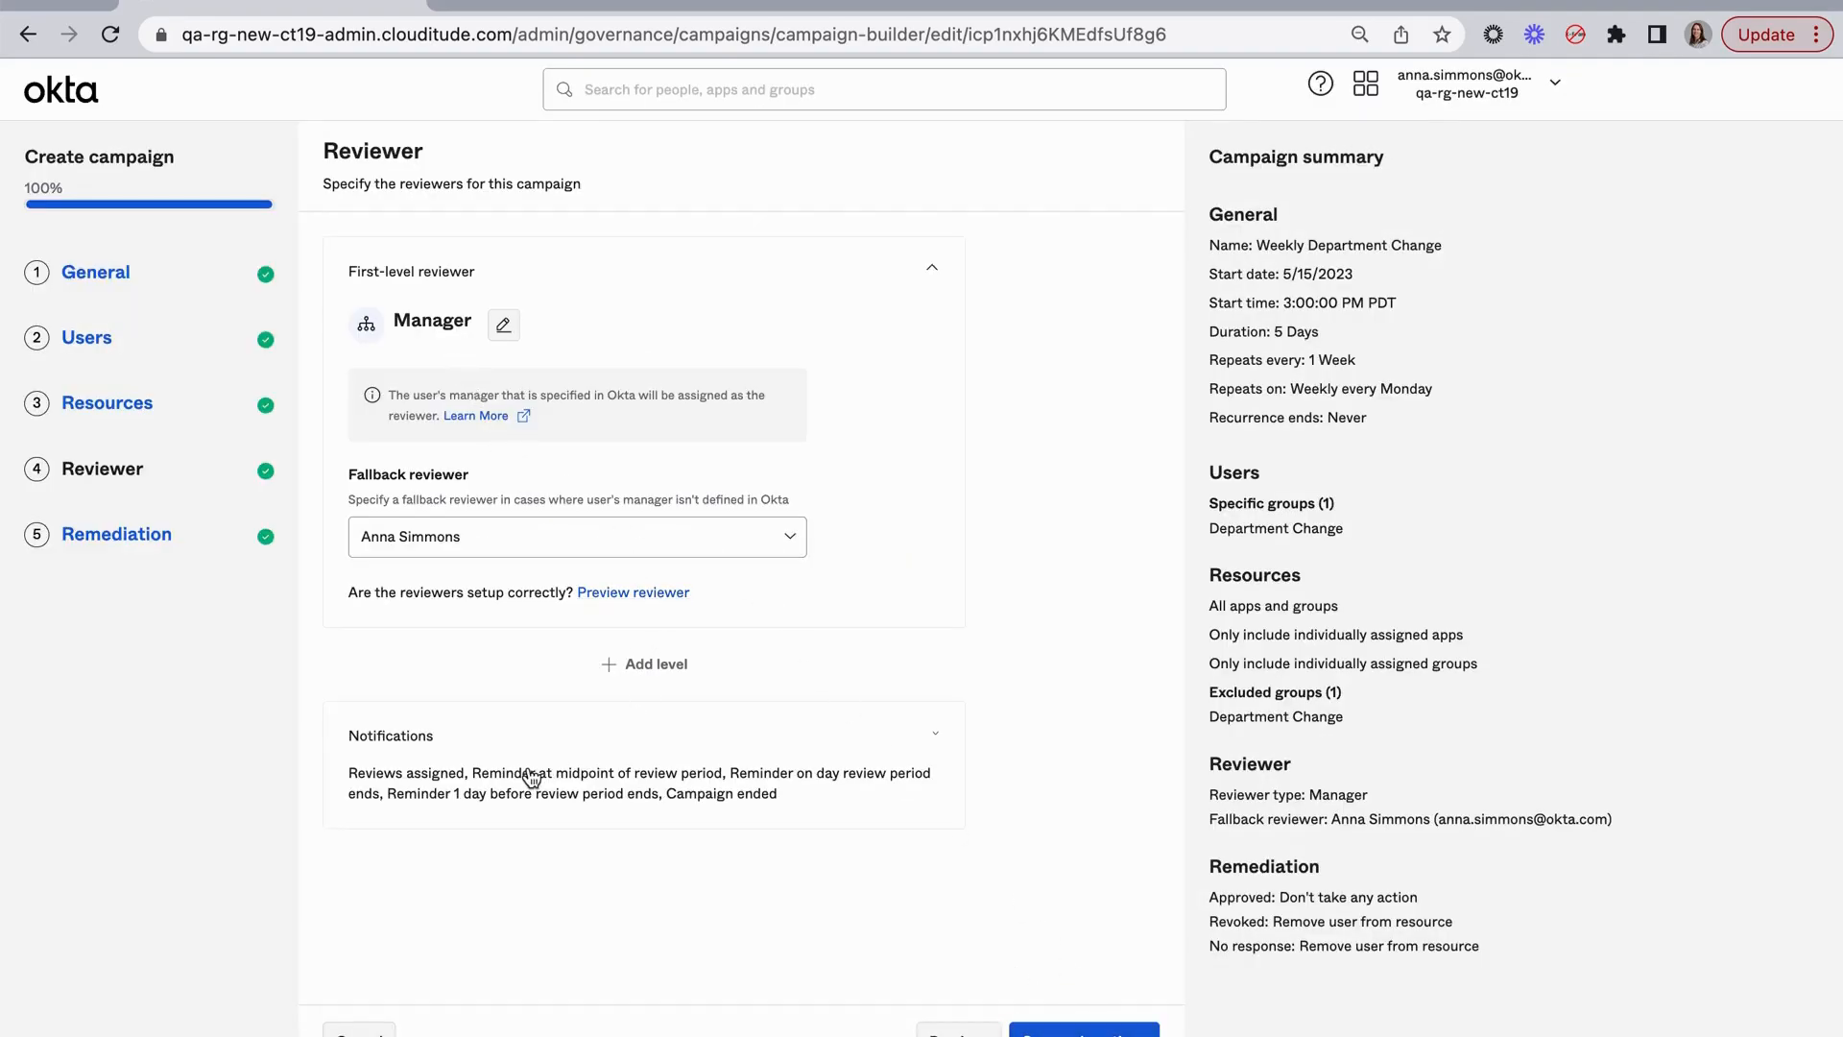
left_click(115, 534)
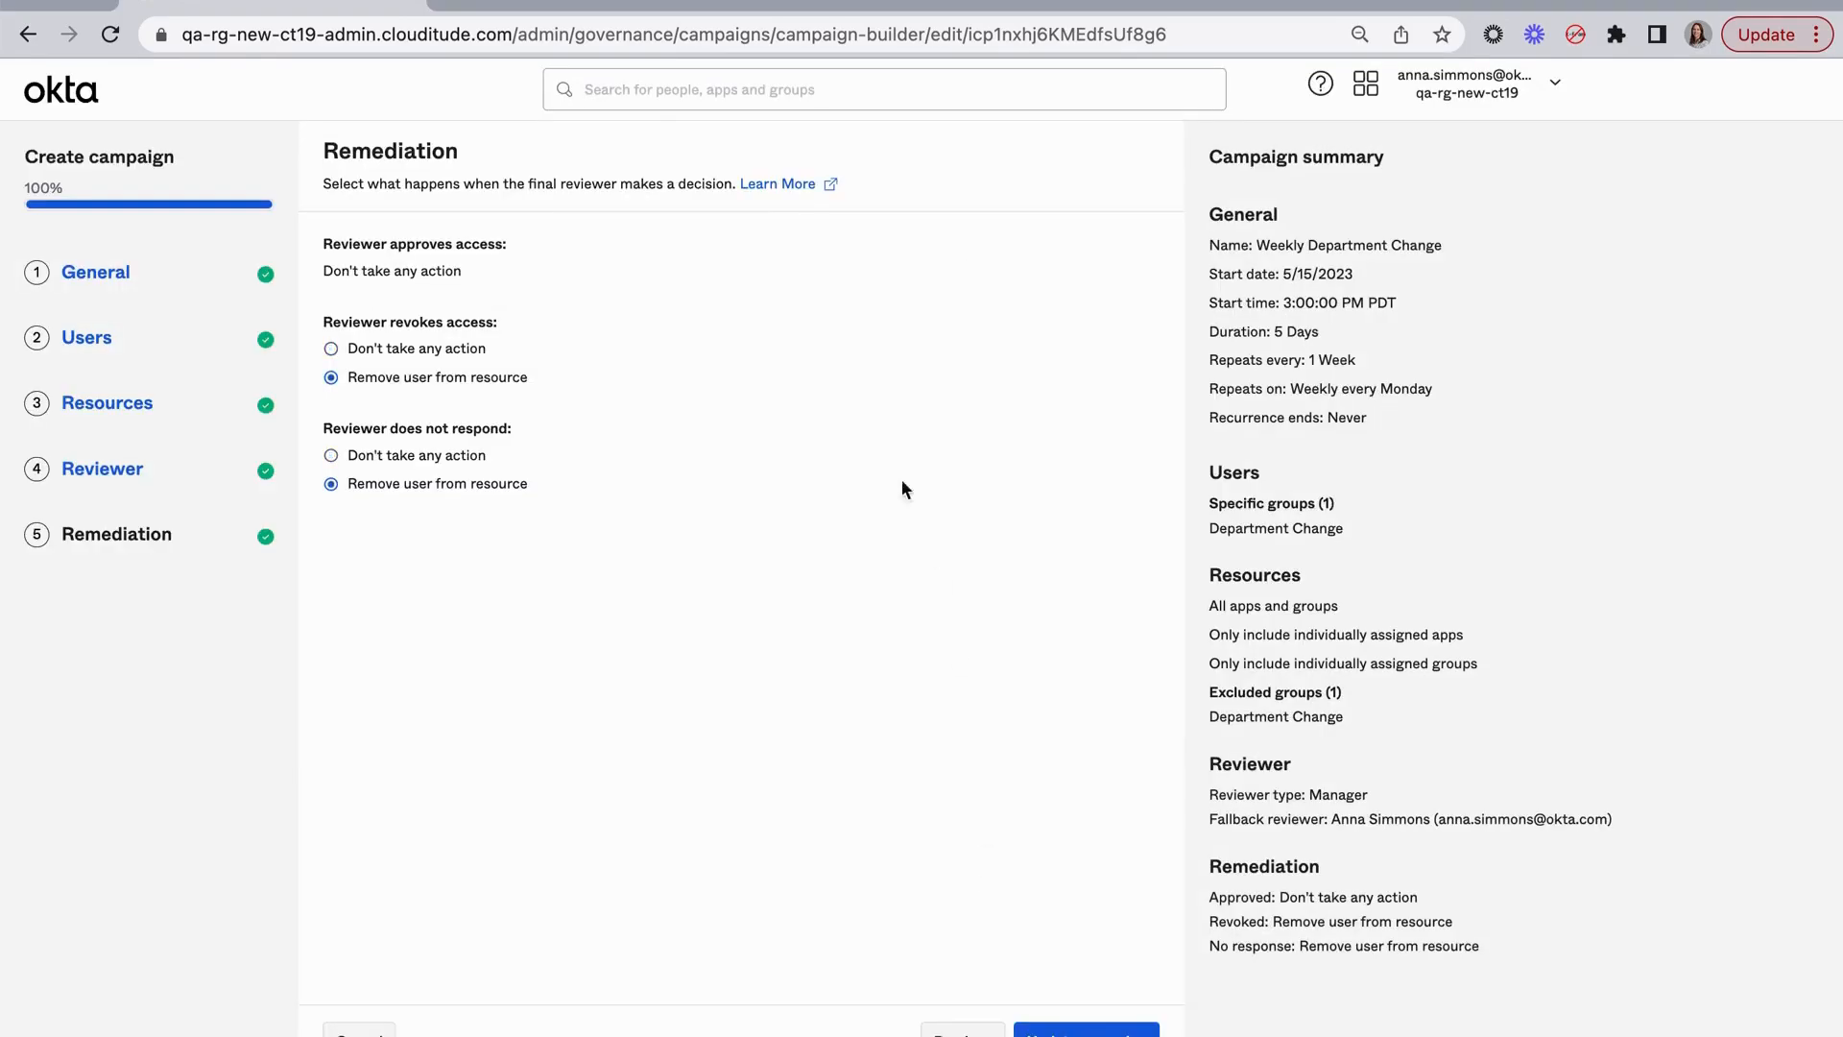
mouse_move(757, 705)
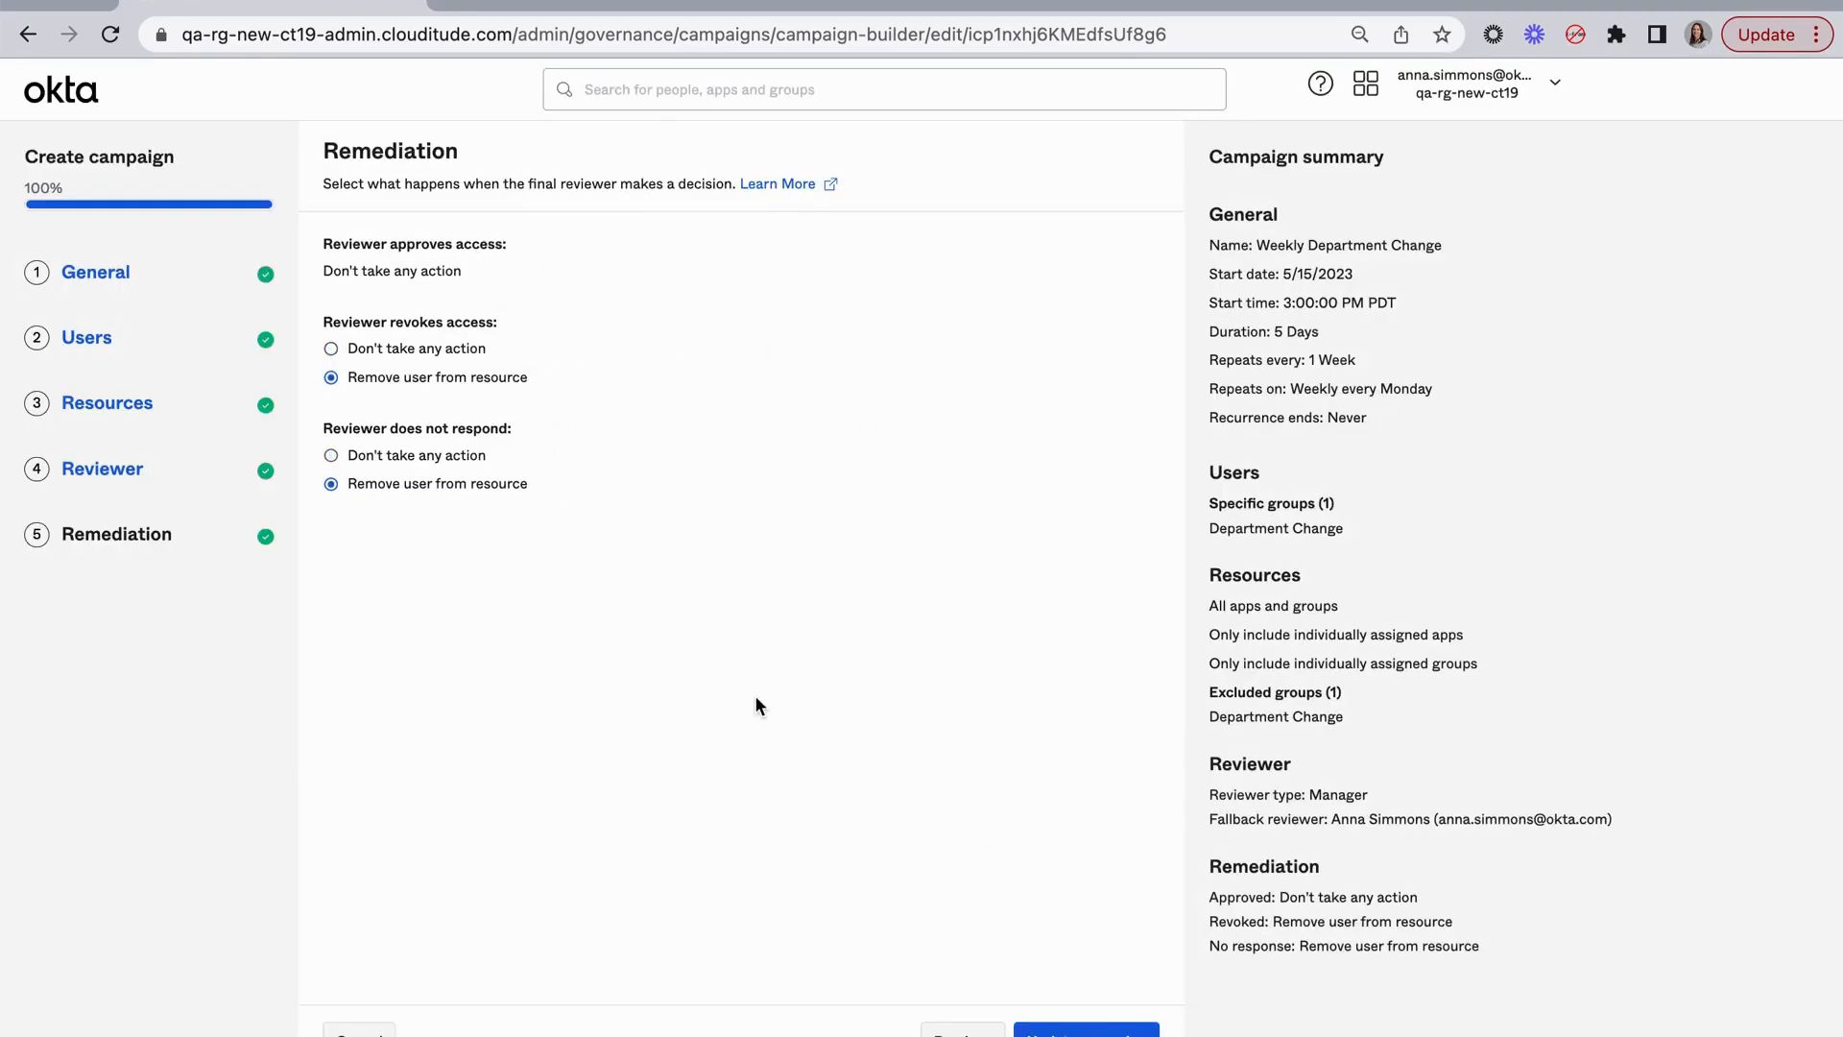
mouse_move(1043, 870)
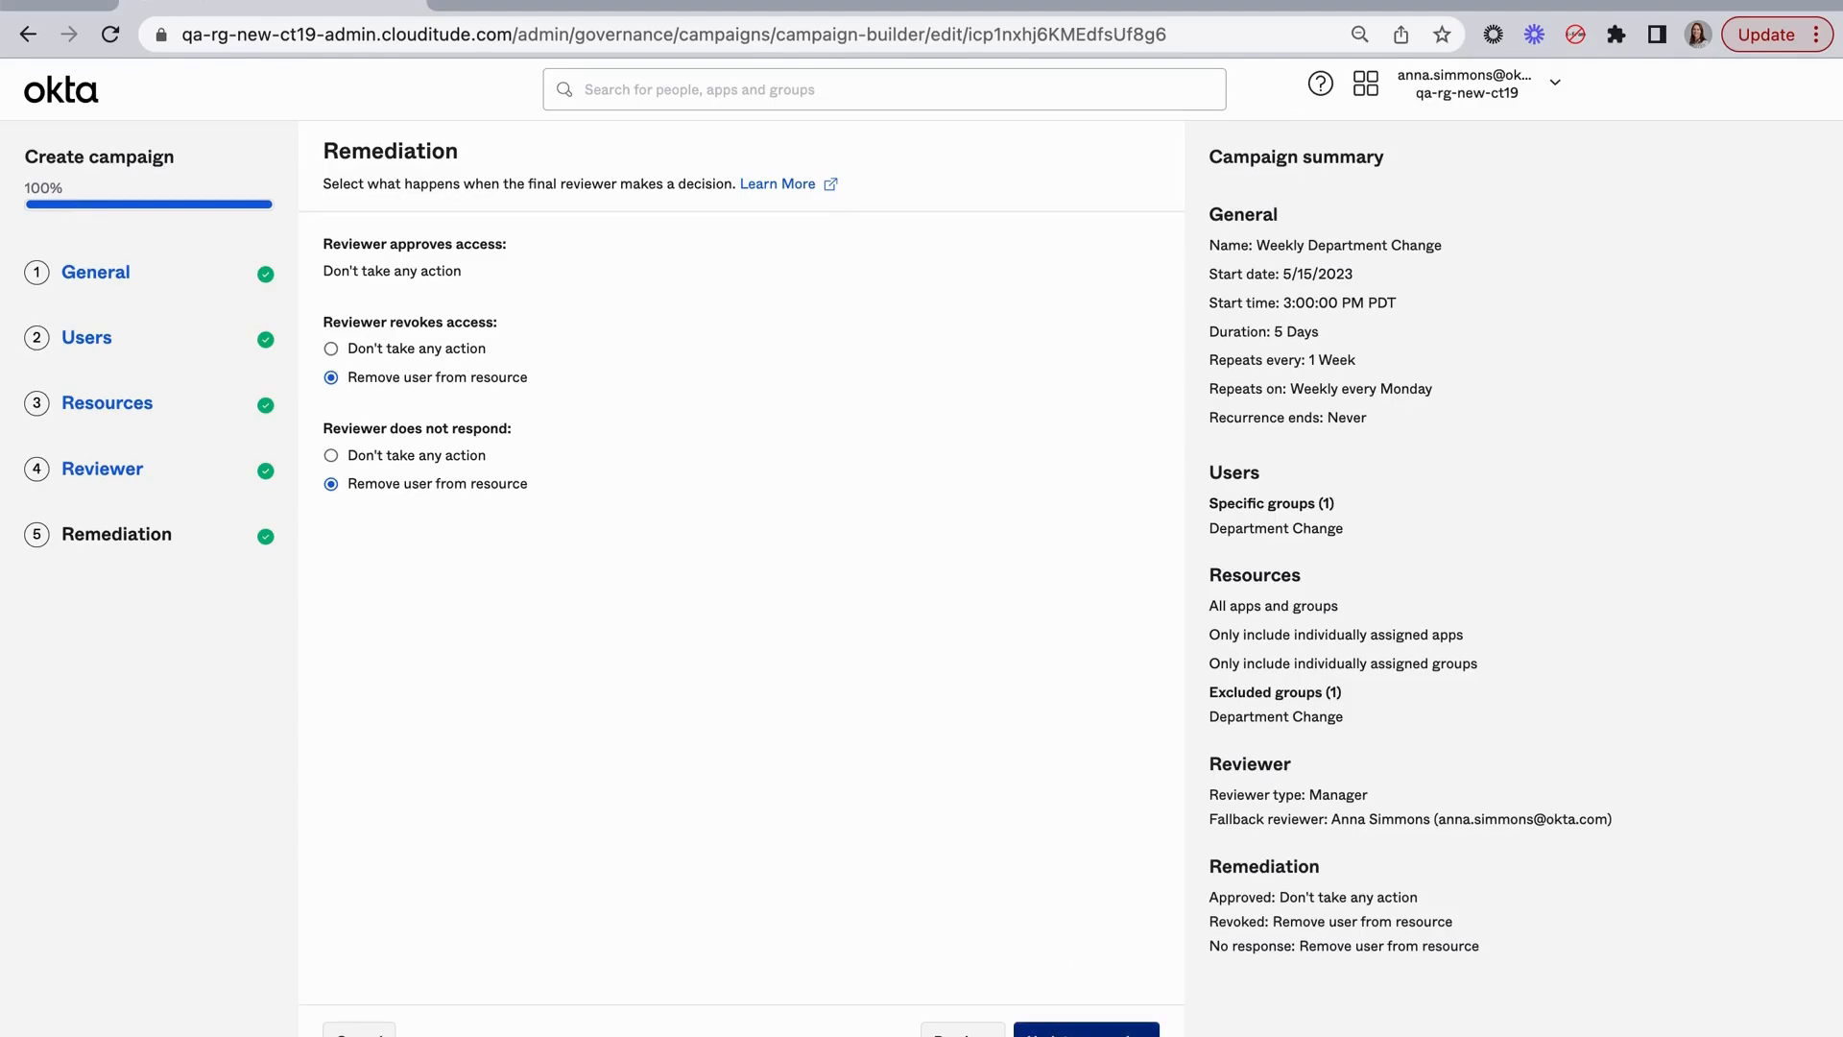
Schedule Weekly Department Change, then launch its next recurrence immediately from Actions.
left_click(1082, 1032)
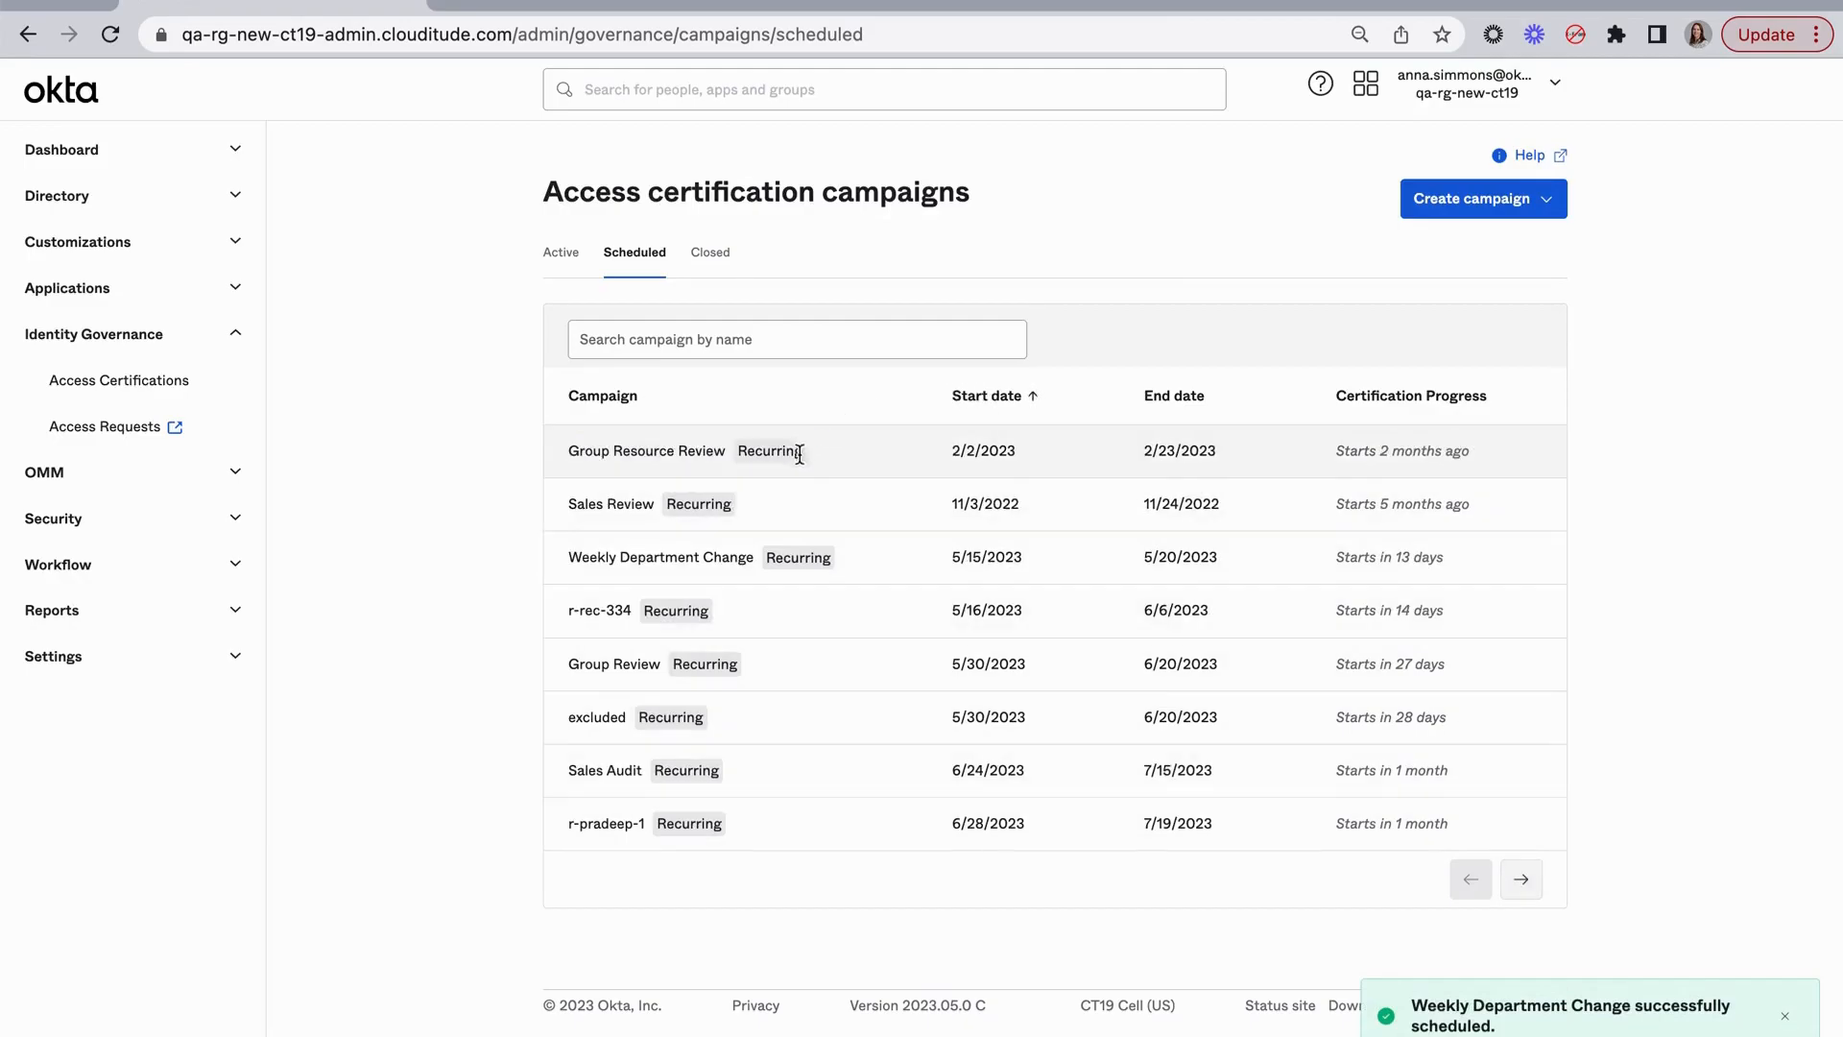
left_click(659, 557)
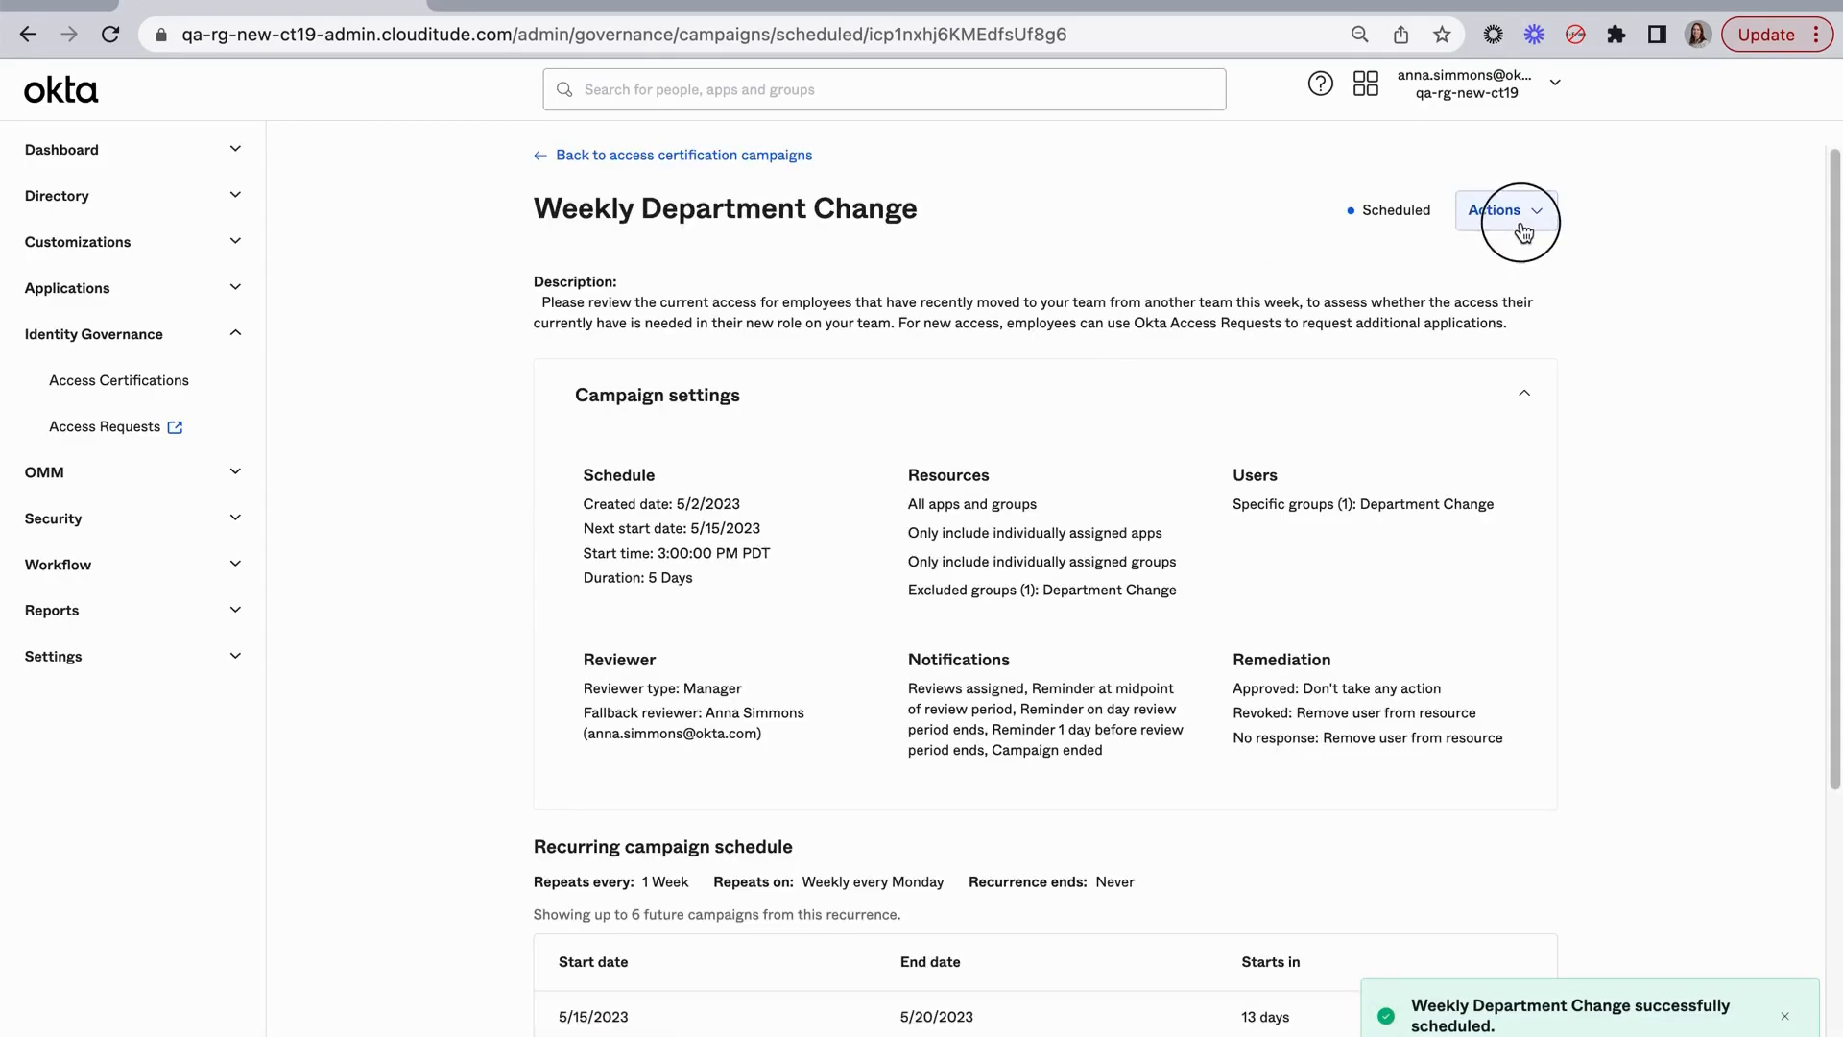
left_click(1502, 209)
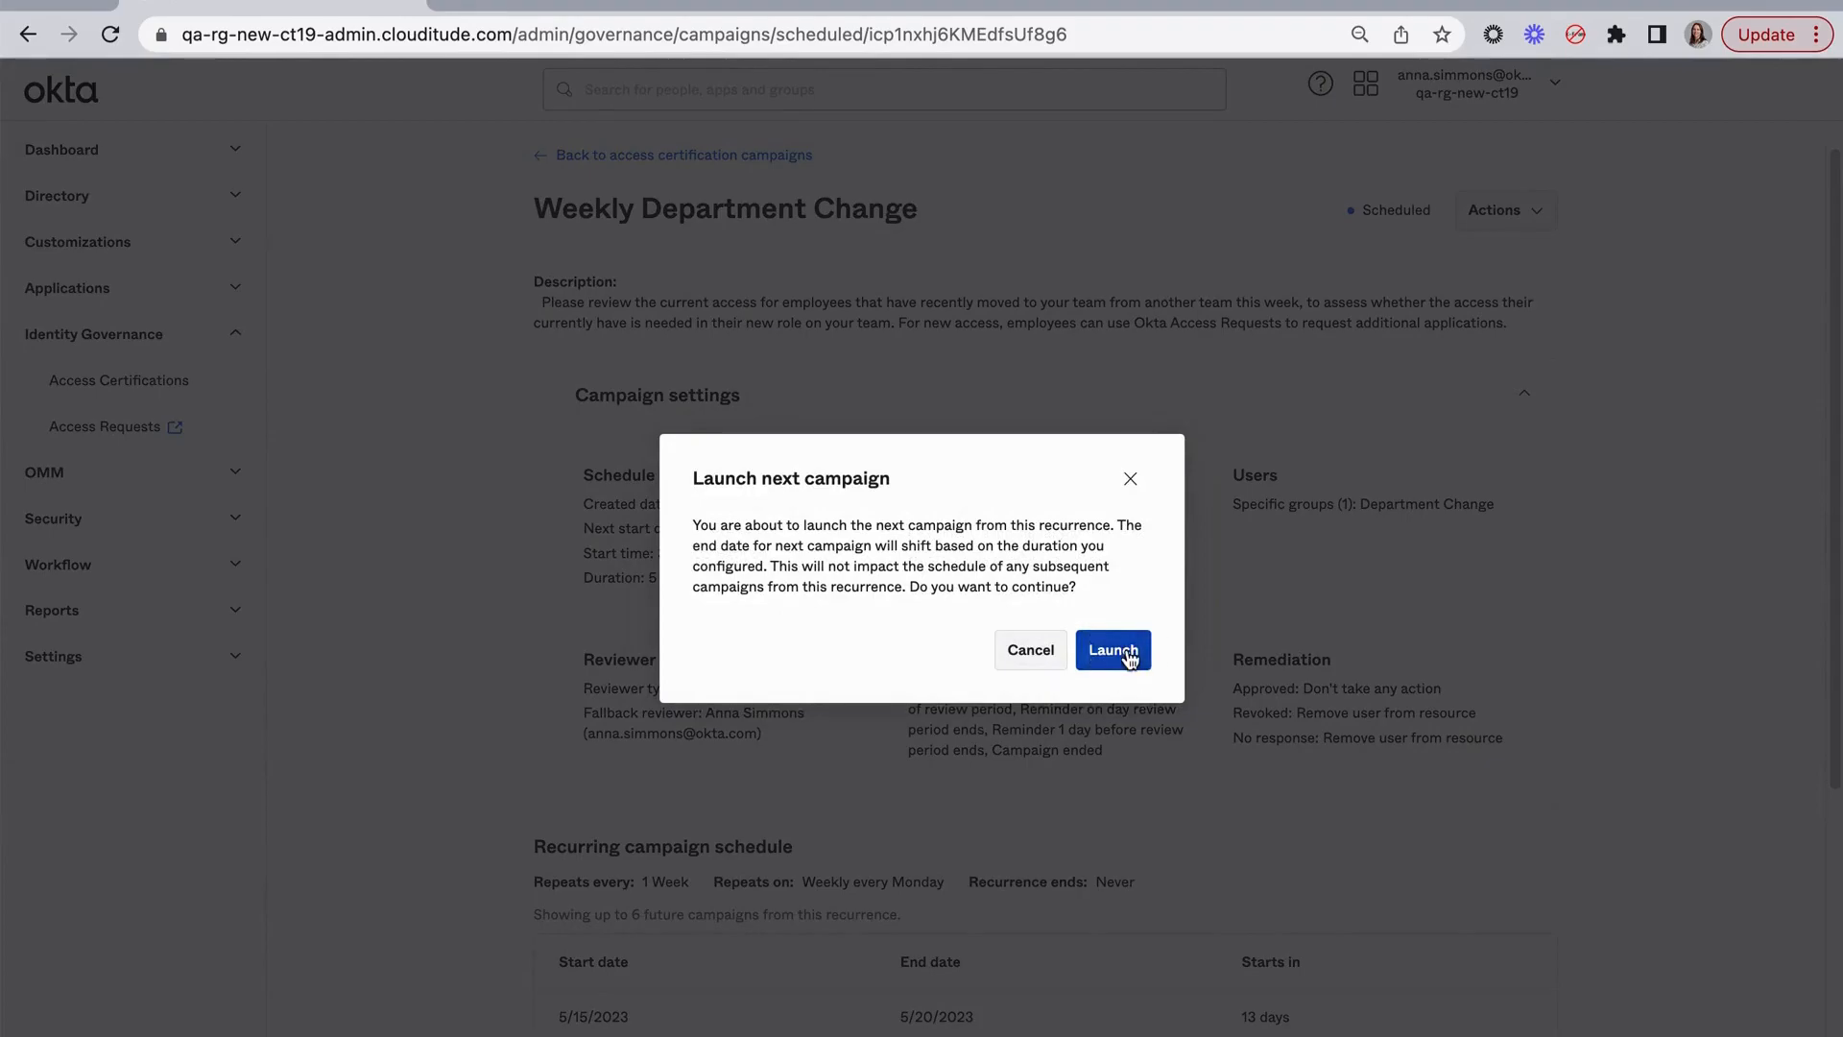
left_click(1110, 650)
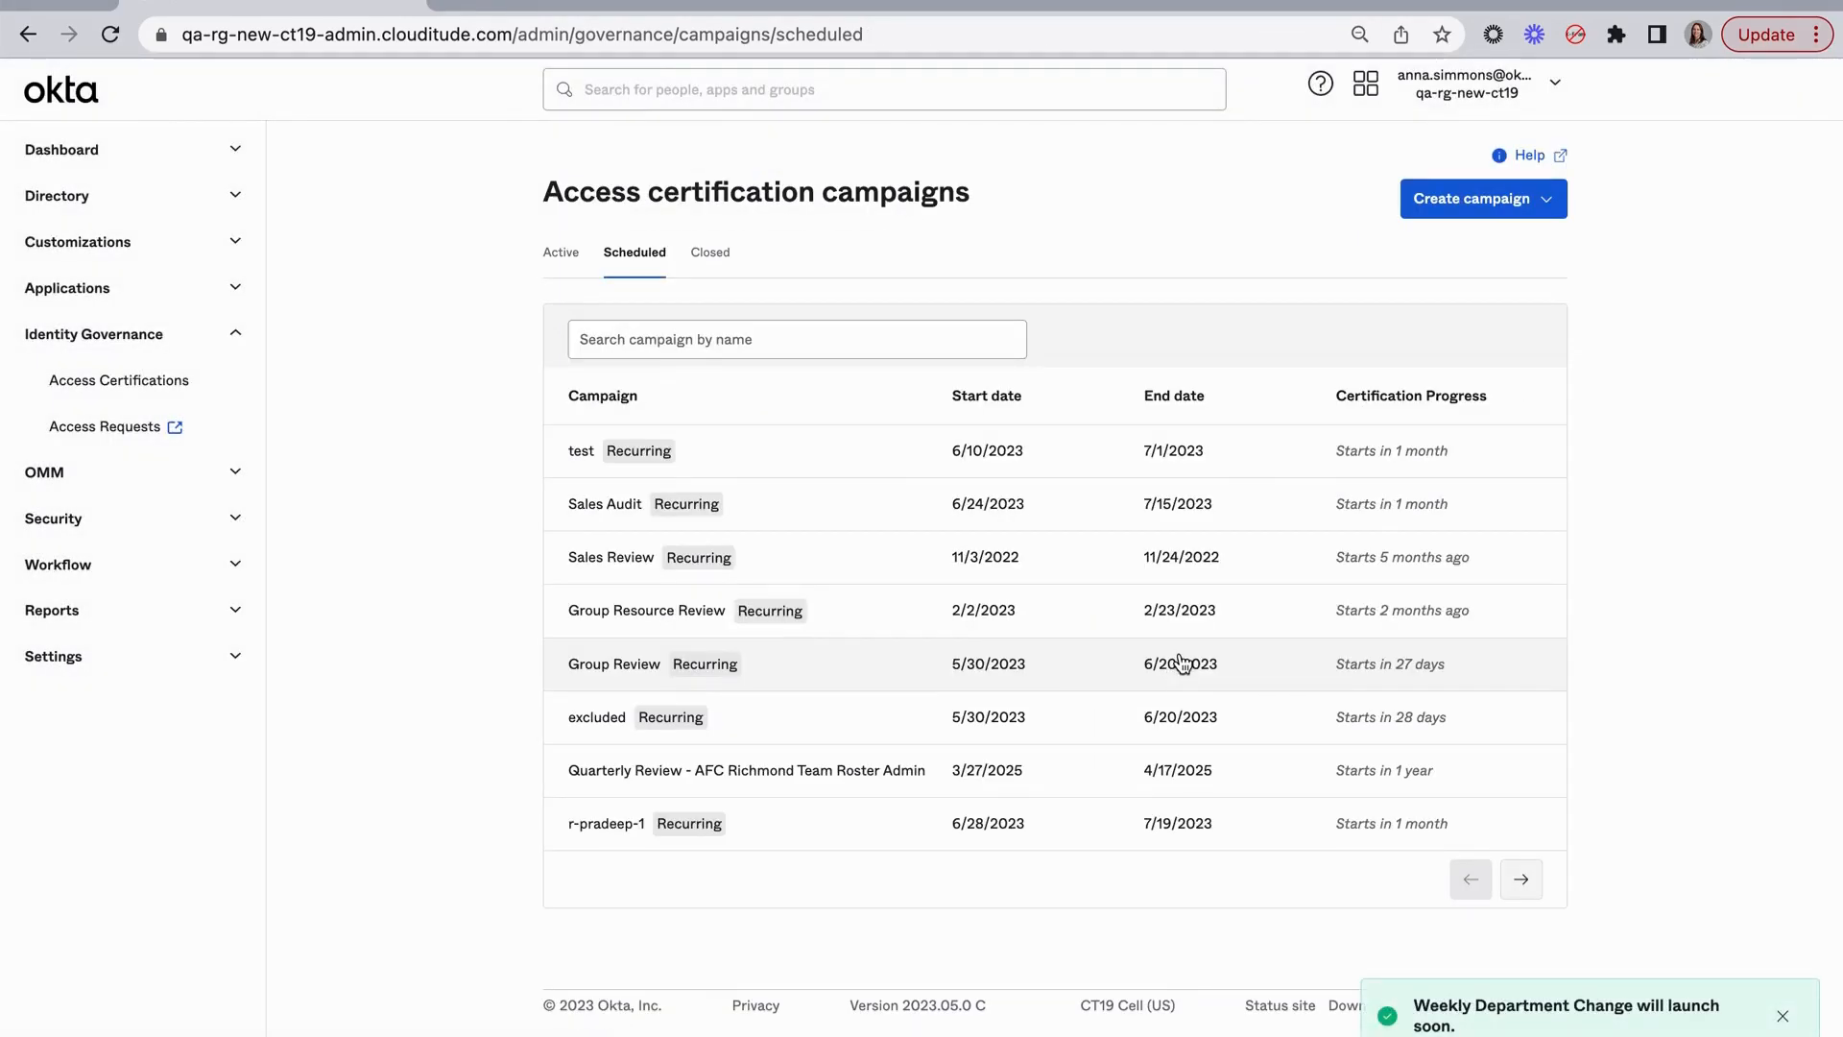
mouse_move(1223, 530)
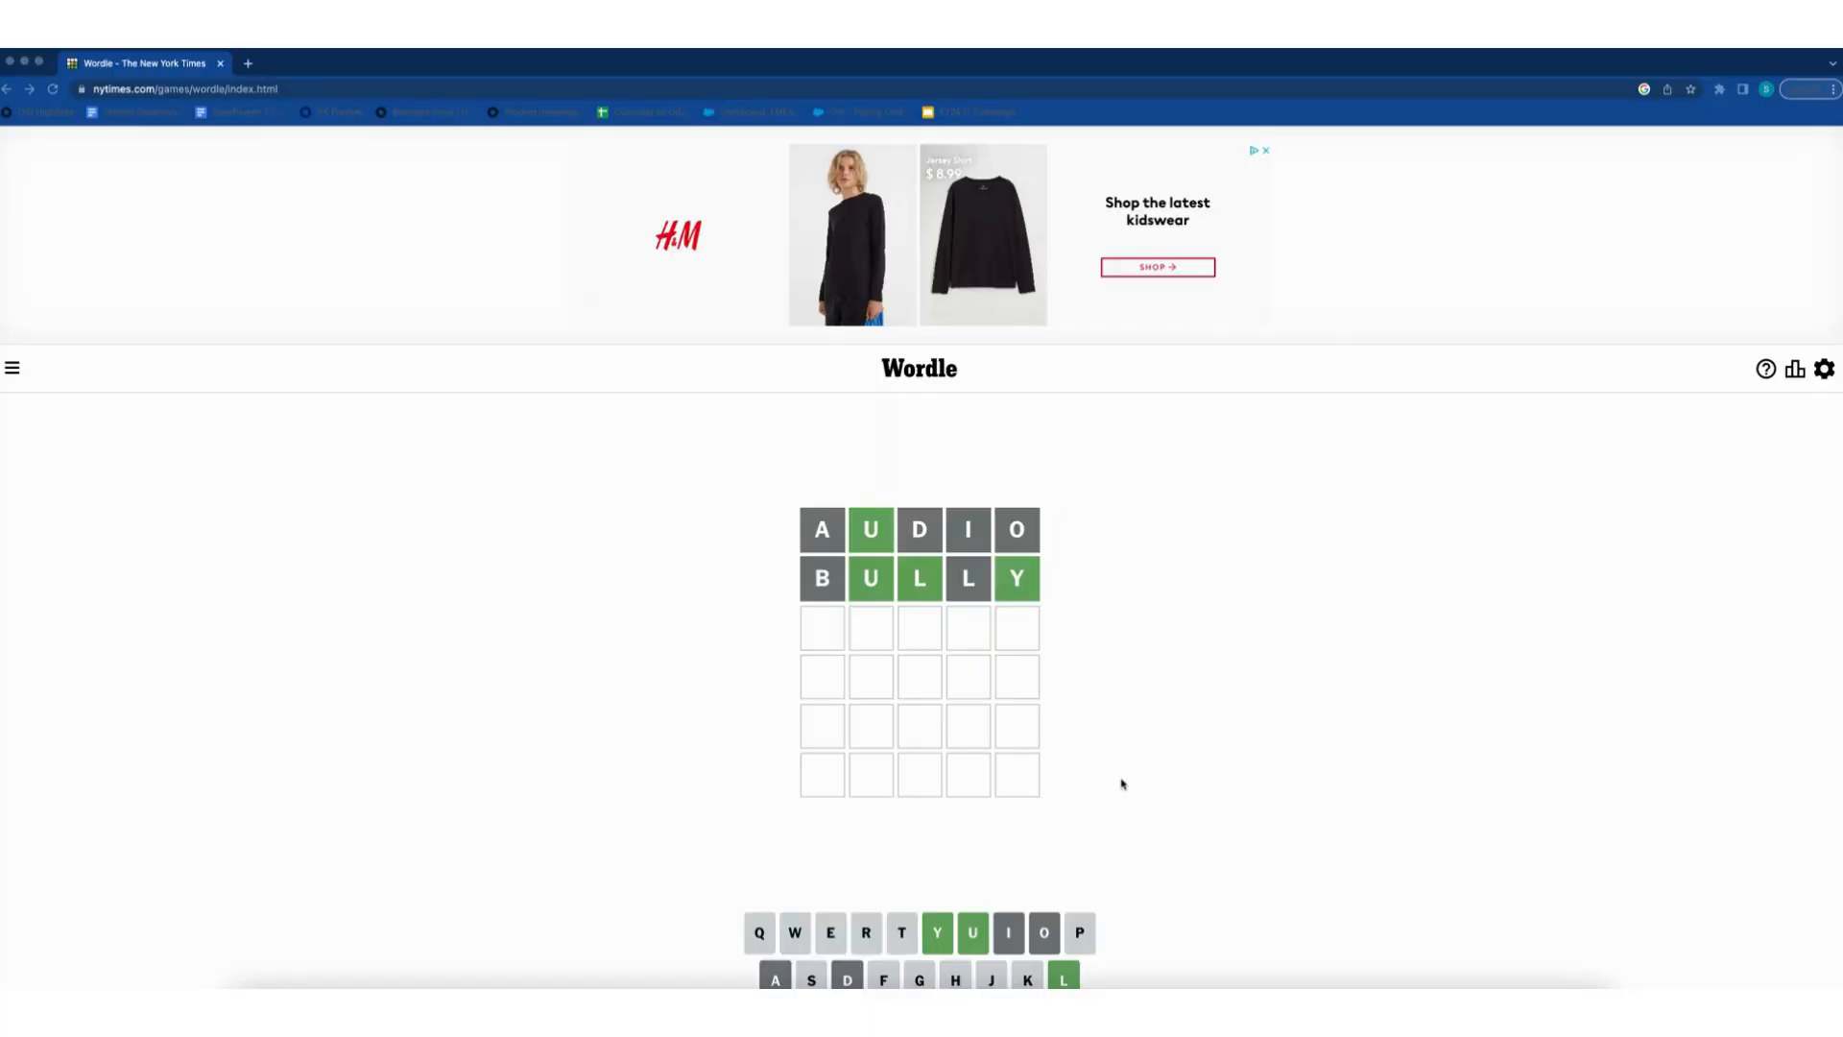
mouse_move(1098, 769)
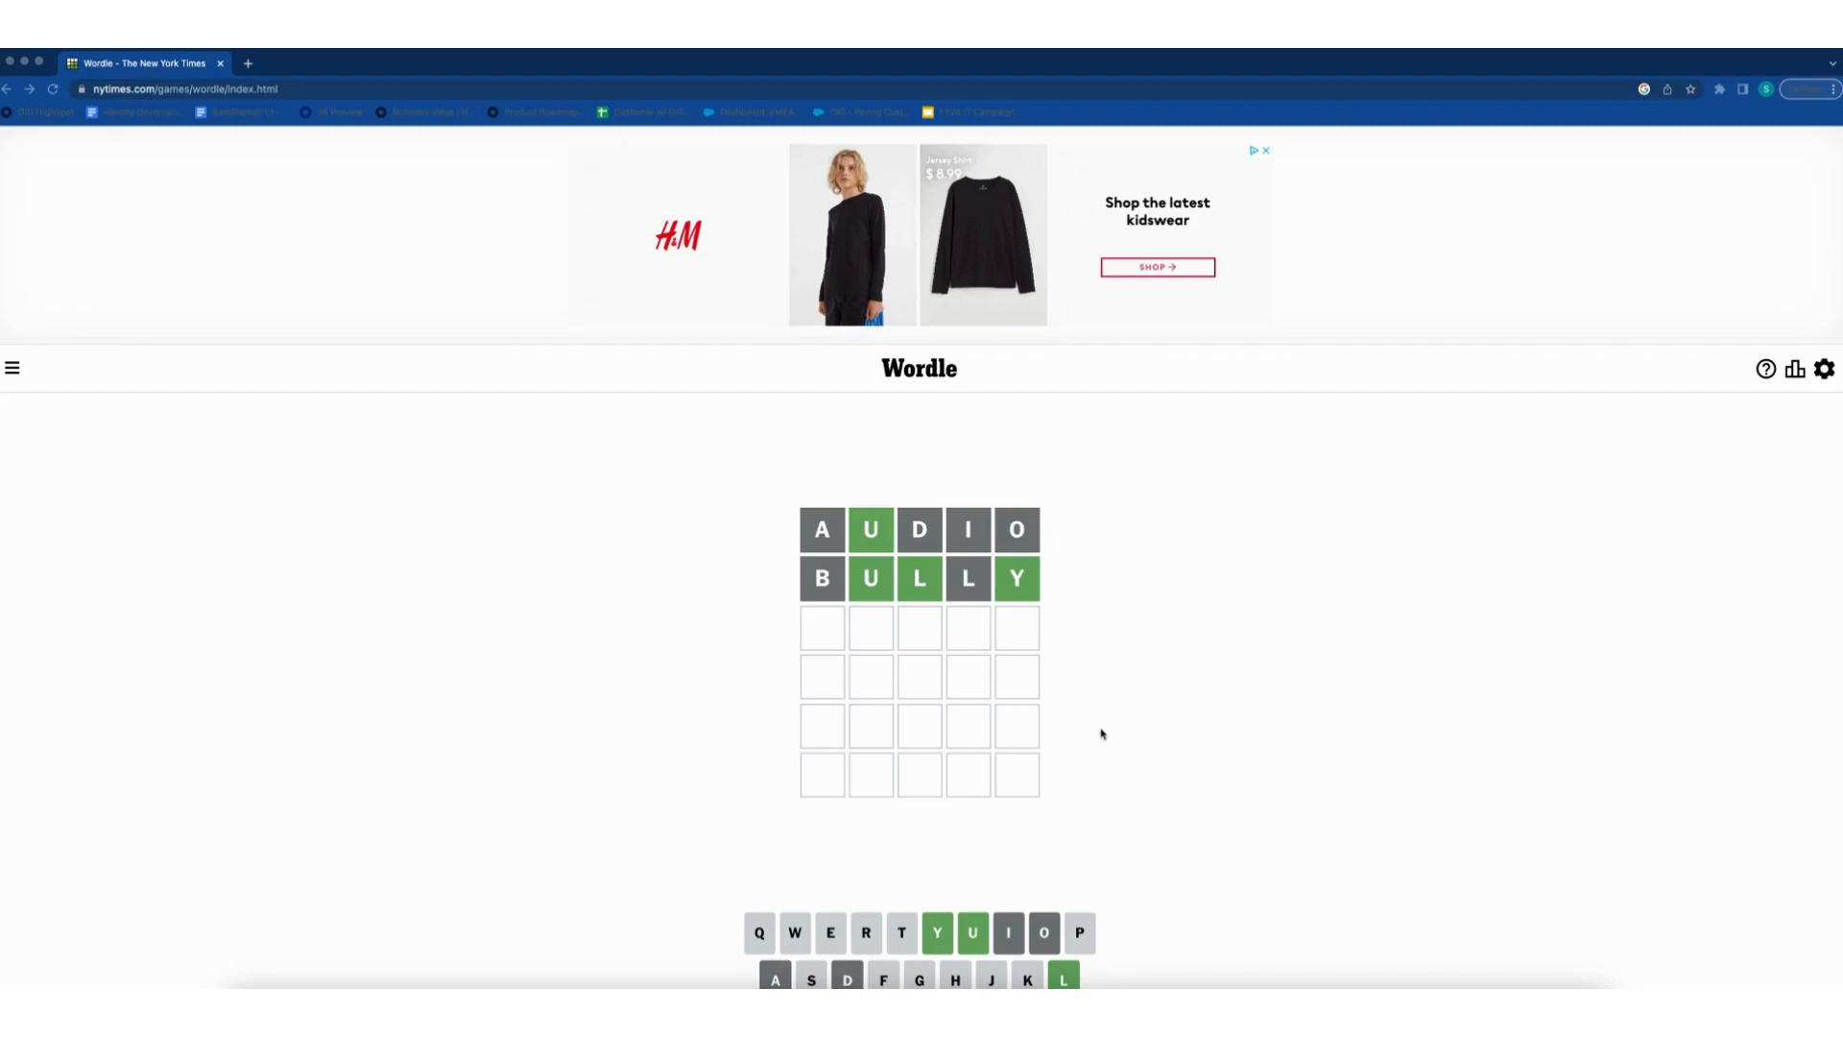
mouse_move(1179, 744)
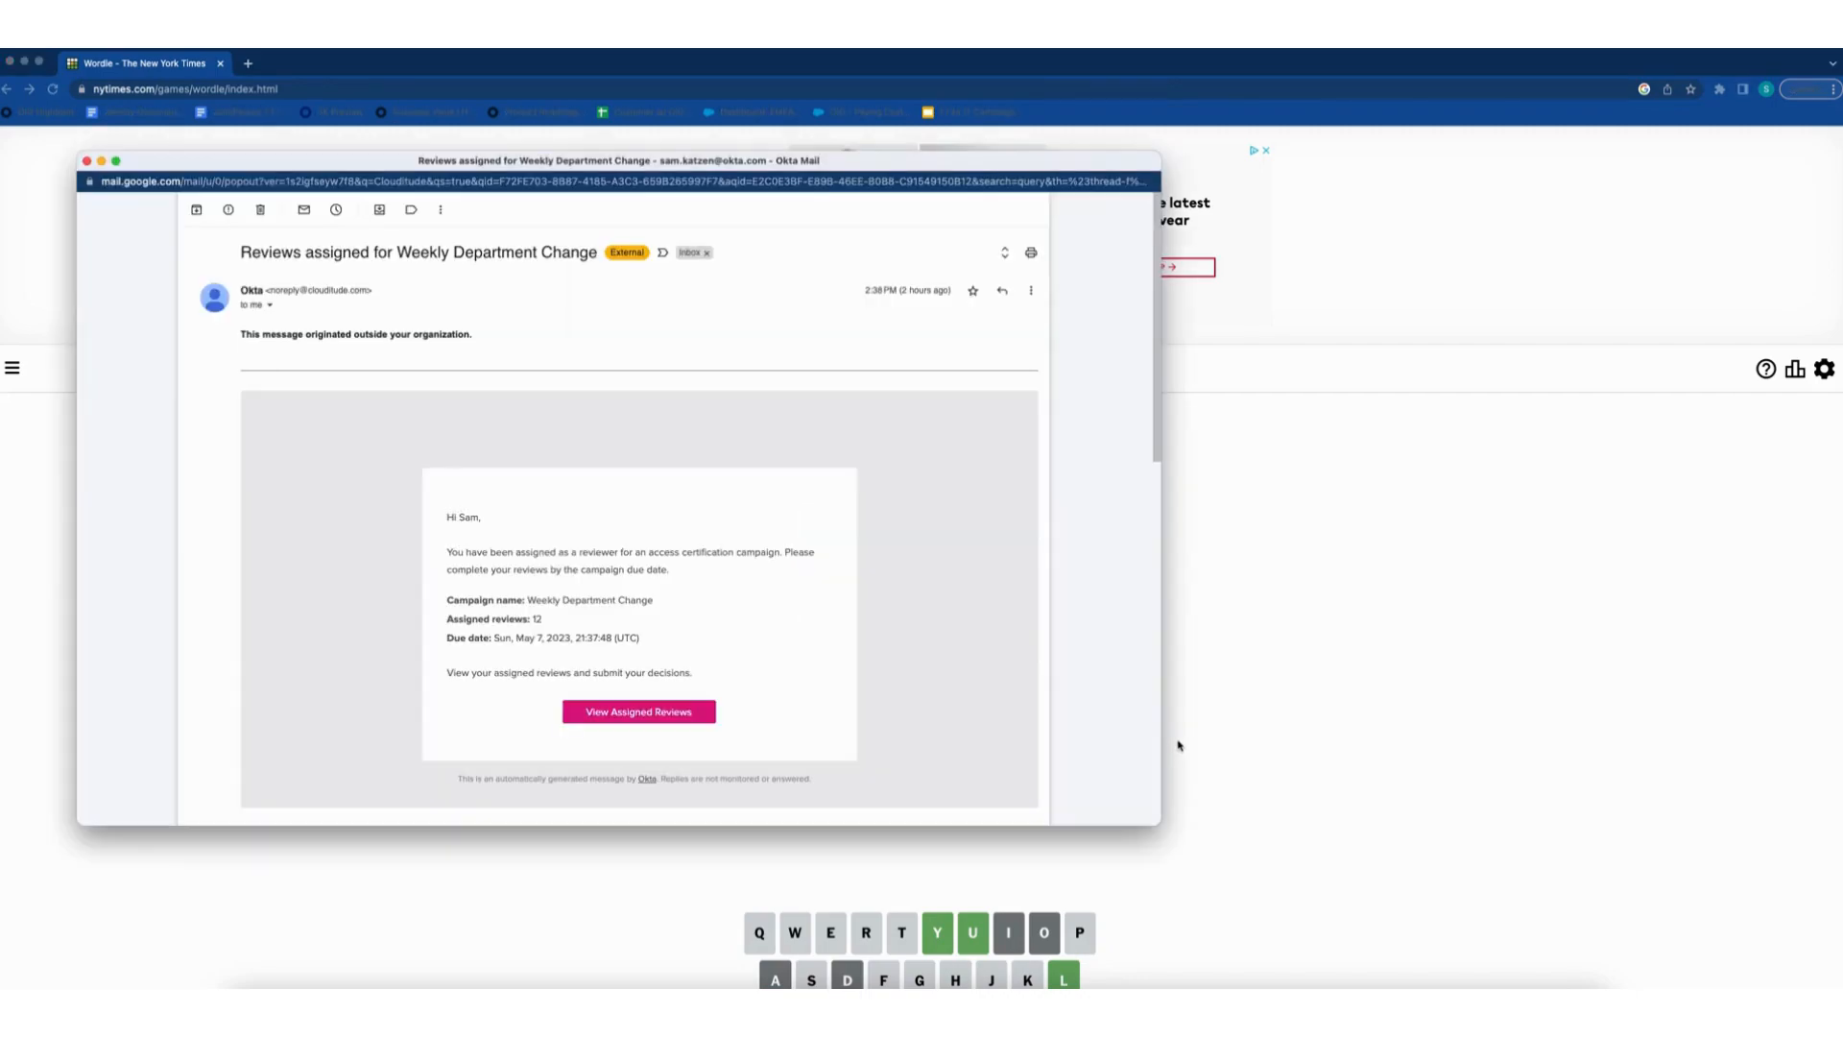
mouse_move(639, 711)
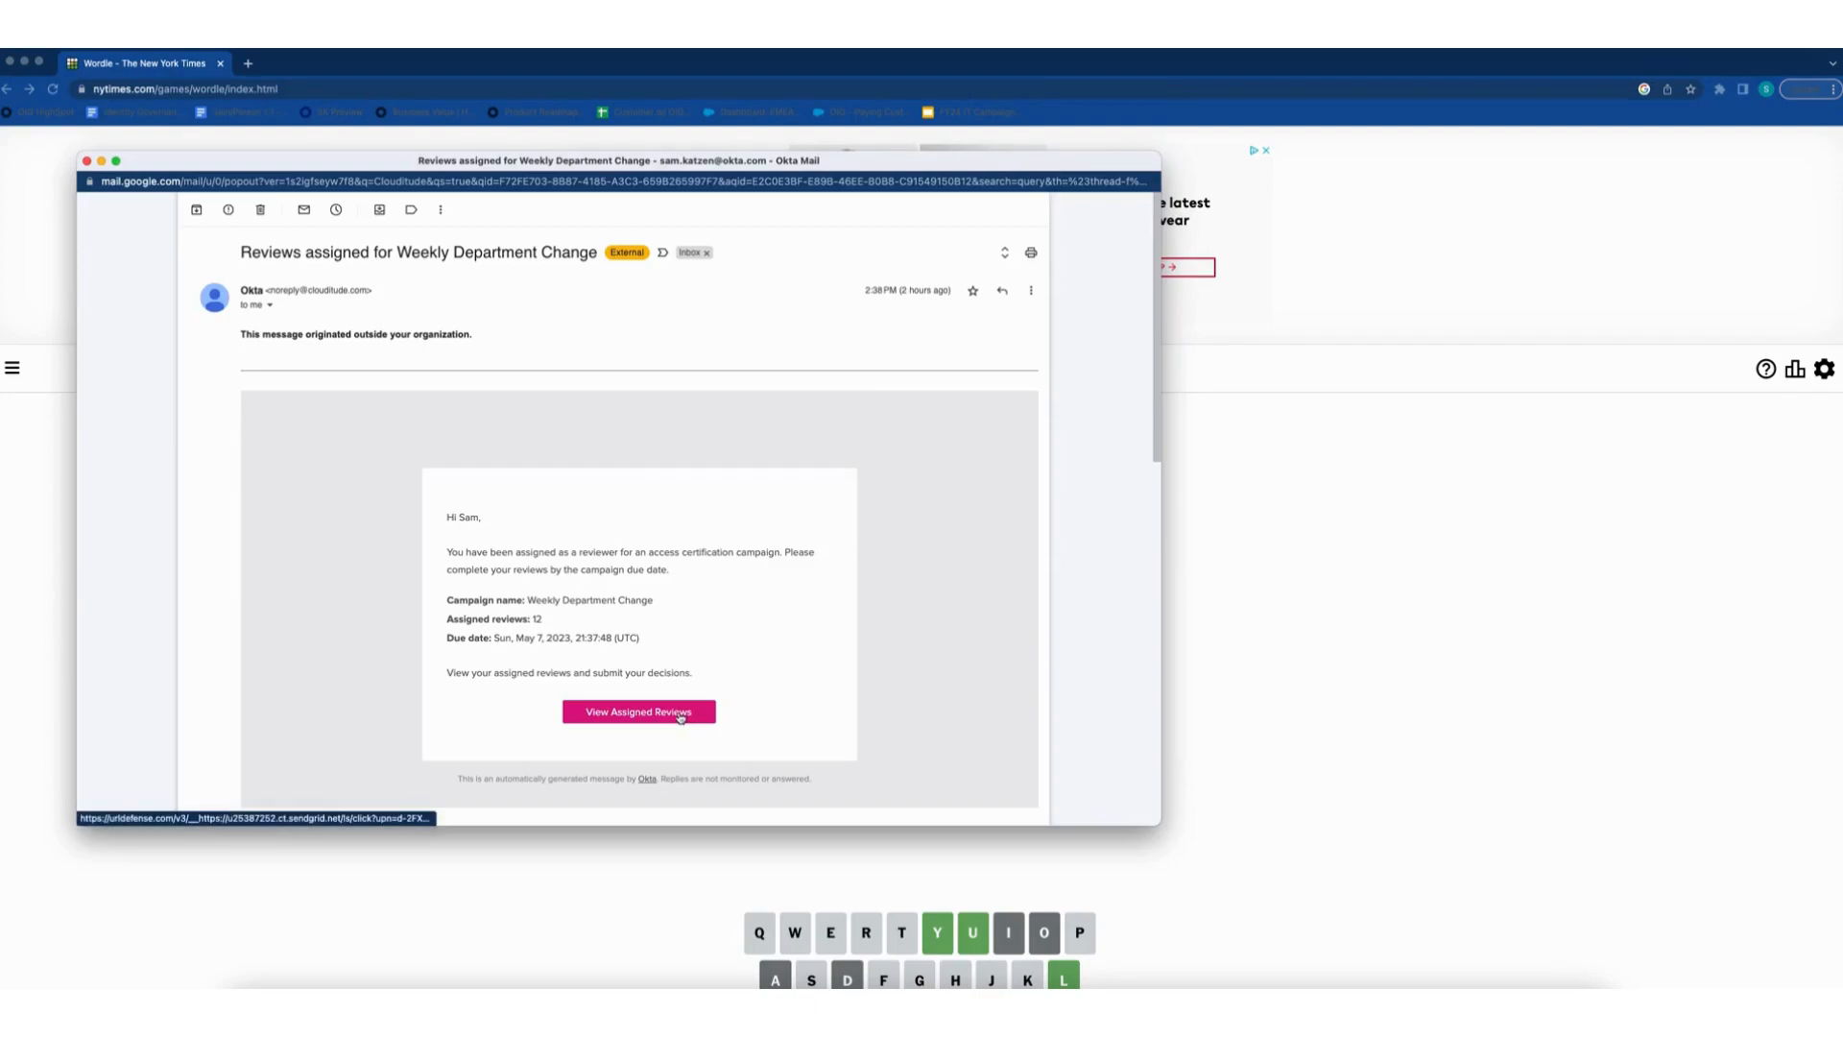
Open View Assigned Reviews from the Weekly Department Change reviewer email.
left_click(638, 711)
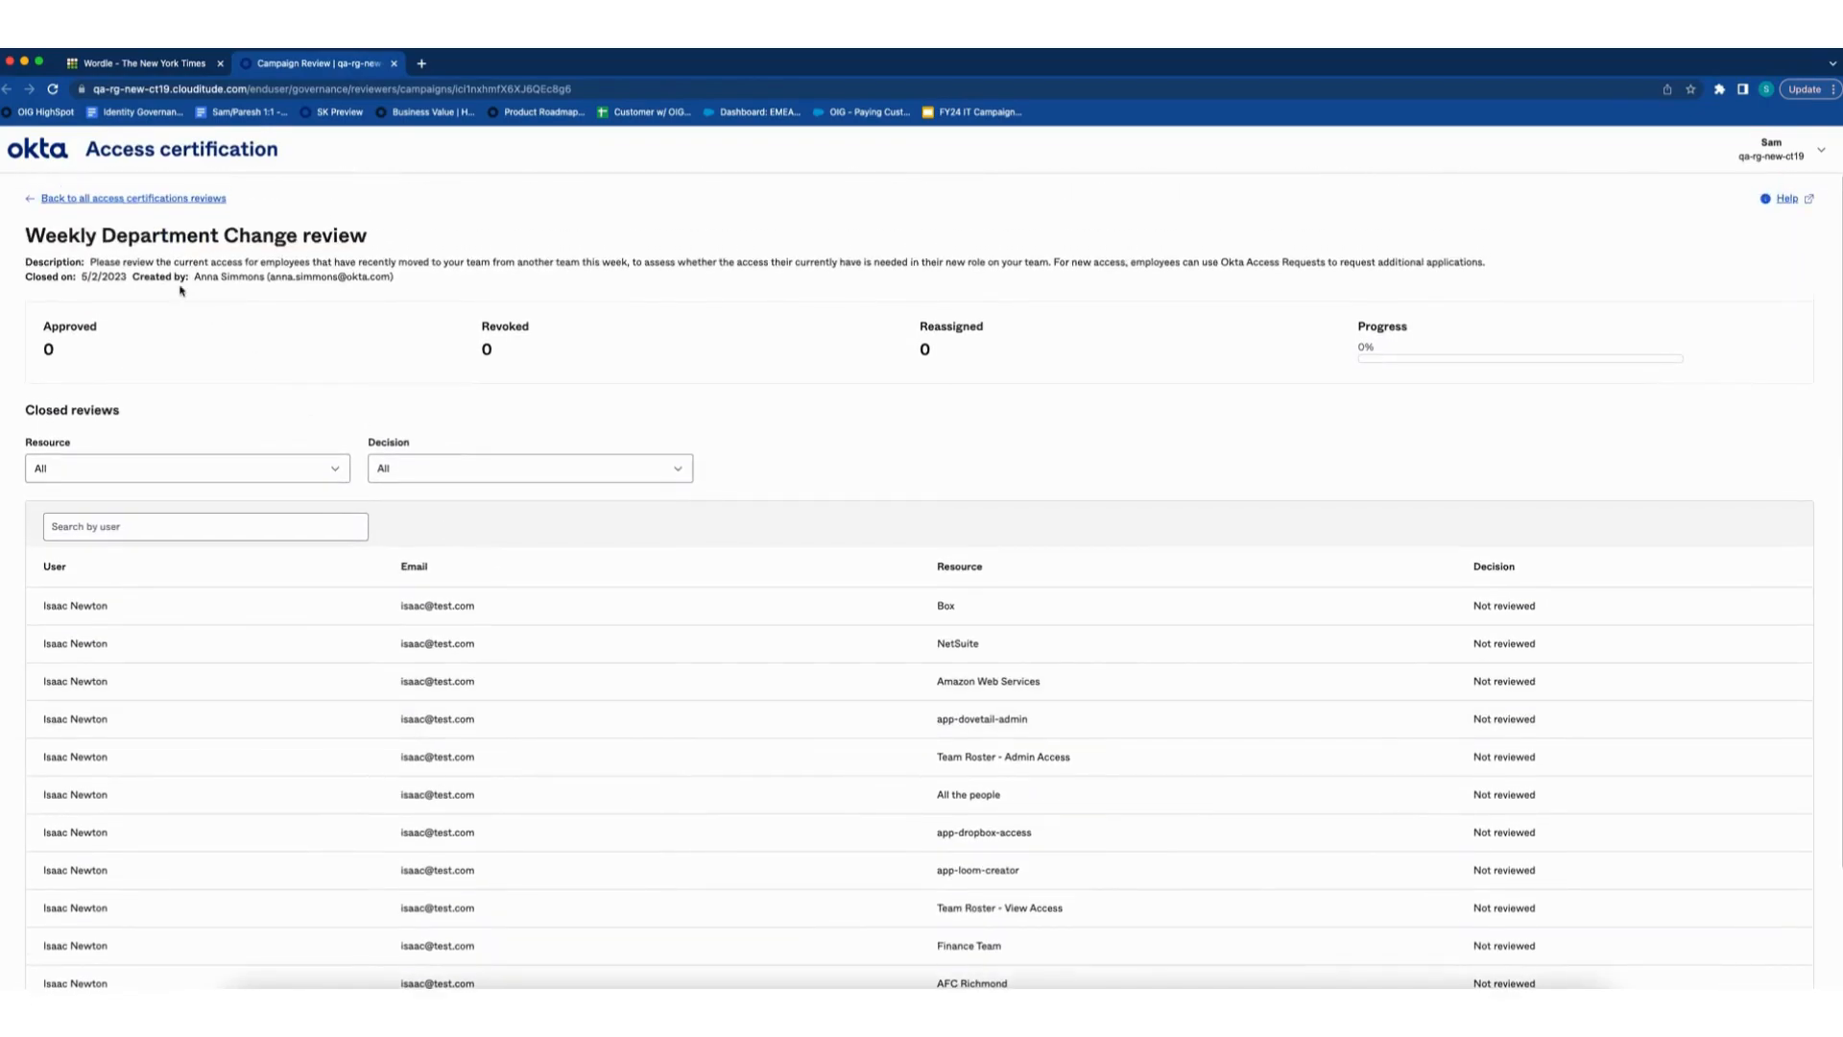
Approve Isaac Newton's Box access in Weekly Department Change with justification 'Needs it!'.
left_click(132, 198)
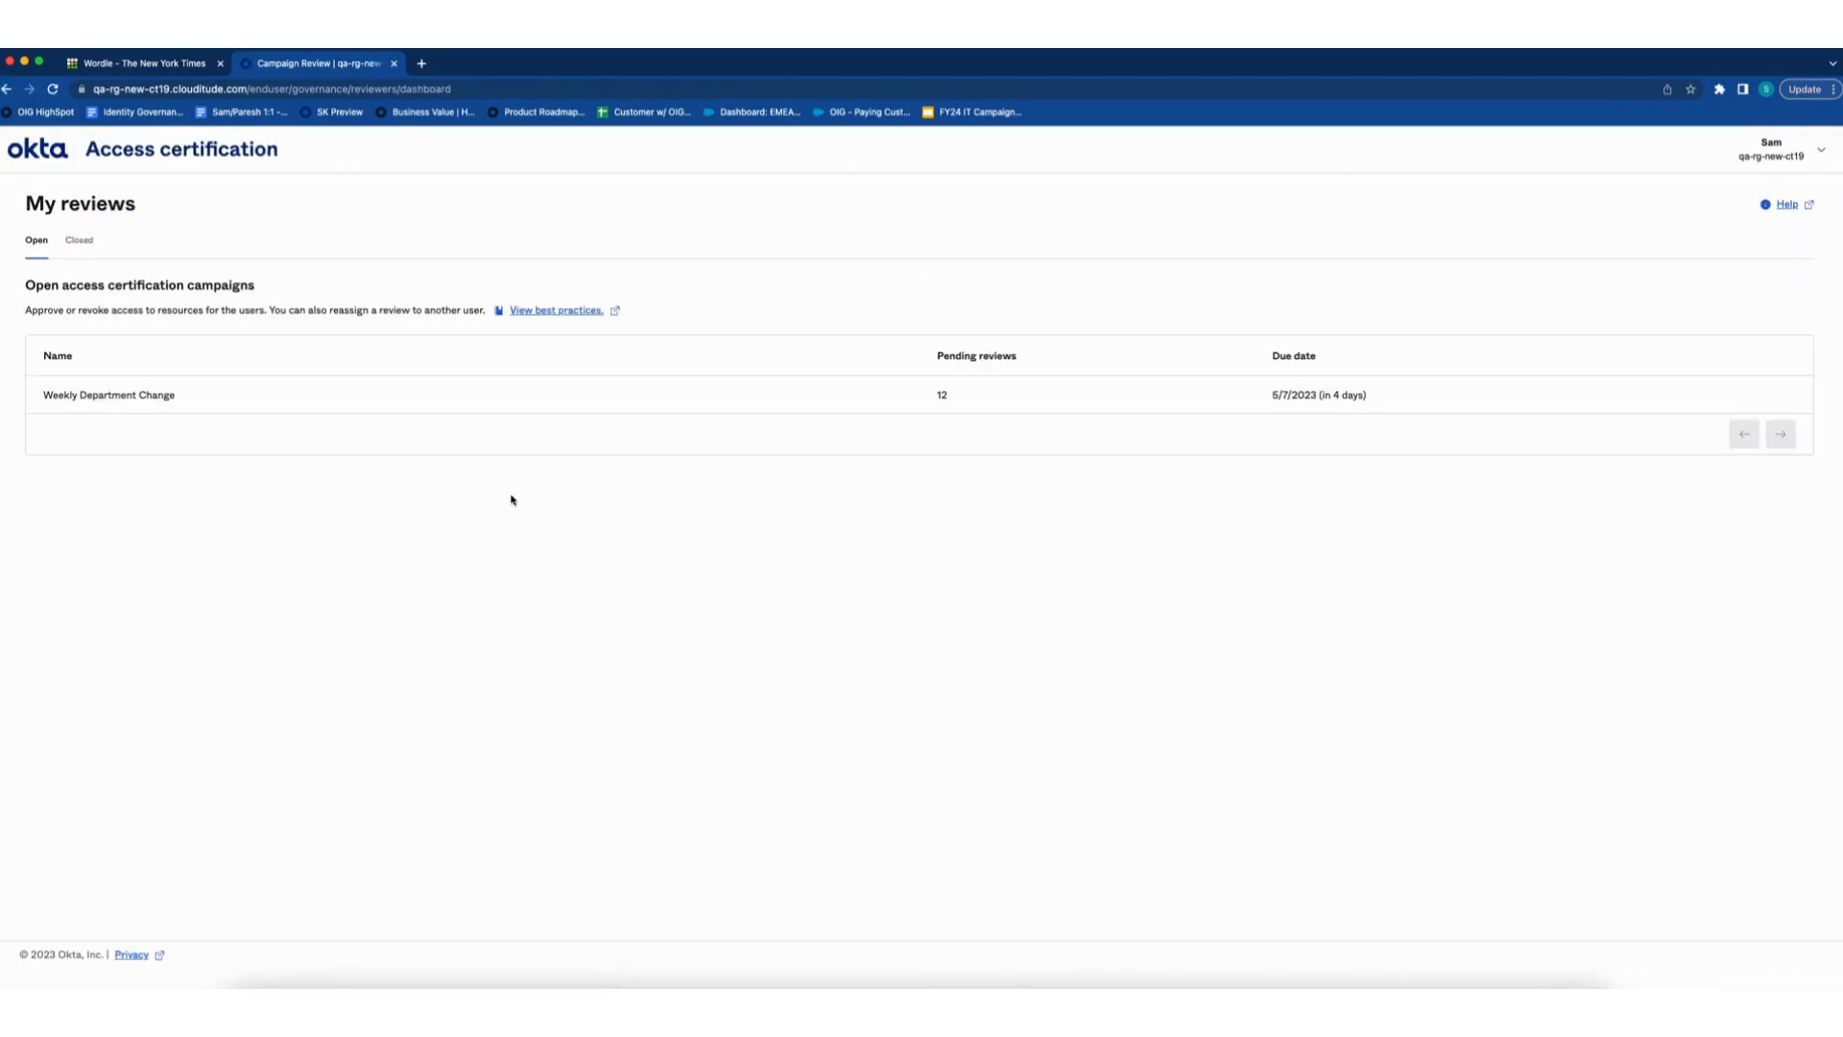
left_click(109, 393)
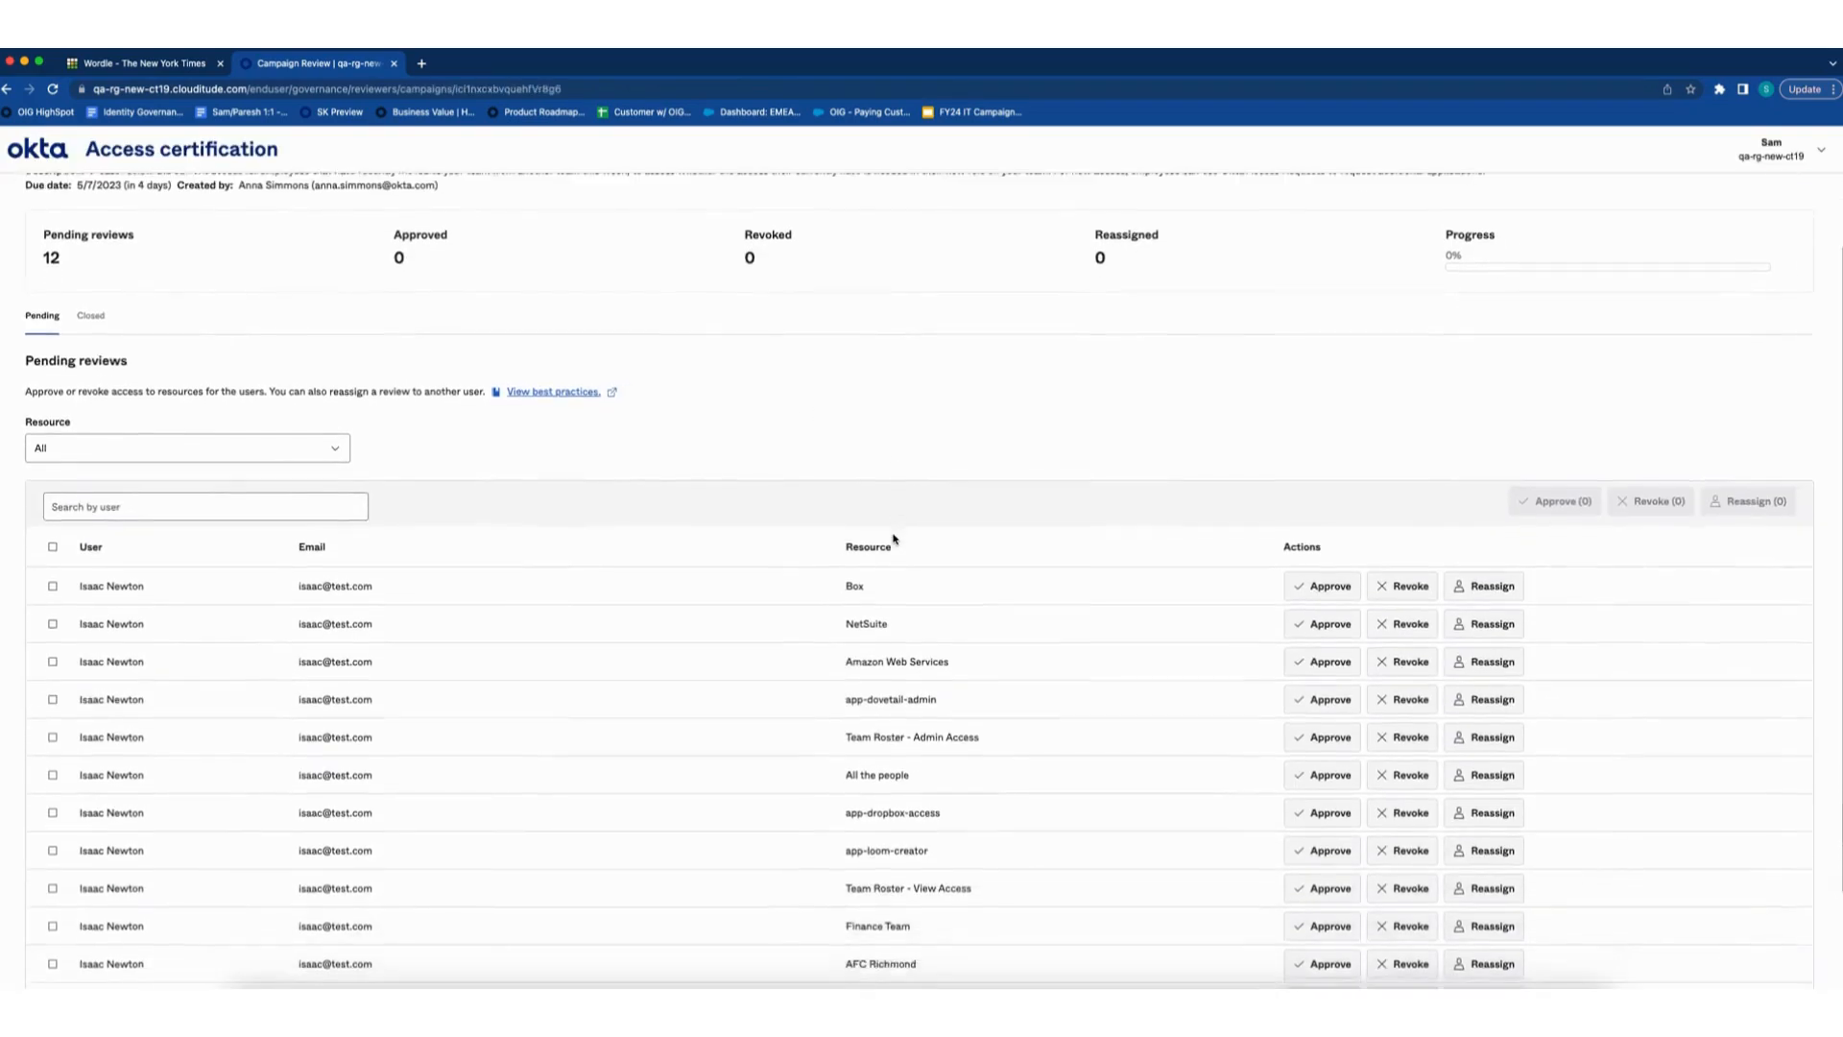
scroll("up", 3)
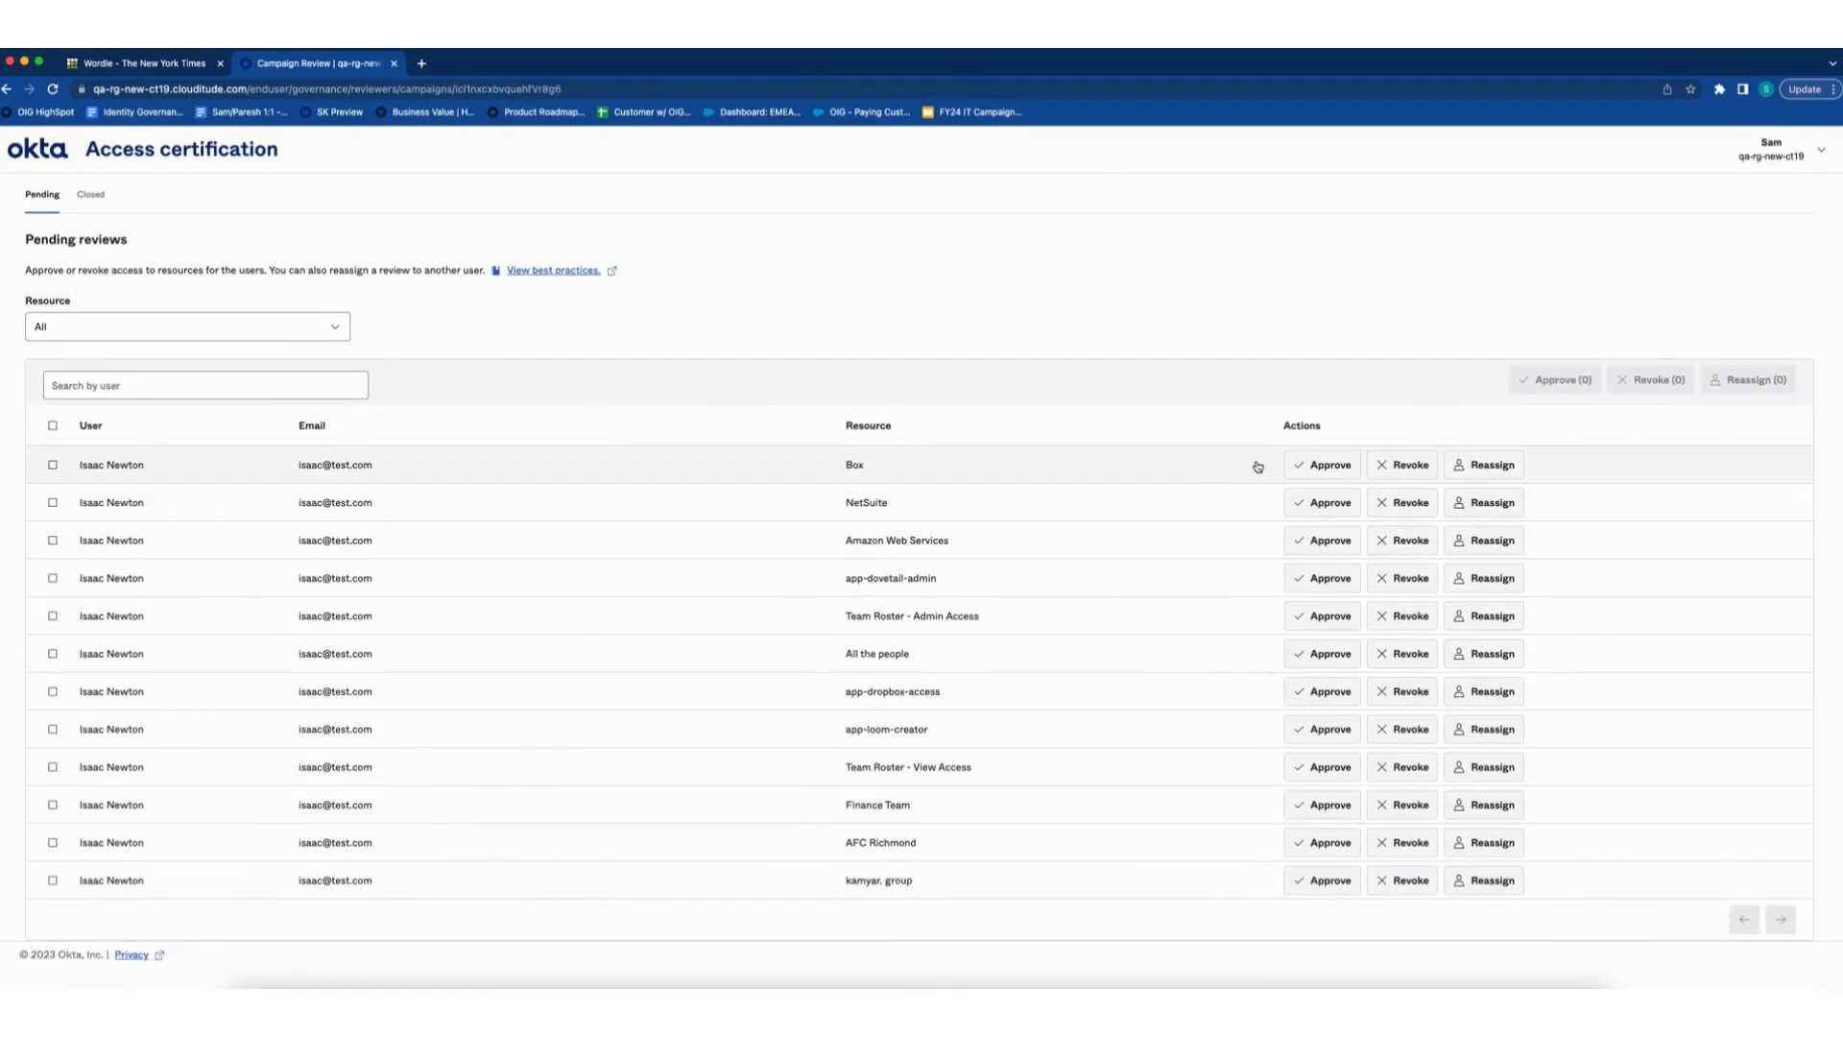
left_click(1320, 464)
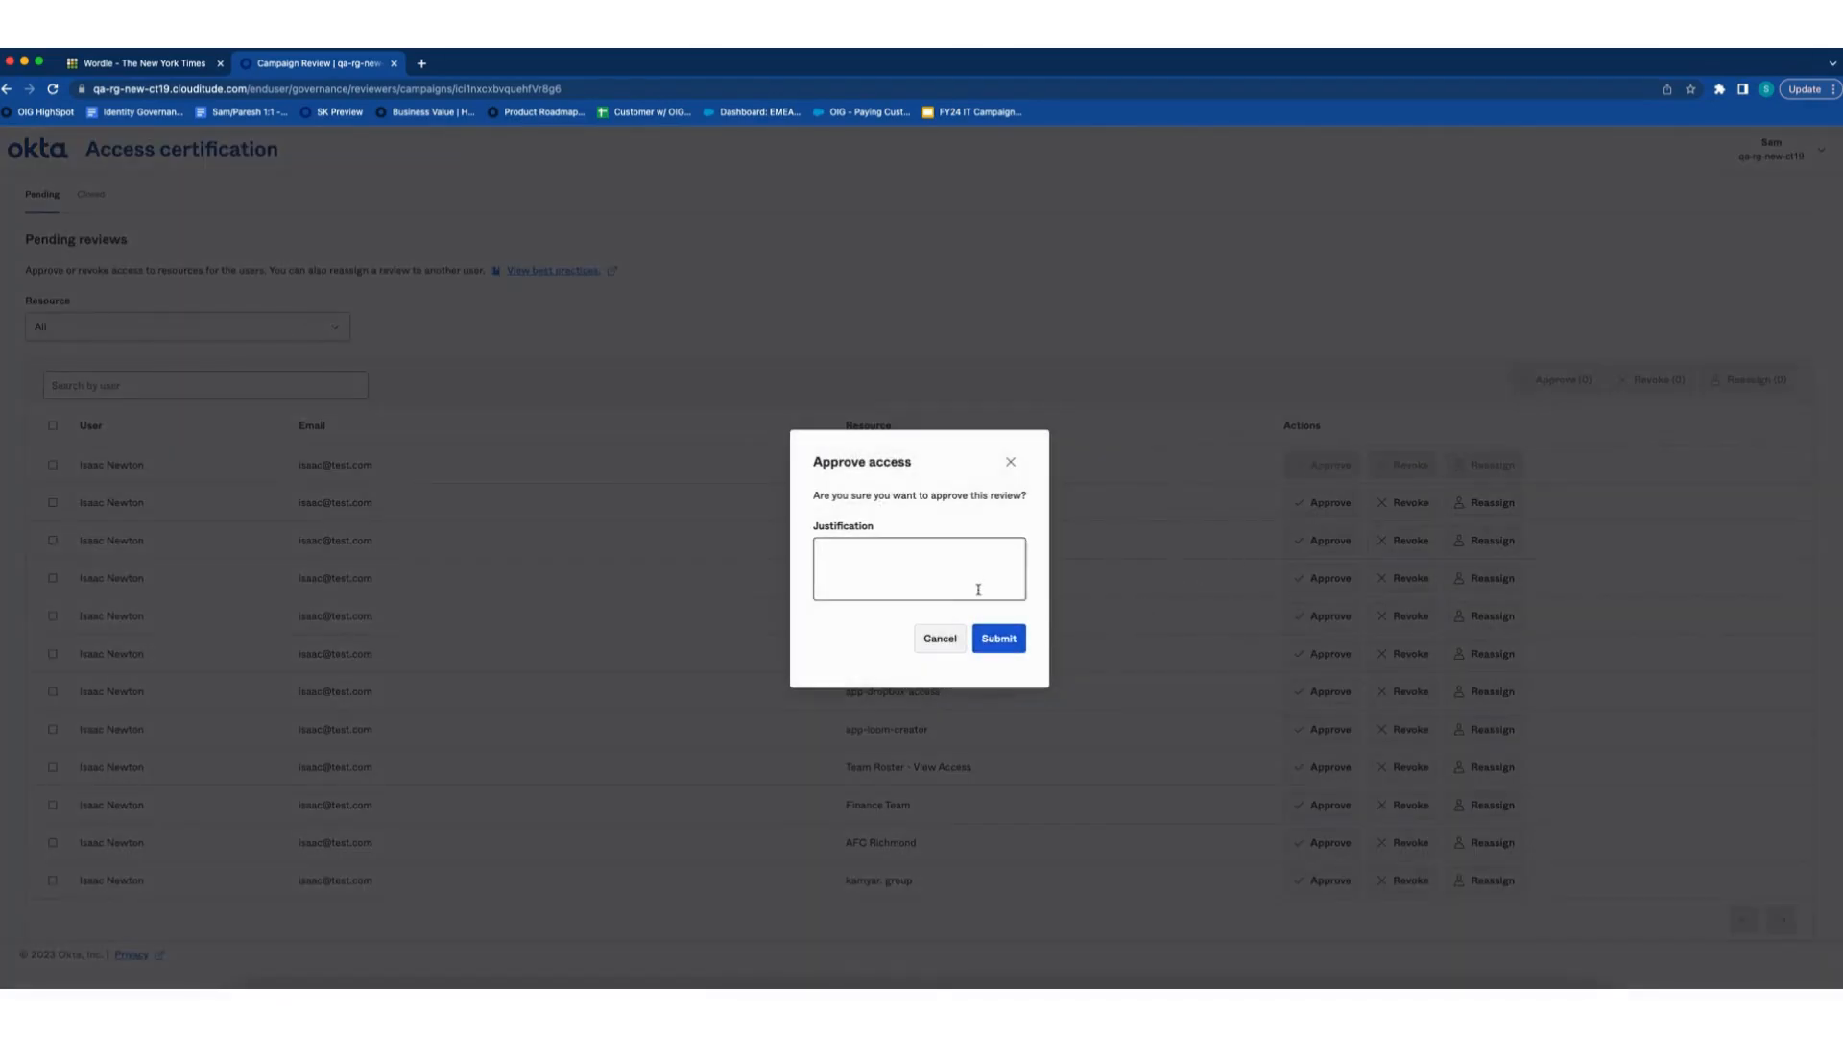
type("Needs it!")
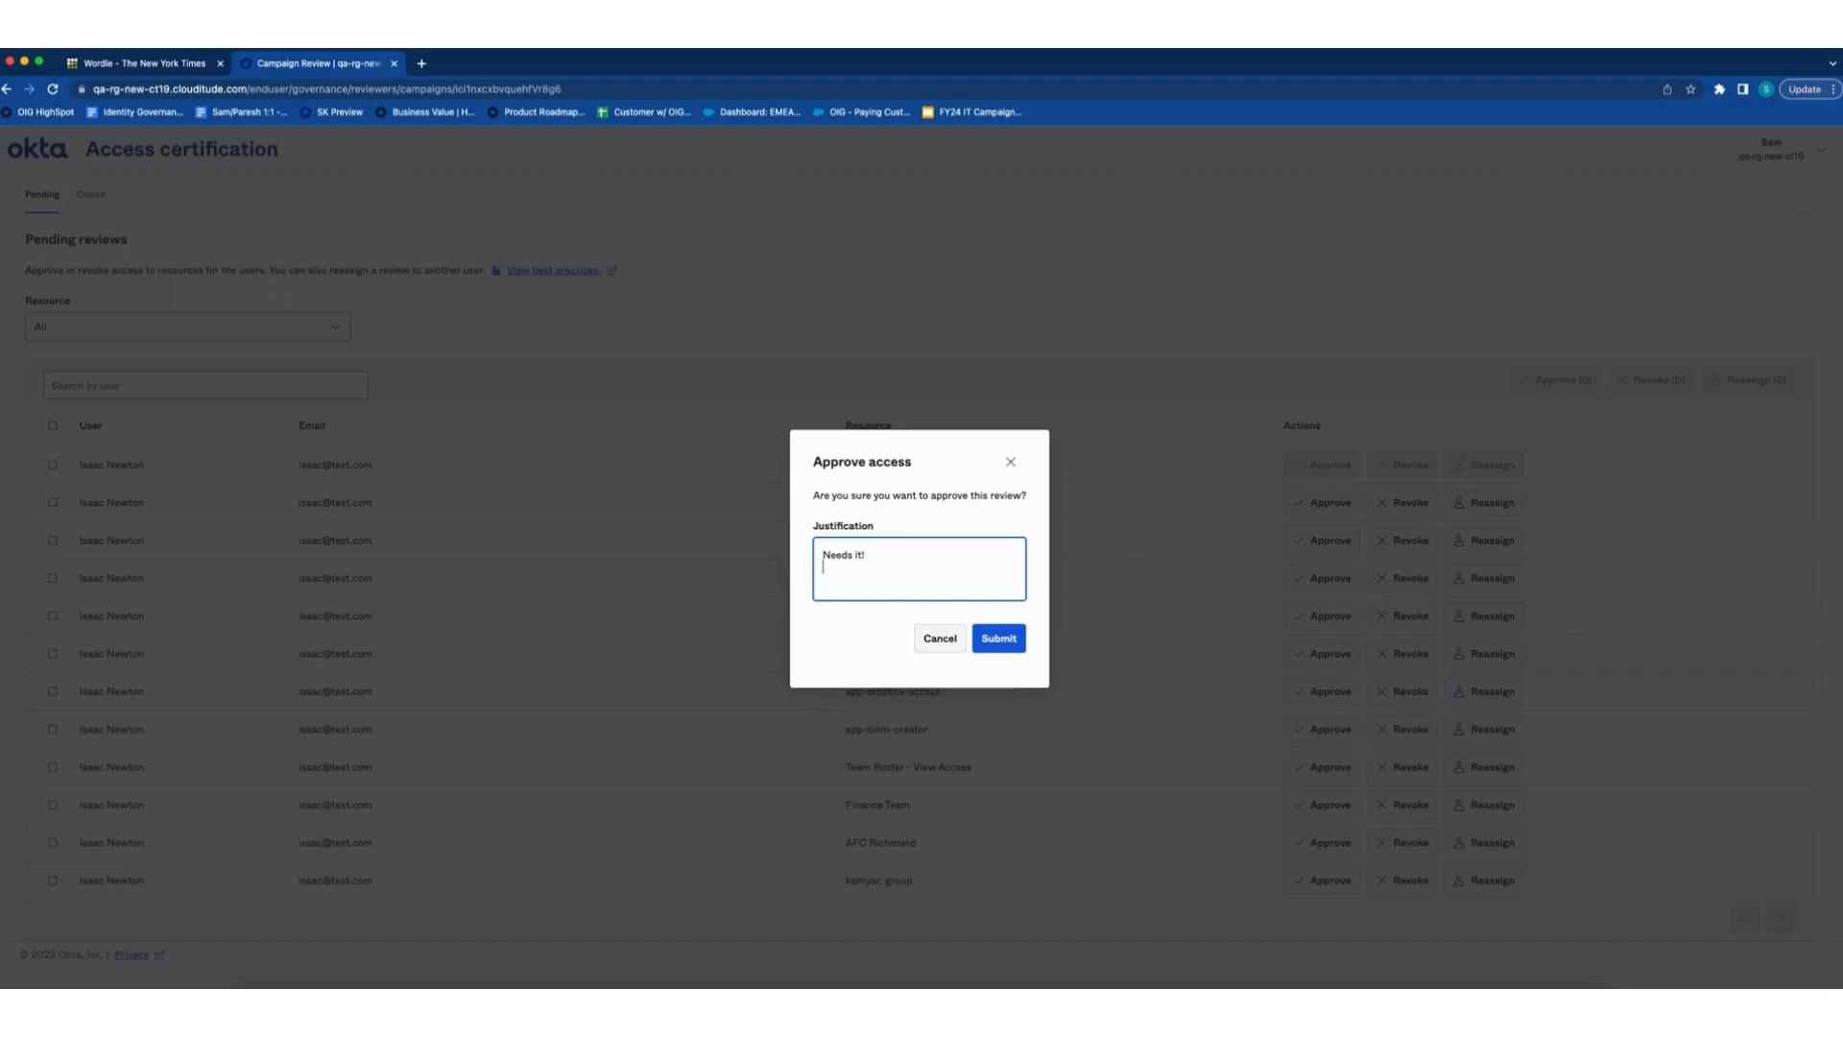
left_click(996, 638)
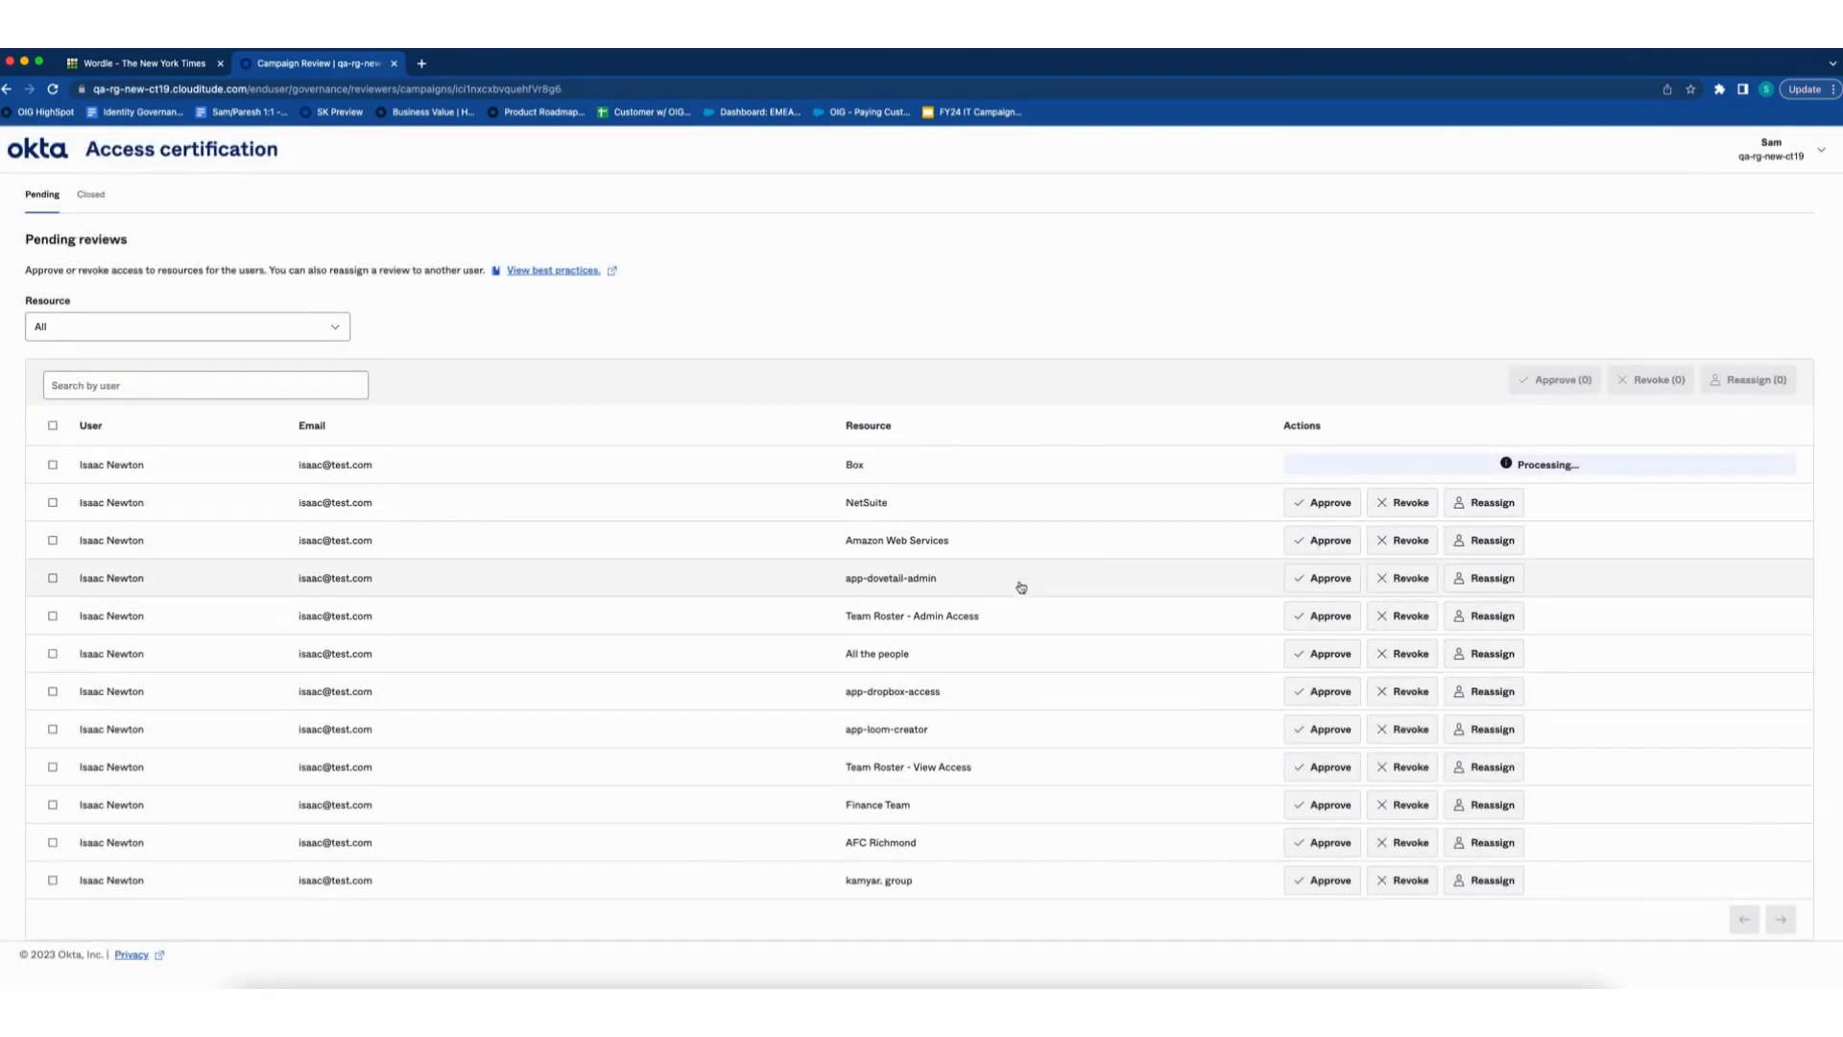